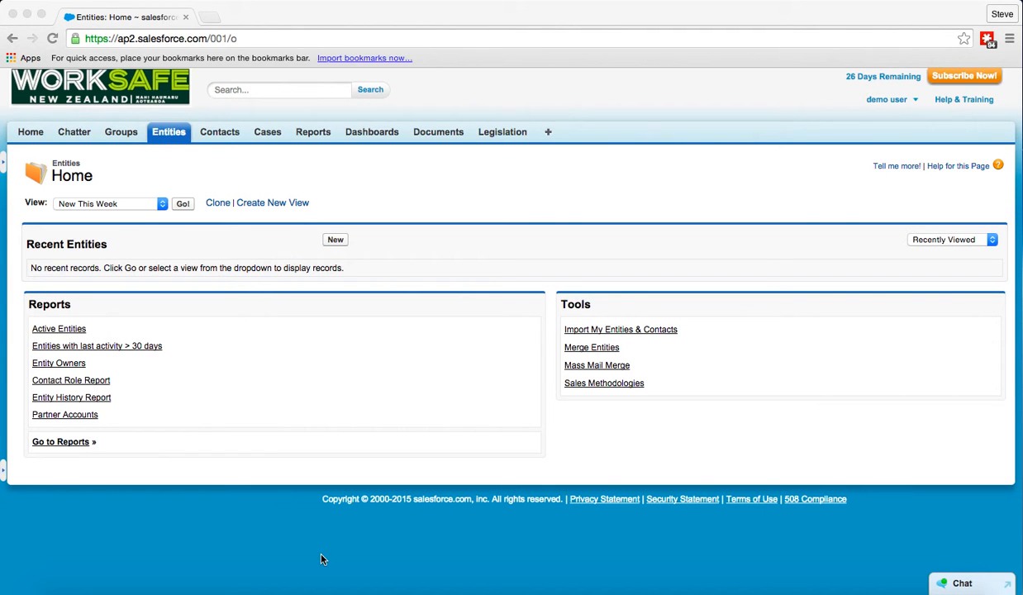
pyautogui.moveTo(266, 466)
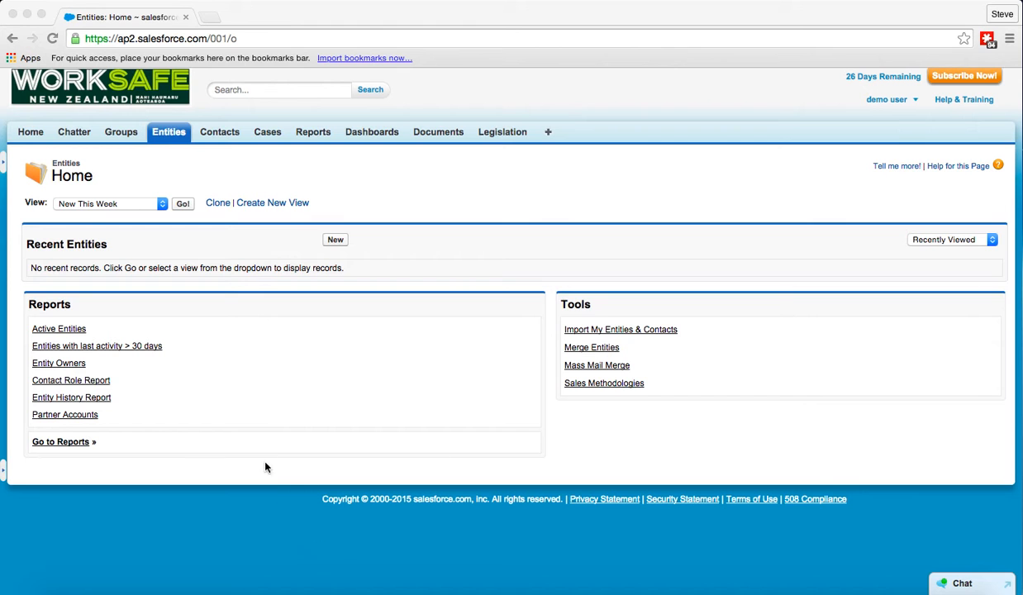
pyautogui.moveTo(255, 97)
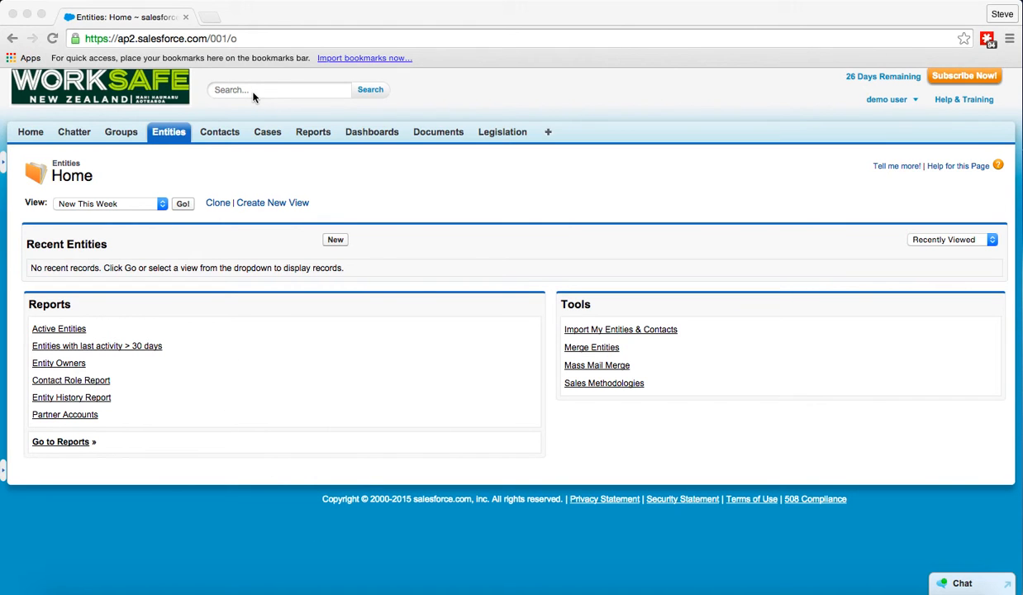
# Search the org for 'Salesforce accident' from the header search box.
pyautogui.click(274, 89)
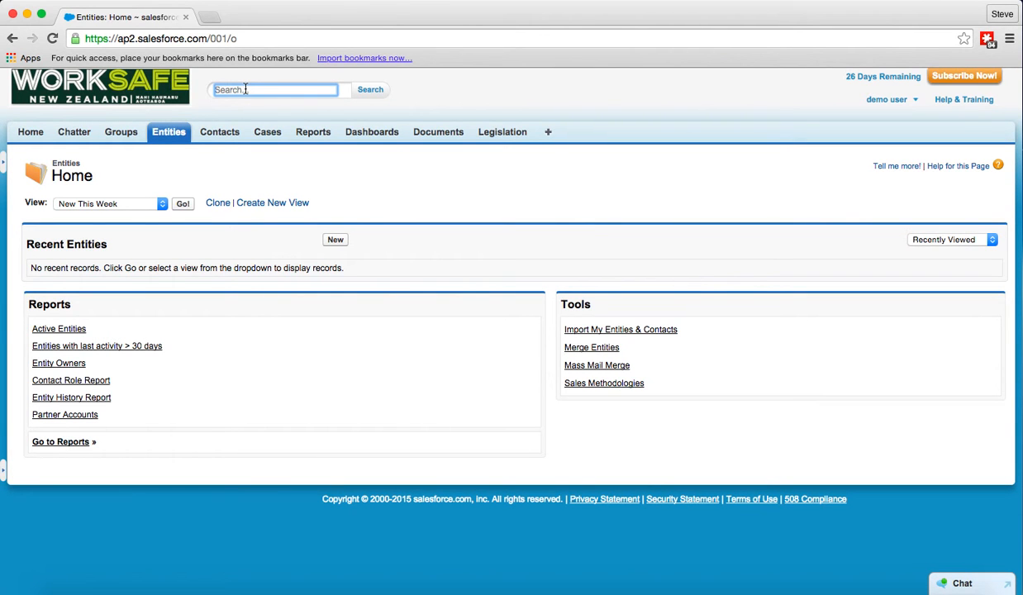
pyautogui.write('Salesforce accident')
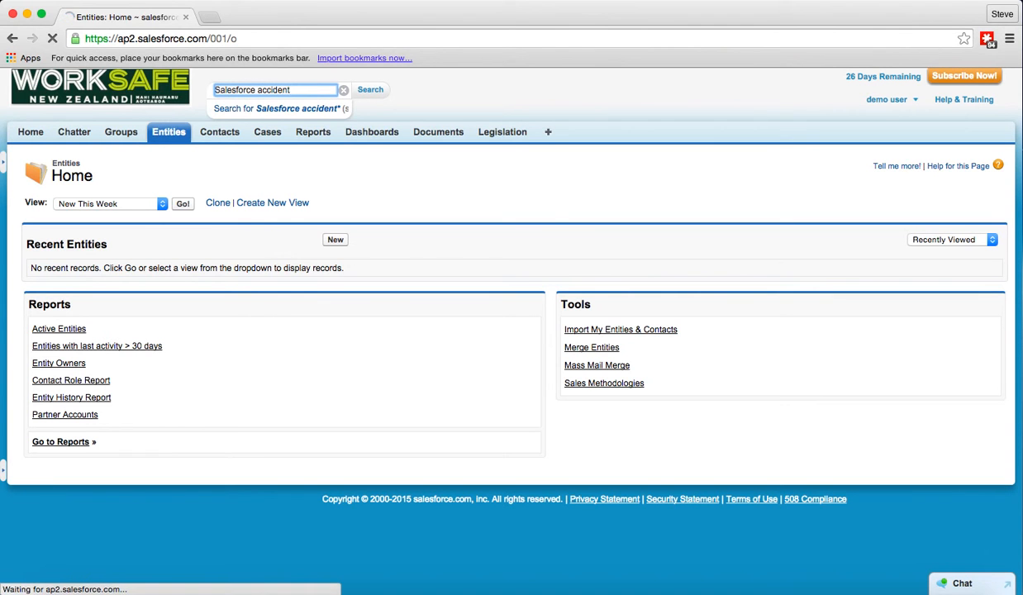
# Submit the search and load results: three activities and the Accident at Salesforce case.
pyautogui.click(370, 89)
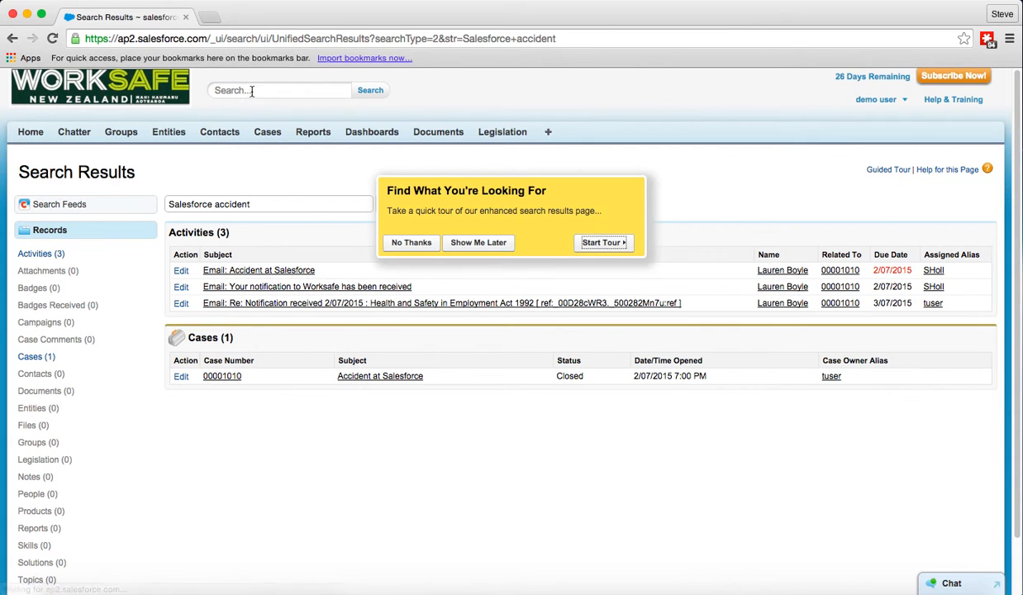
pyautogui.moveTo(273, 111)
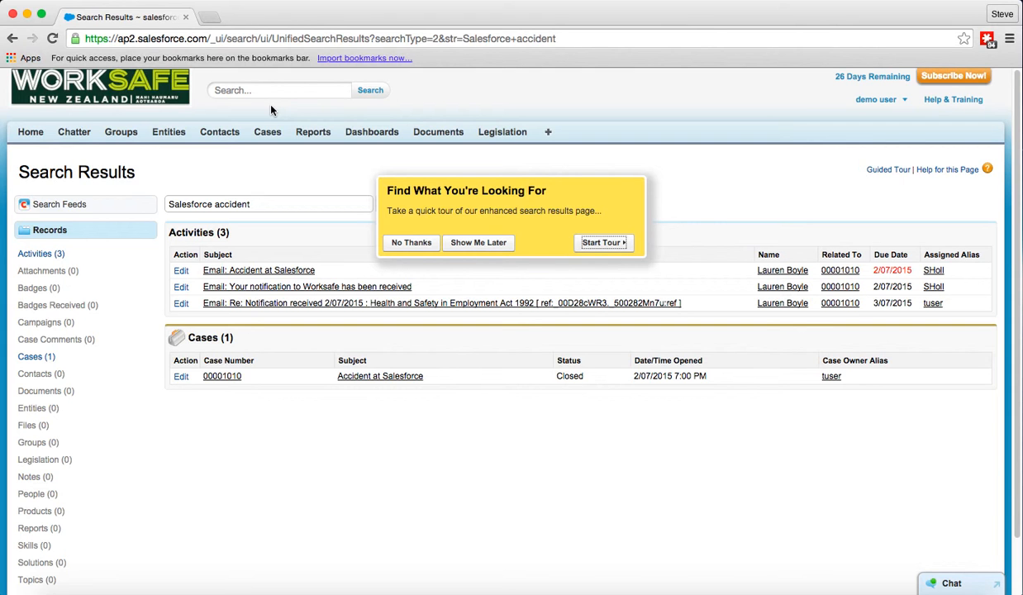
pyautogui.moveTo(399, 176)
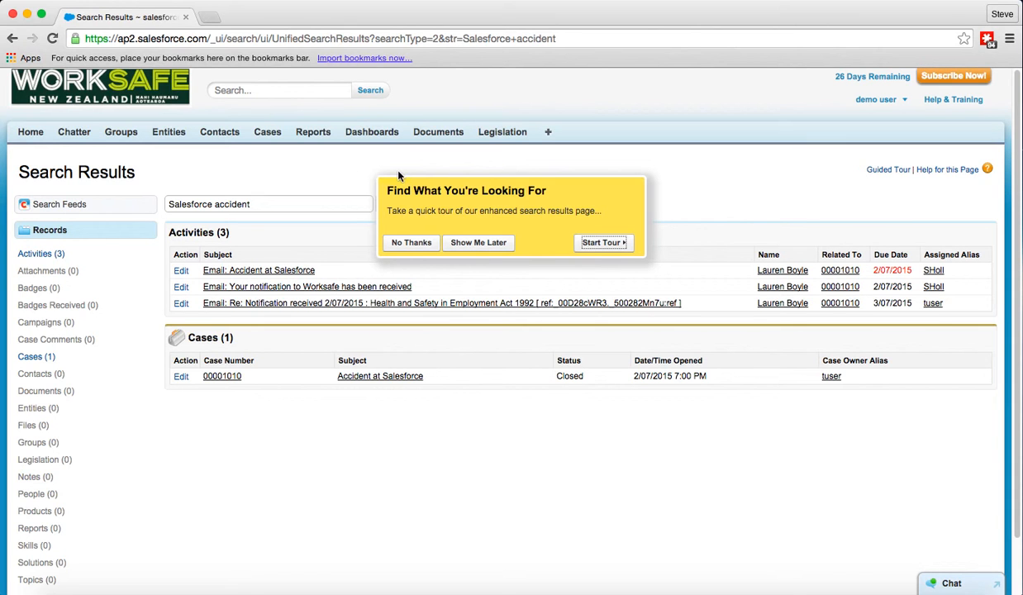
pyautogui.moveTo(621, 220)
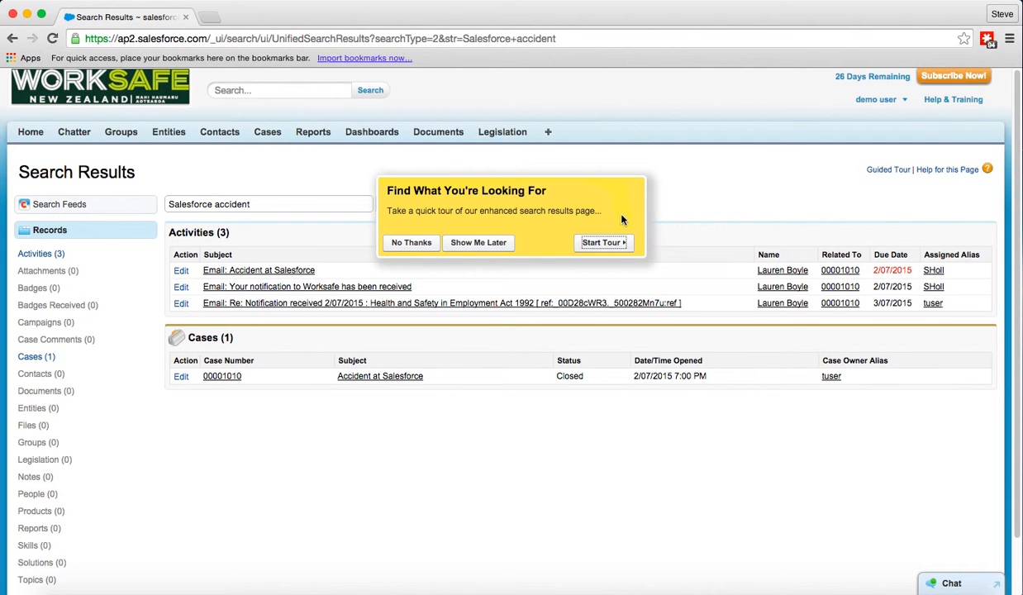
pyautogui.moveTo(554, 233)
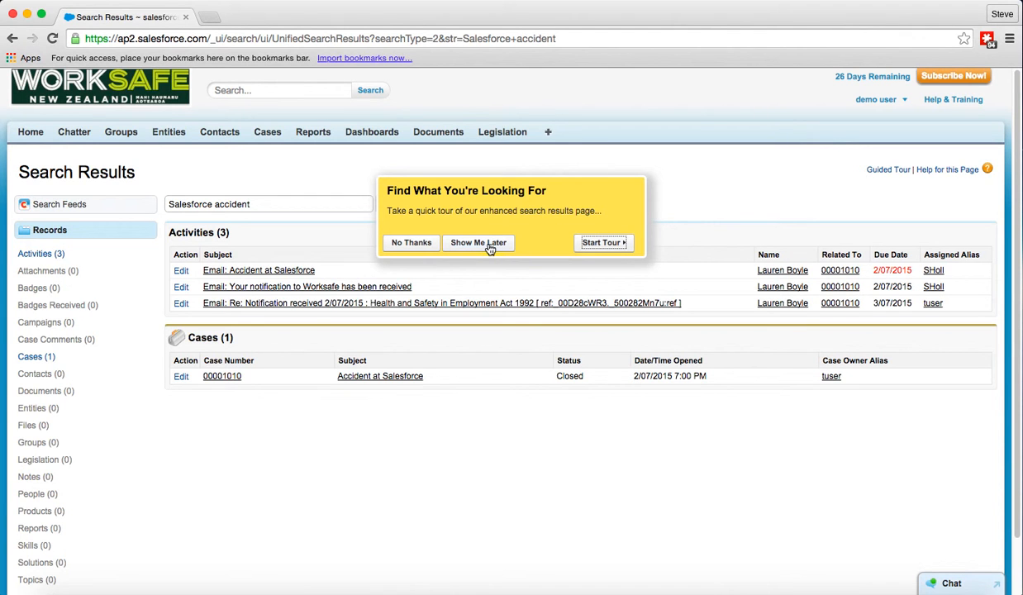
pyautogui.moveTo(412, 245)
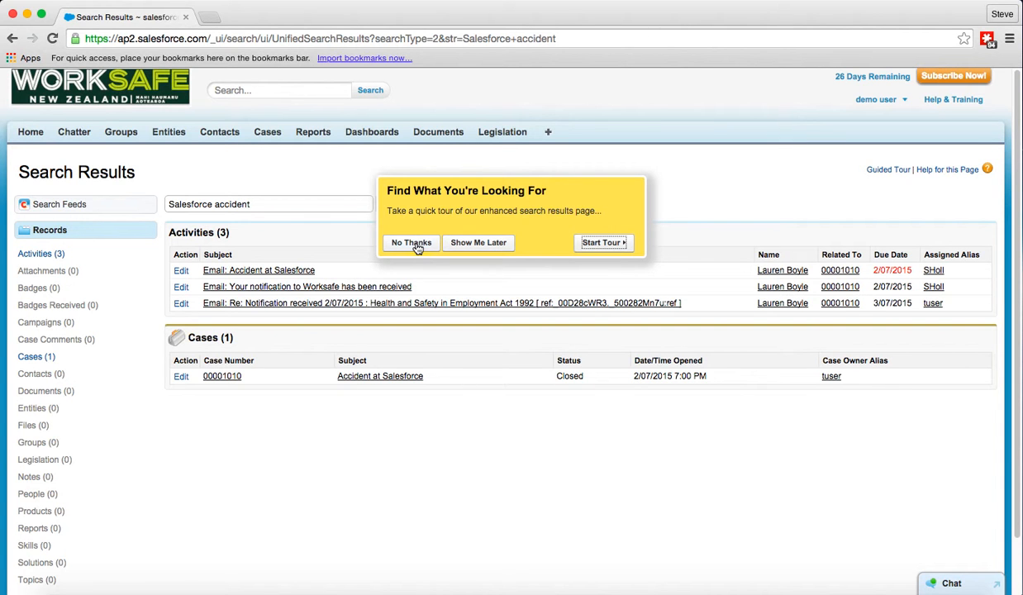
# Decline the 'Find What You're Looking For' results tour with No Thanks.
pyautogui.click(410, 241)
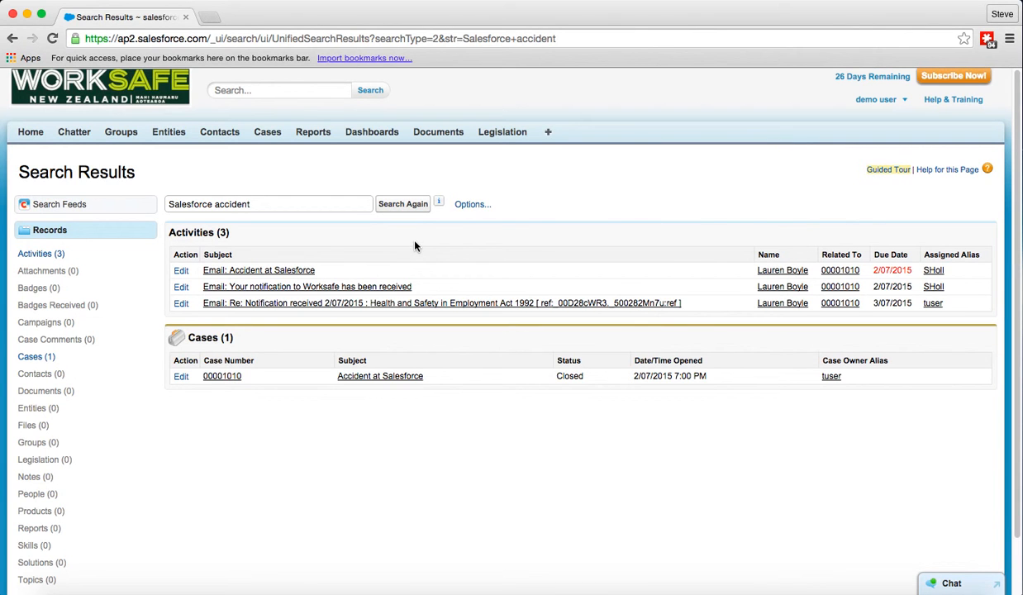
pyautogui.moveTo(367, 247)
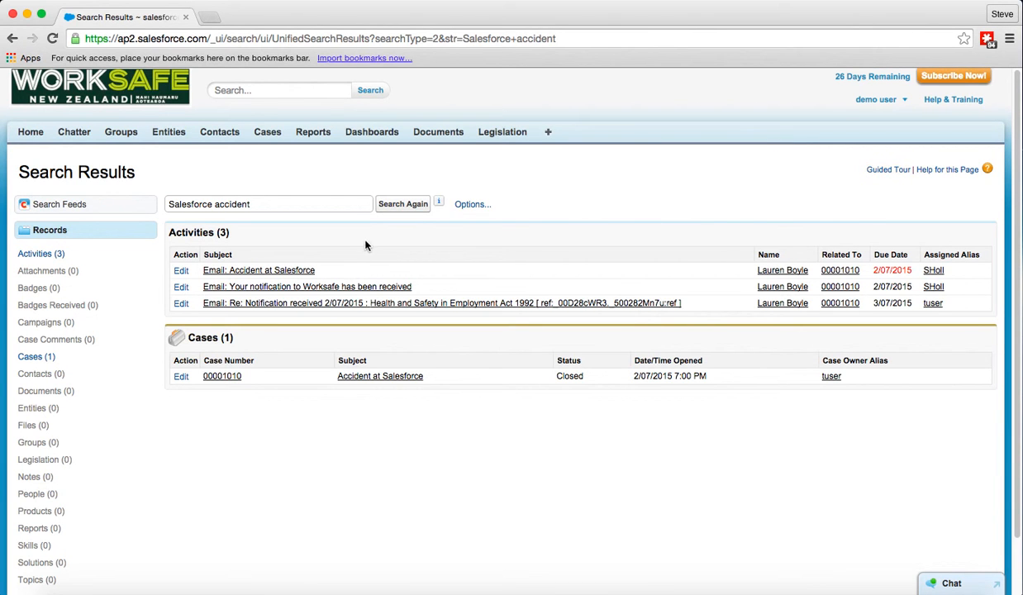
pyautogui.moveTo(271, 241)
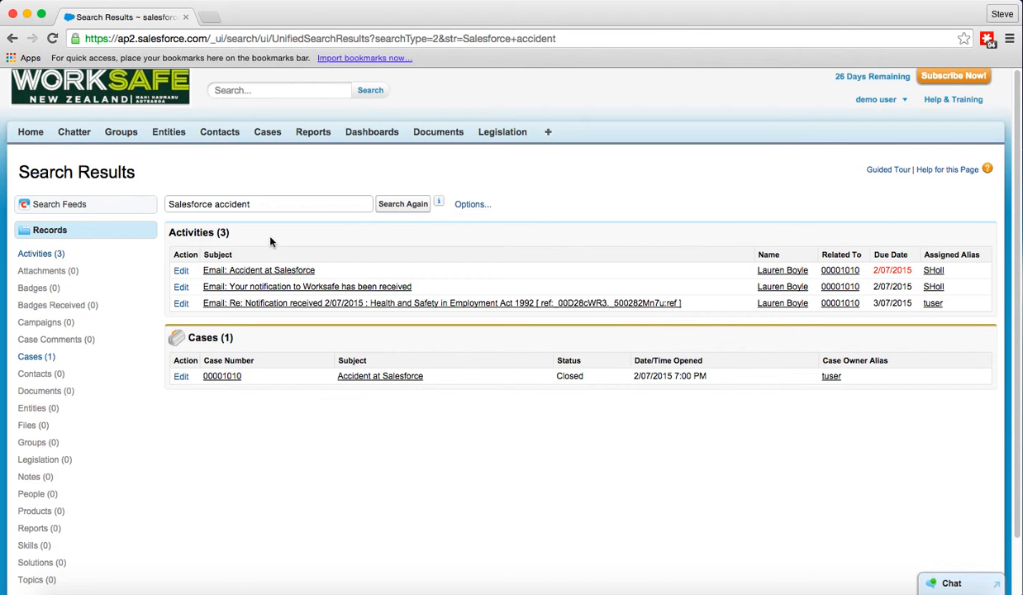
pyautogui.moveTo(258, 241)
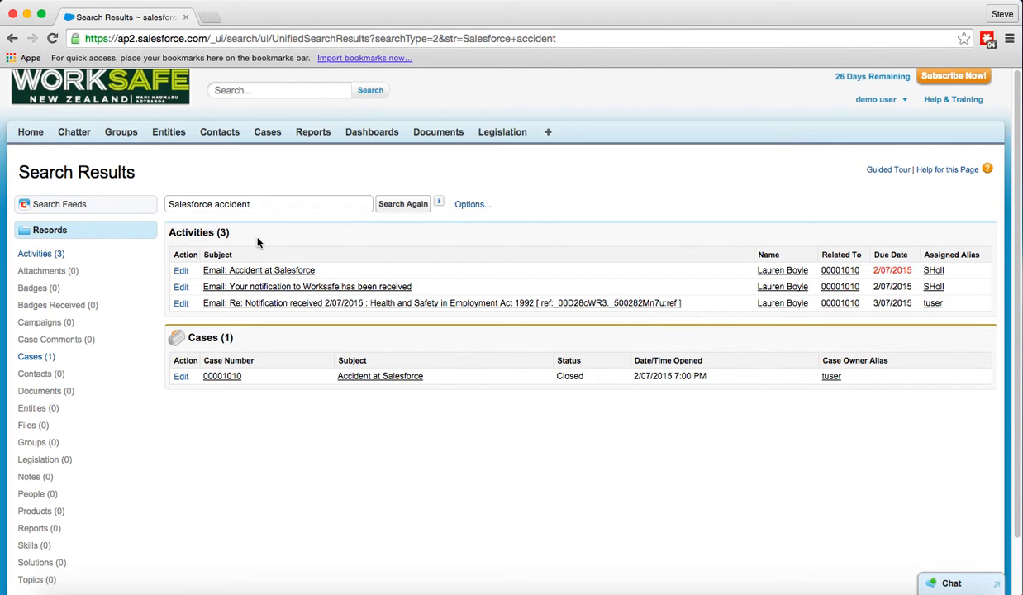
pyautogui.moveTo(213, 420)
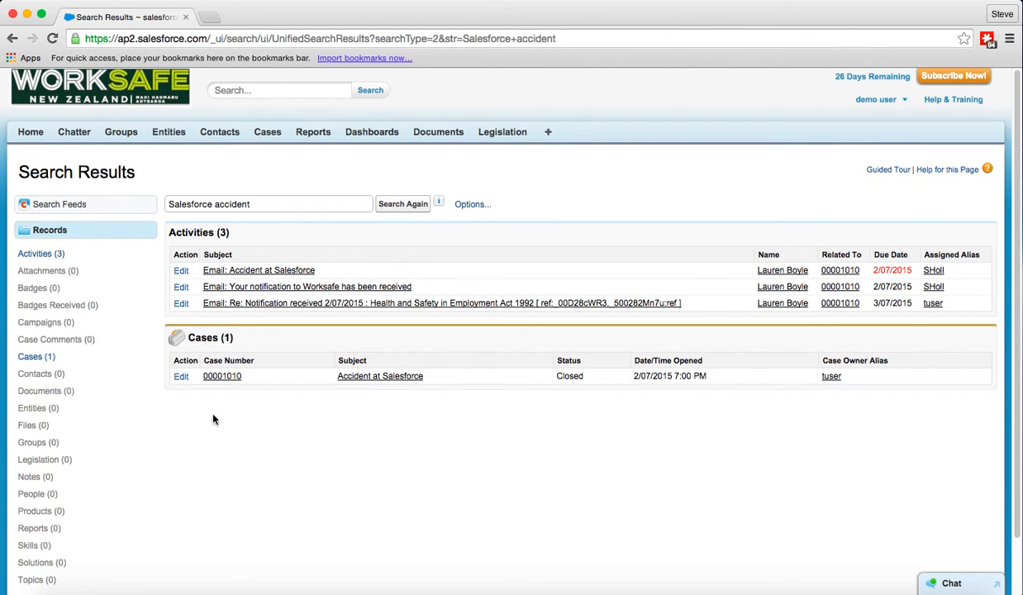
pyautogui.moveTo(139, 248)
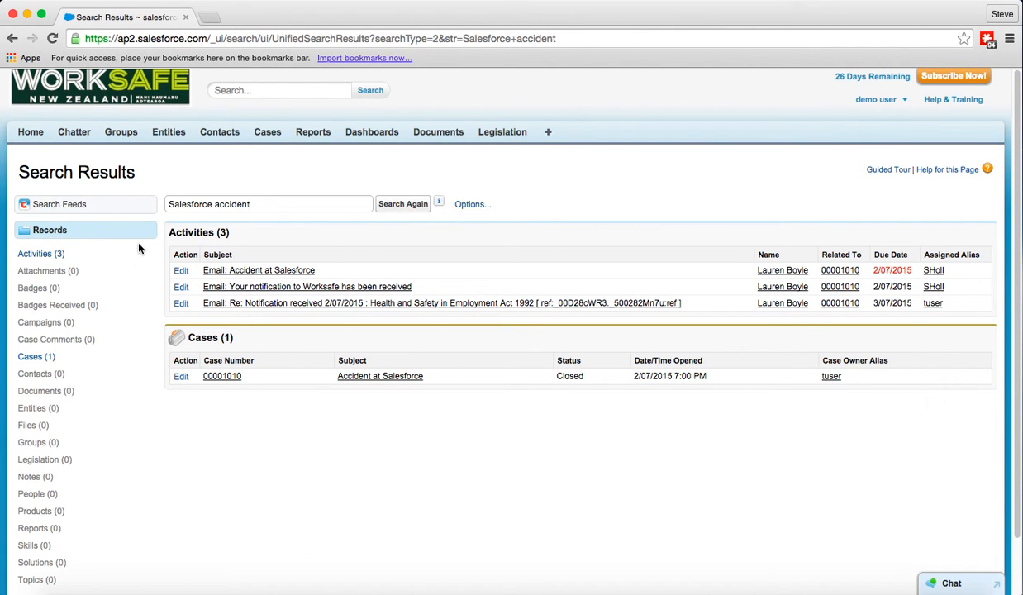
pyautogui.moveTo(314, 555)
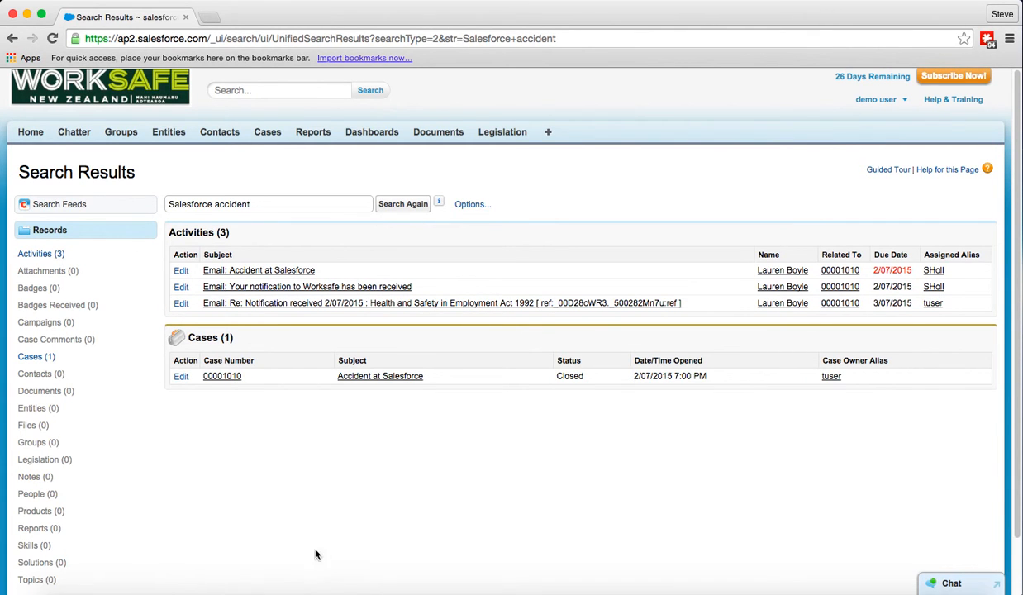
pyautogui.moveTo(334, 529)
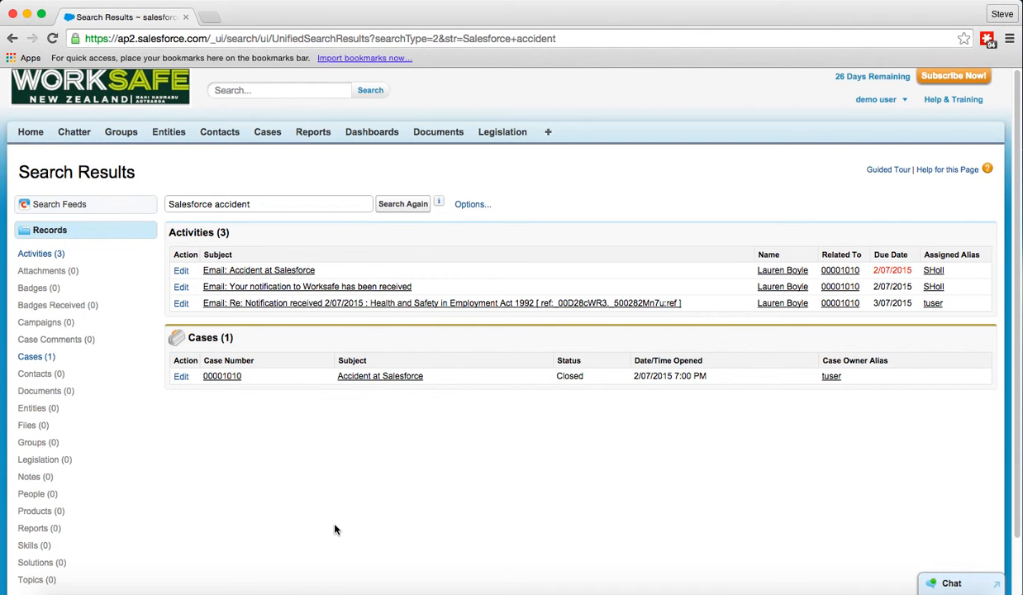
pyautogui.moveTo(327, 524)
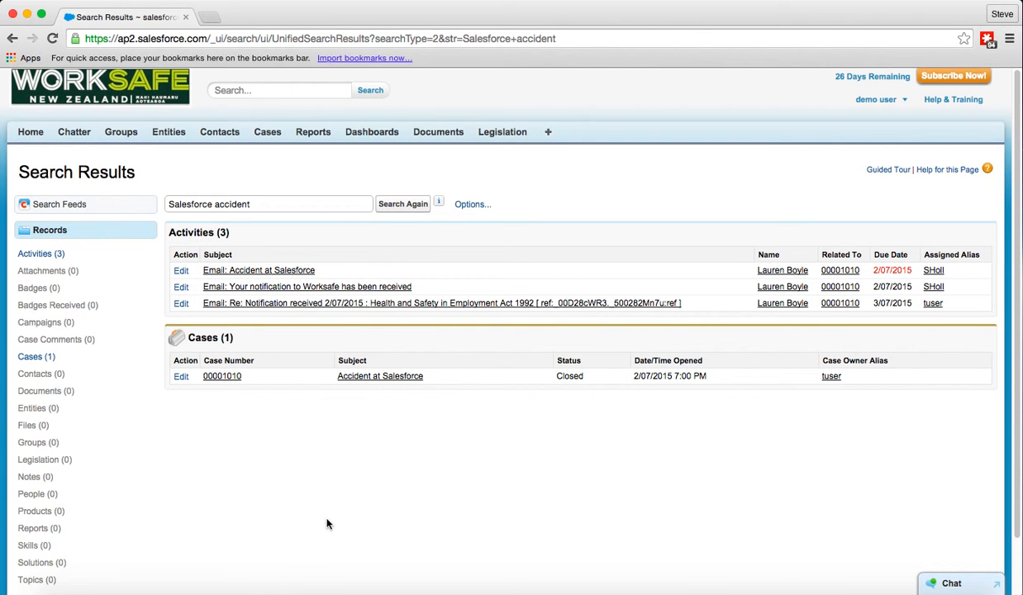
pyautogui.moveTo(162, 183)
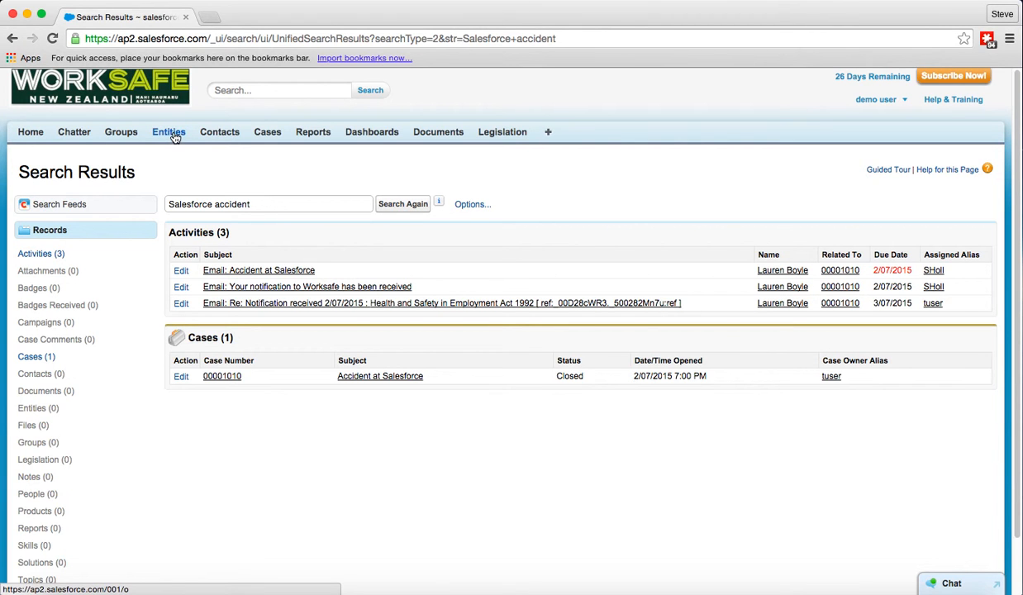
pyautogui.moveTo(169, 132)
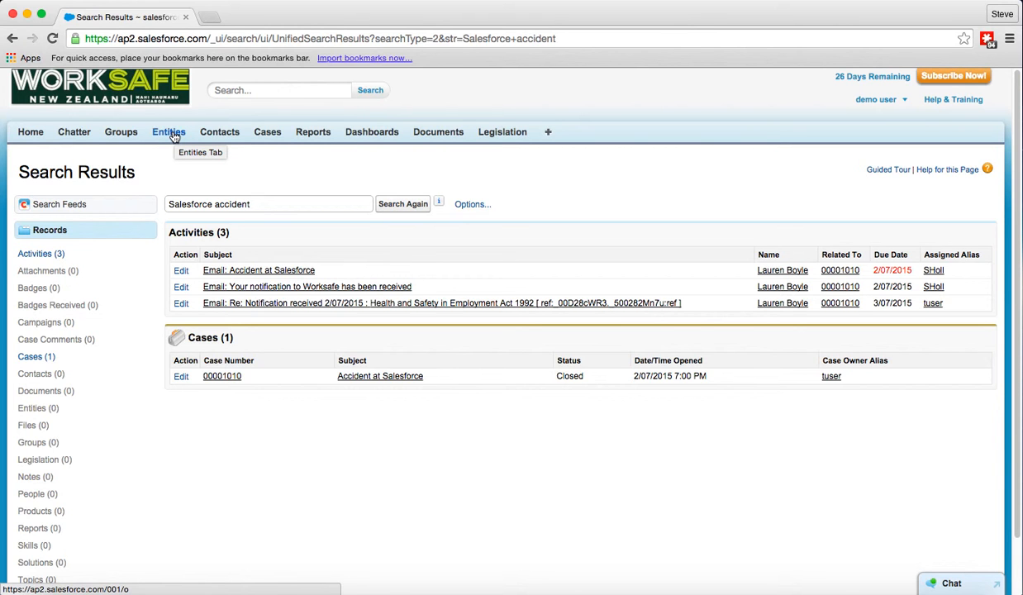
pyautogui.moveTo(168, 132)
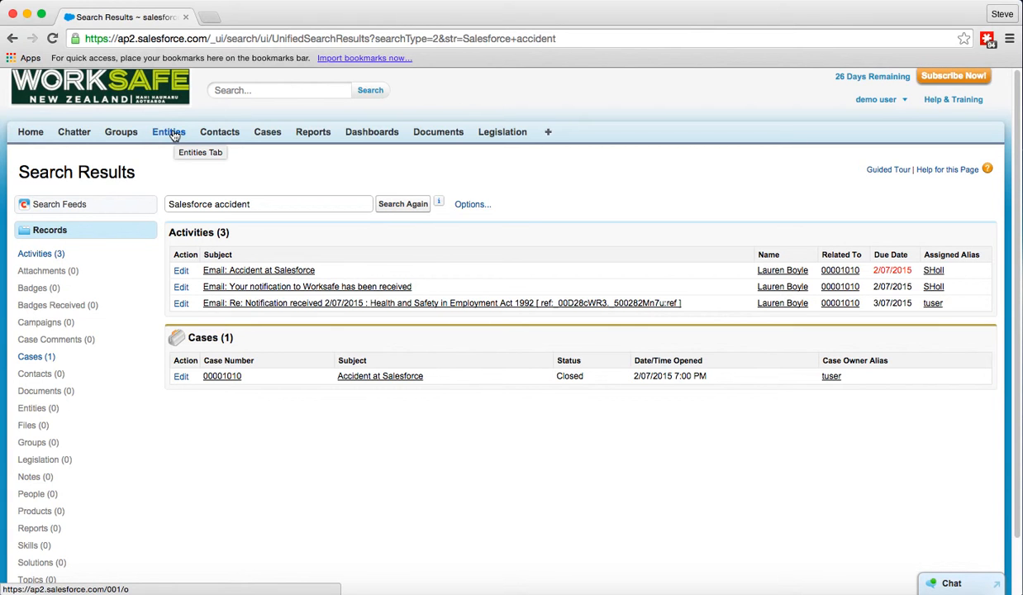
pyautogui.moveTo(168, 132)
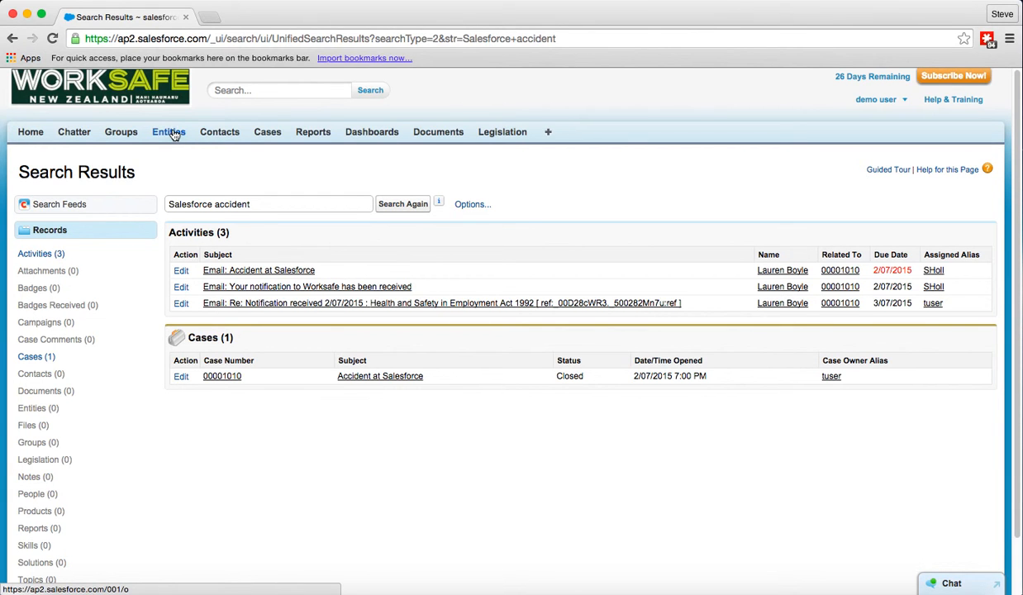
# Return to Entities Home and open the demo user menu.
pyautogui.click(168, 132)
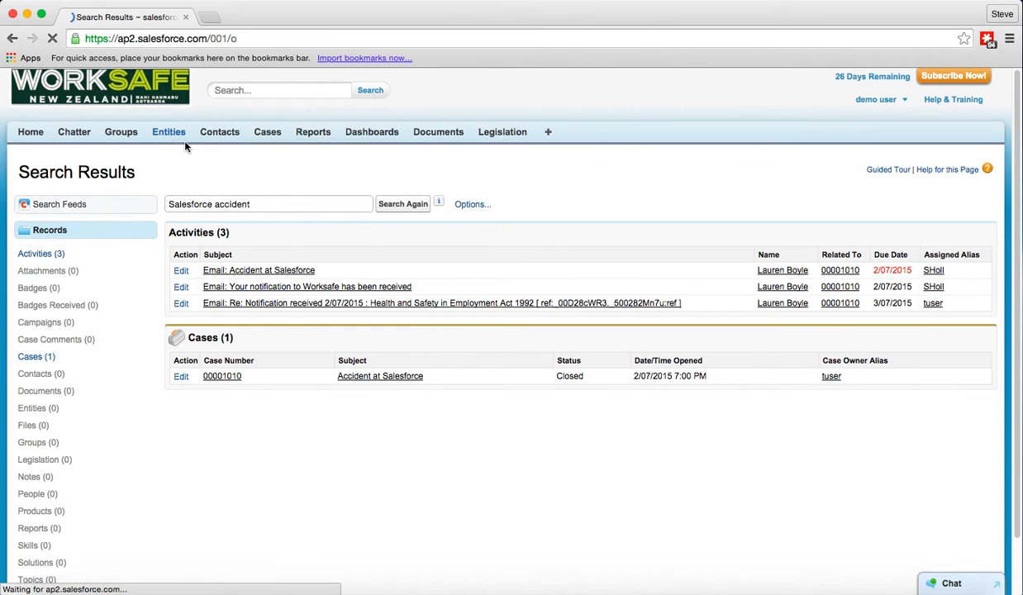
pyautogui.click(169, 133)
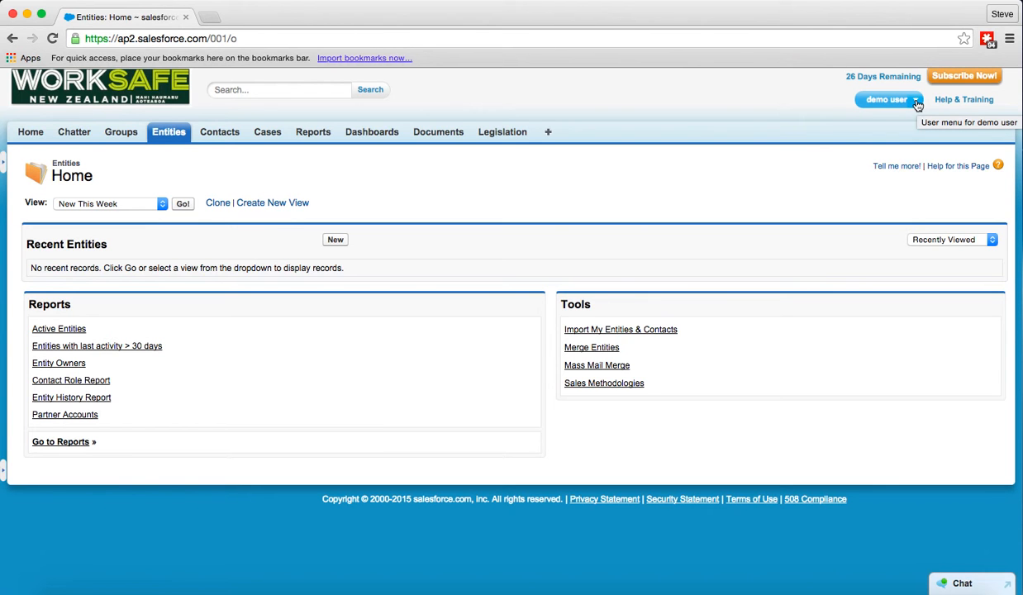
pyautogui.moveTo(915, 106)
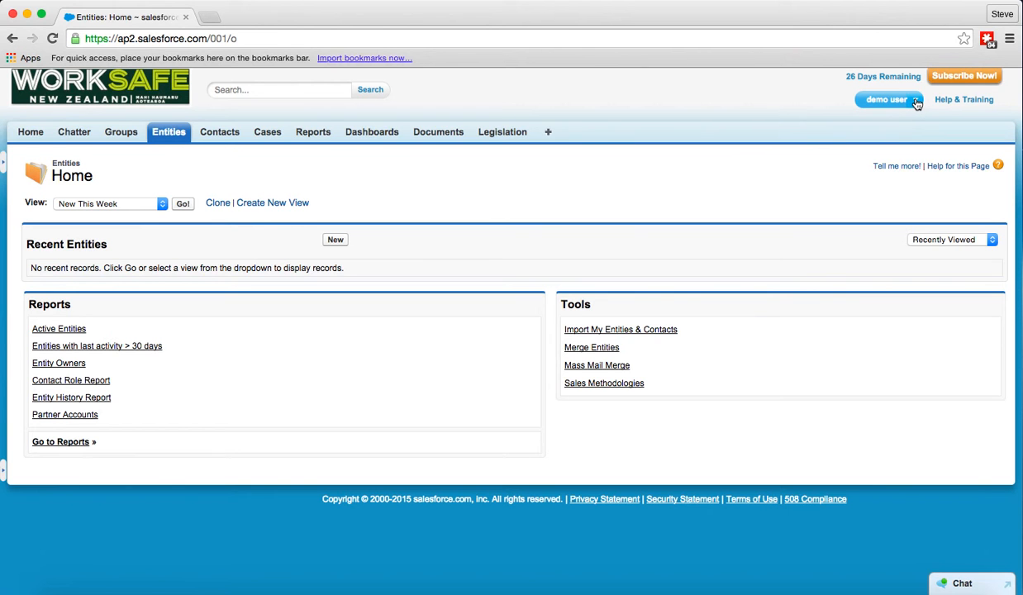
pyautogui.click(885, 99)
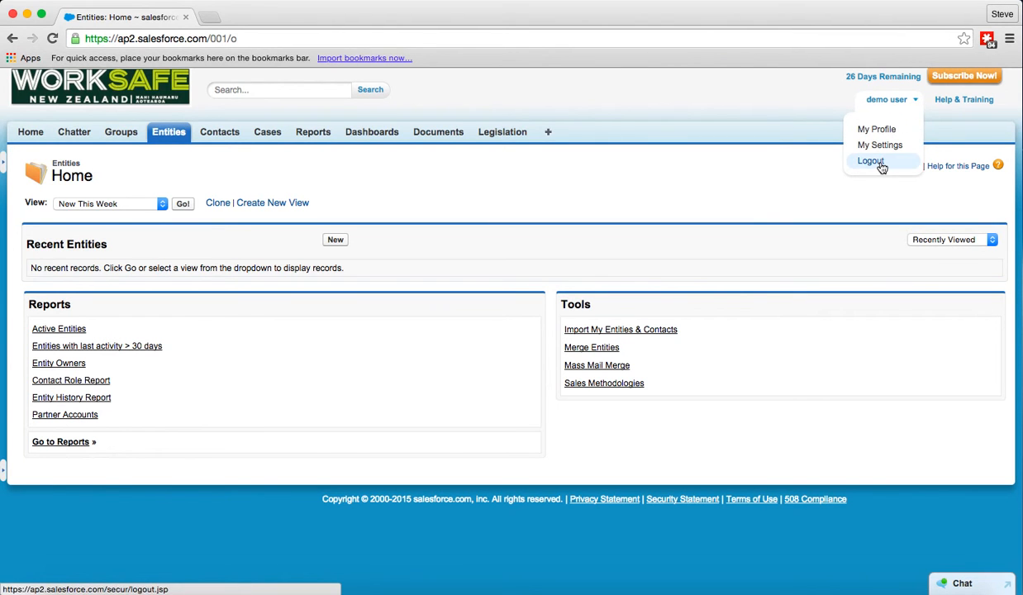
pyautogui.moveTo(876, 129)
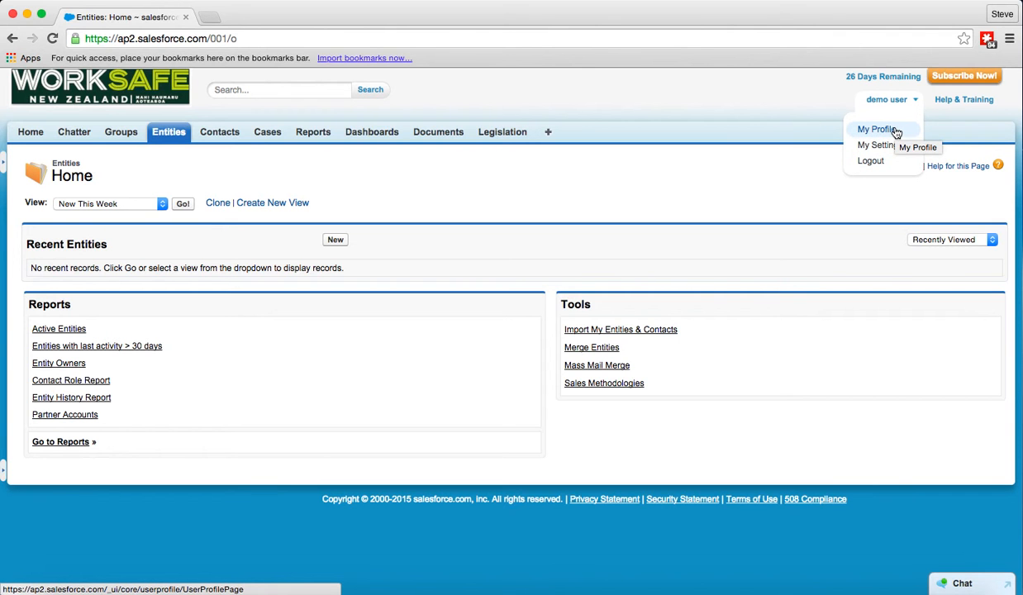
# Go to My Profile, dismiss the tip, and bring up the Edit Profile contact details.
pyautogui.click(876, 129)
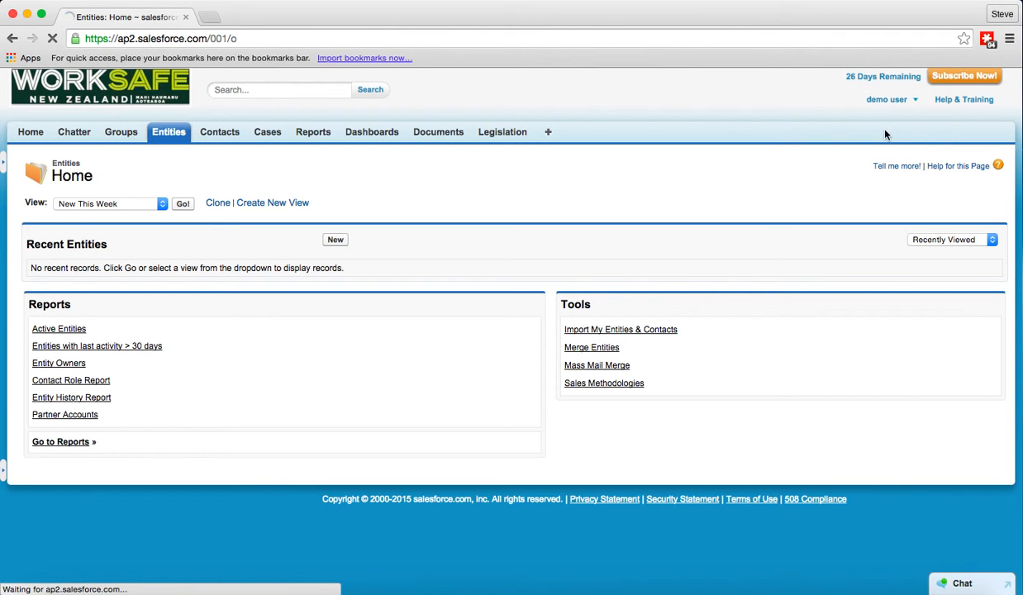
pyautogui.click(886, 99)
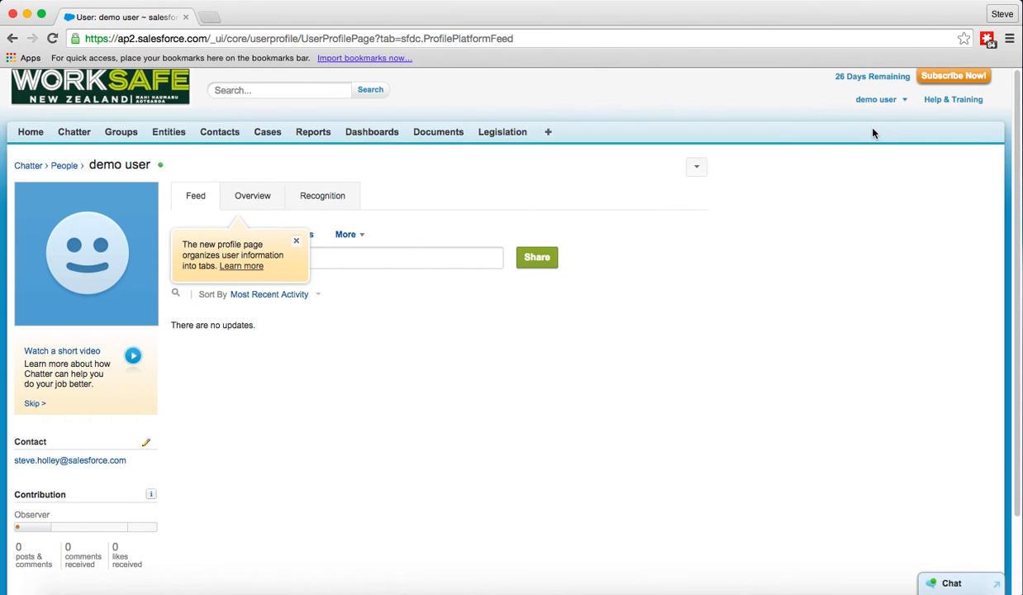
pyautogui.moveTo(413, 319)
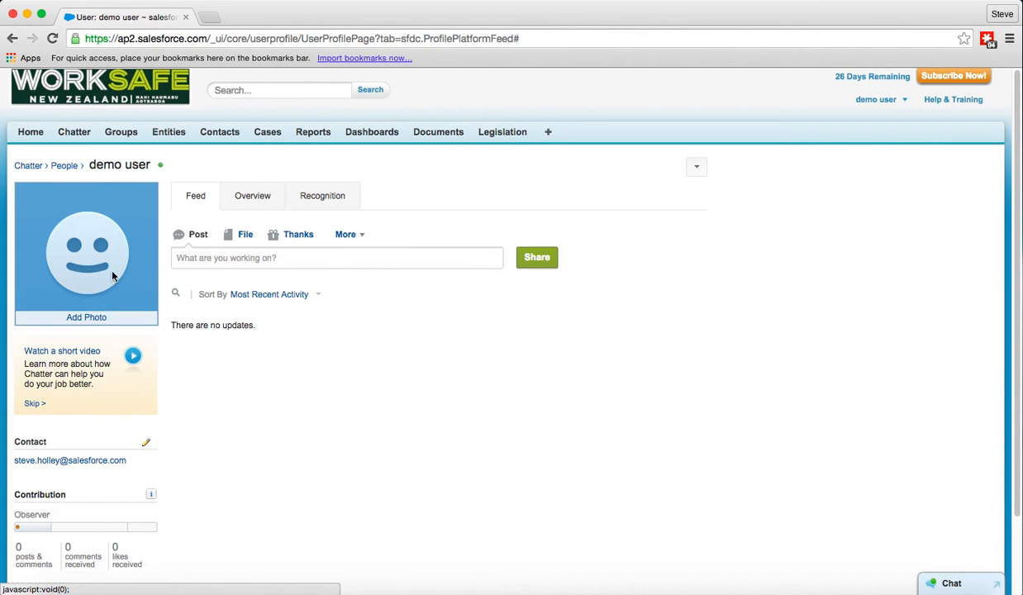
pyautogui.moveTo(86, 252)
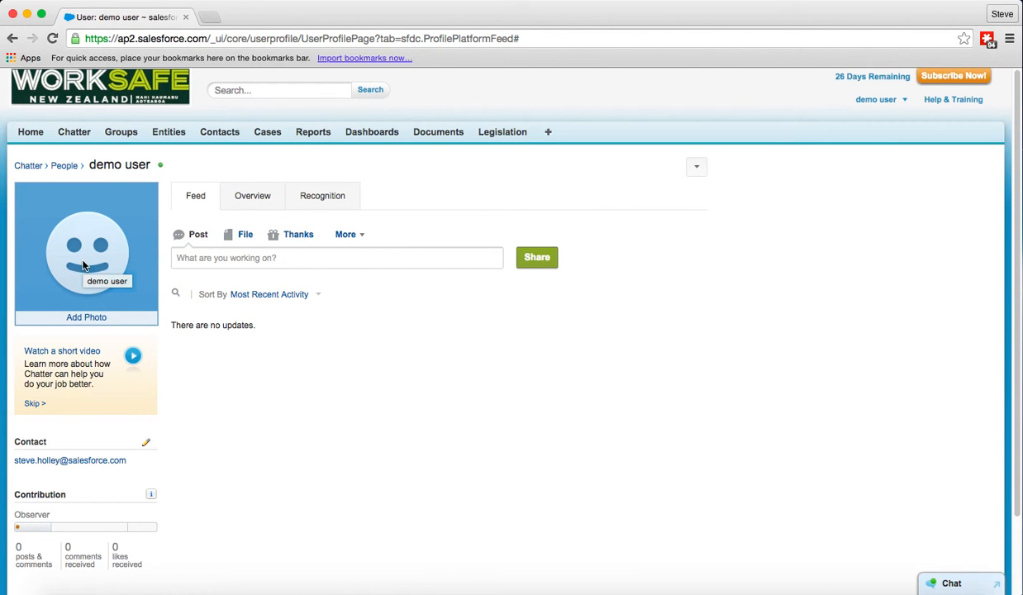
pyautogui.click(146, 443)
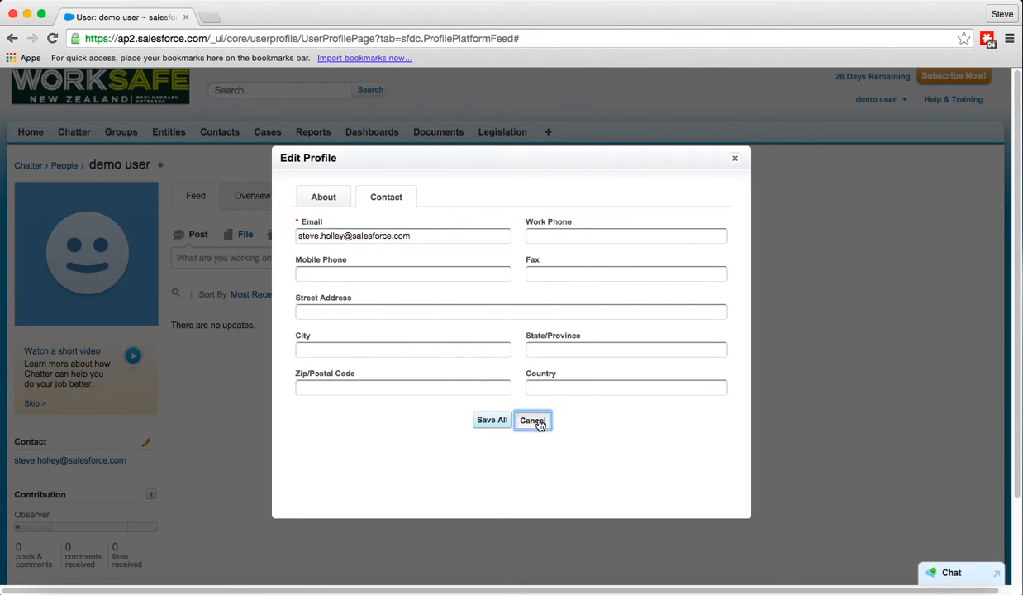
# Cancel the Edit Profile dialog unsaved and reopen the demo user menu.
pyautogui.click(532, 420)
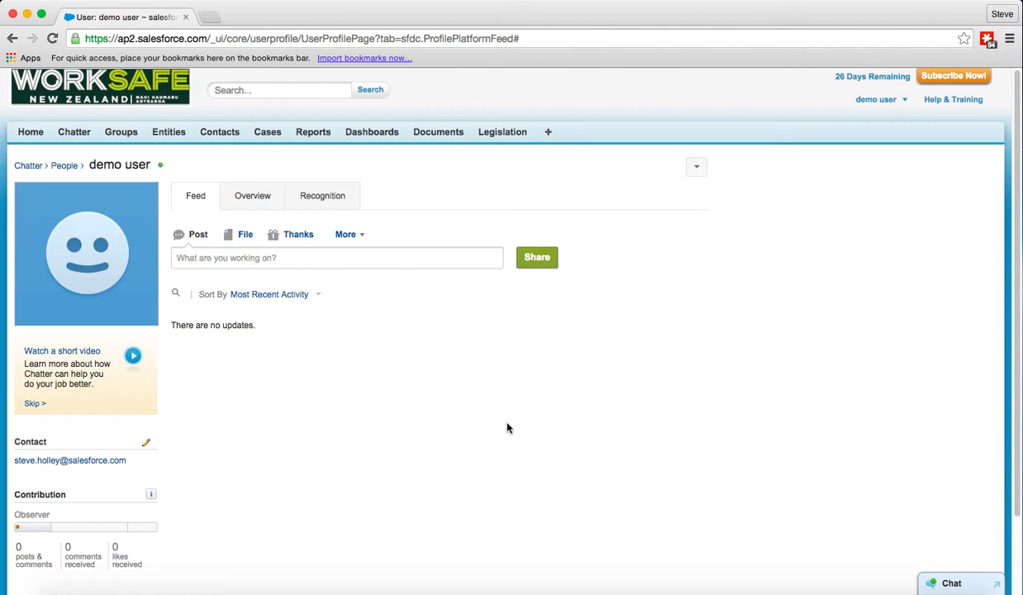
pyautogui.moveTo(566, 377)
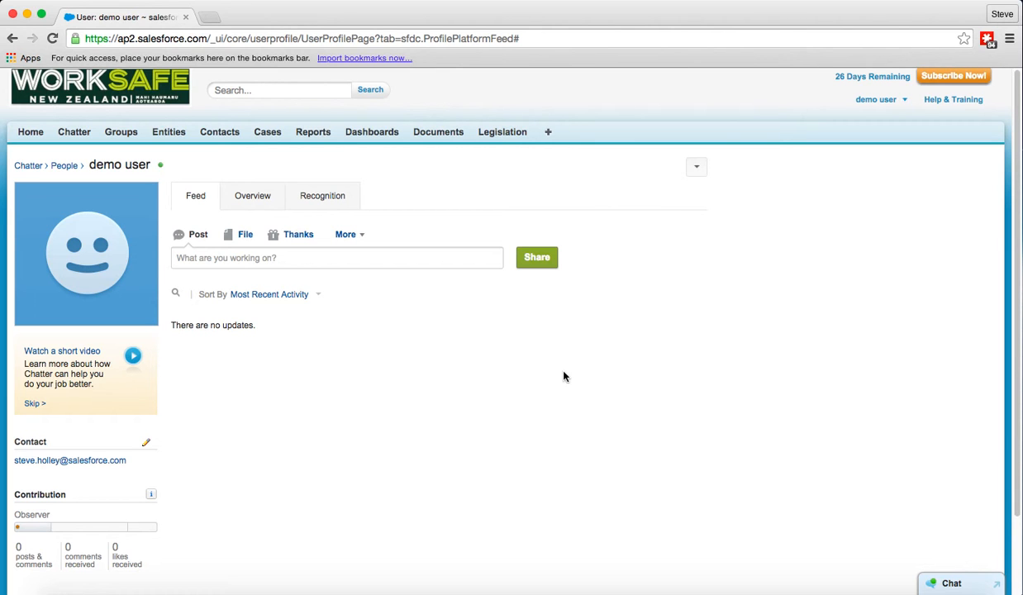
pyautogui.moveTo(794, 317)
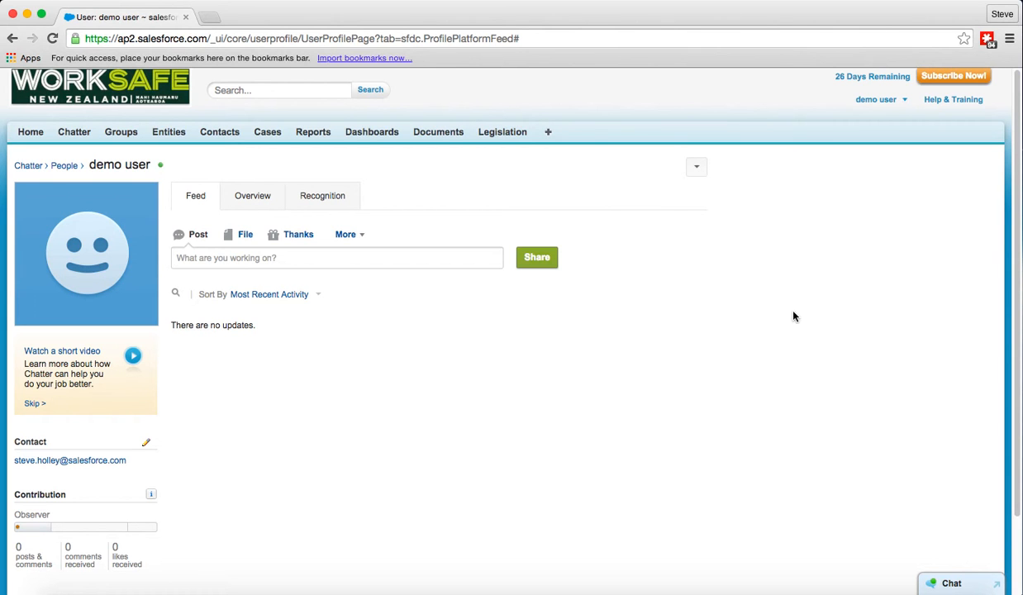
pyautogui.click(876, 99)
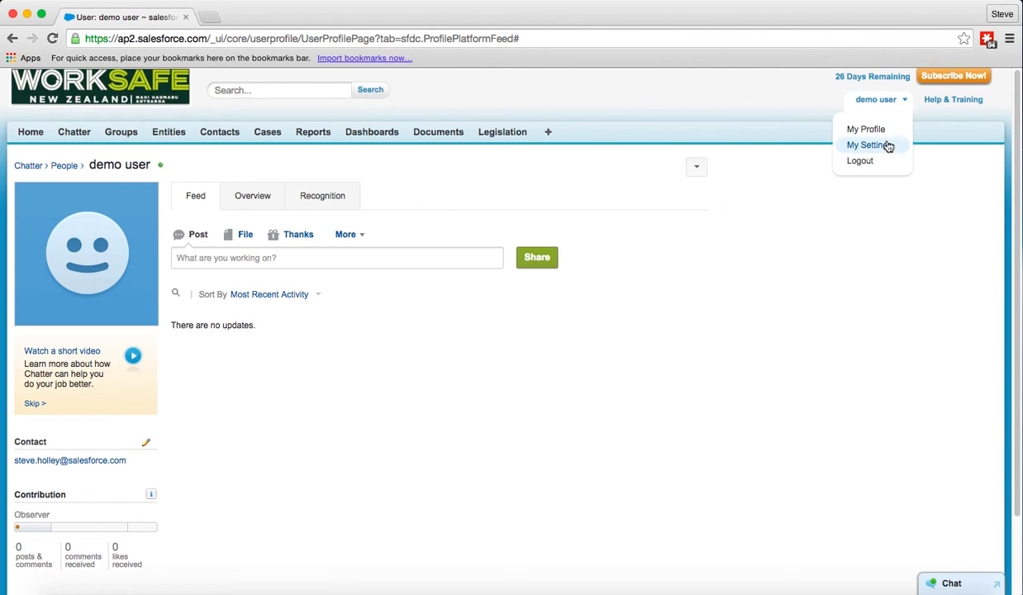
# Go to My Settings and expand Display & Layout to show Customize My Tabs and Accessibility.
pyautogui.click(868, 145)
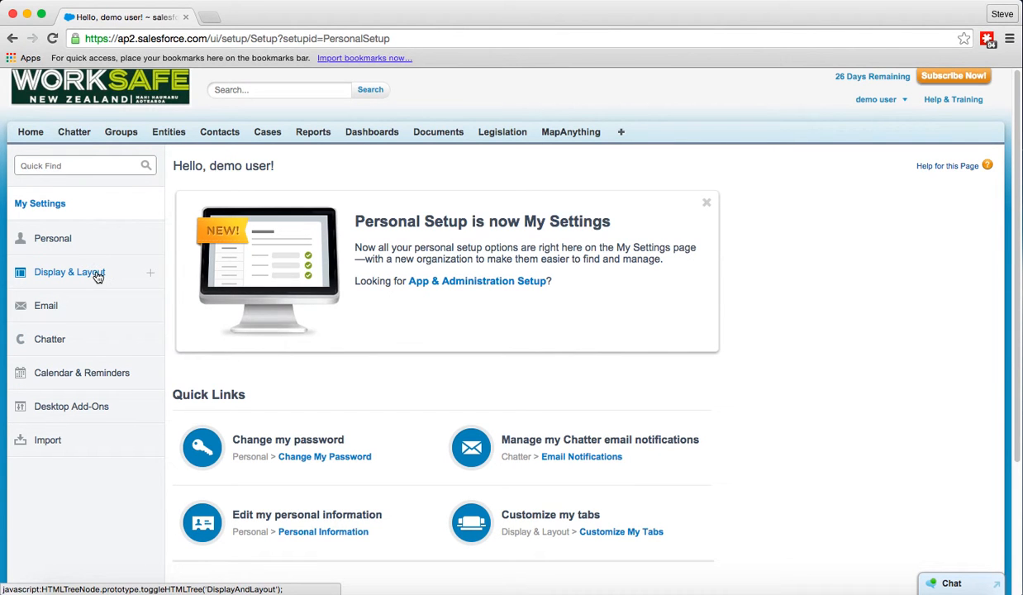
pyautogui.click(70, 271)
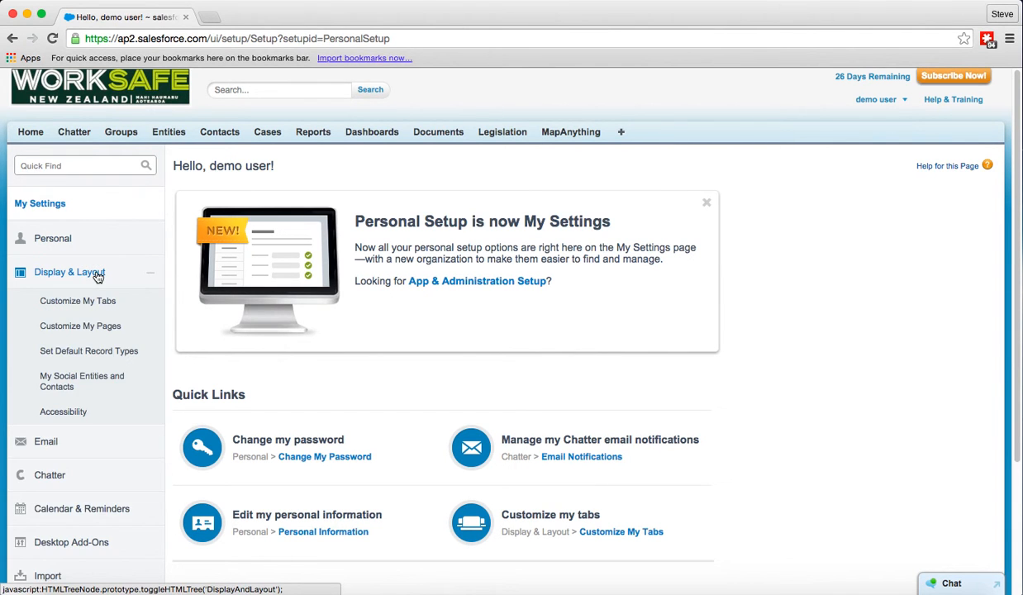
pyautogui.moveTo(78, 301)
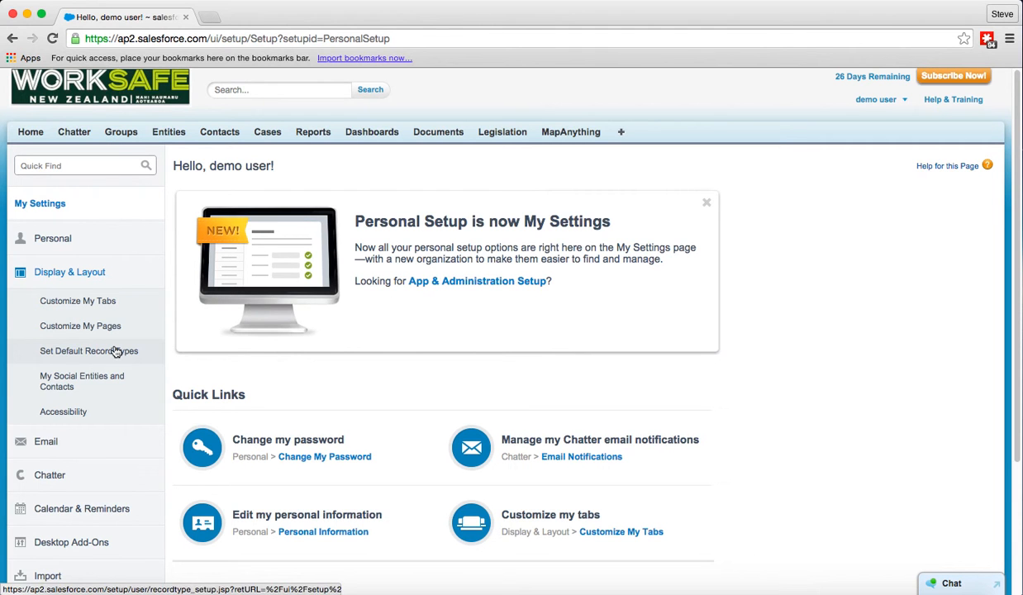
pyautogui.moveTo(62, 412)
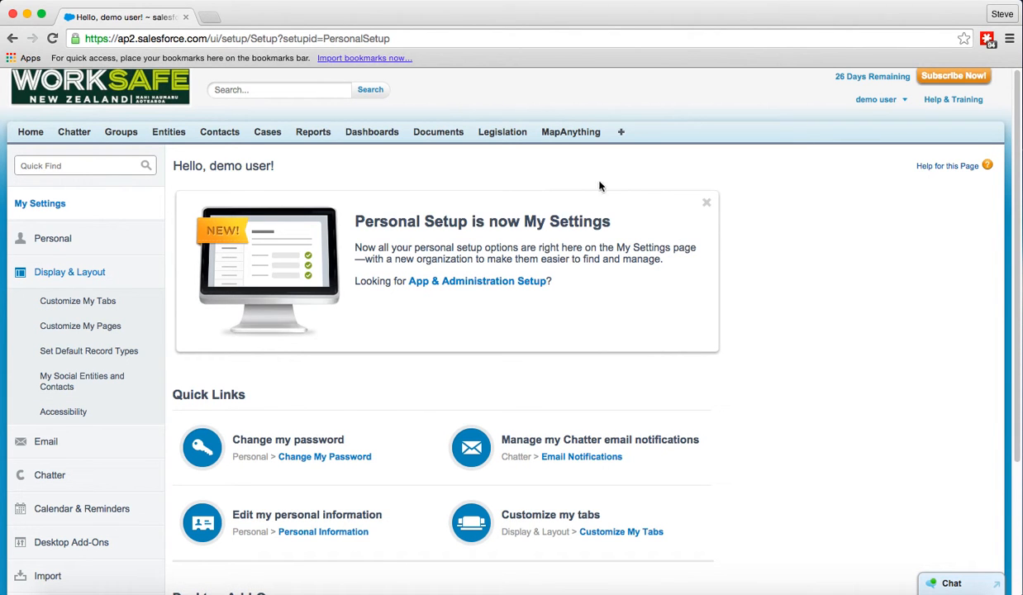
pyautogui.click(169, 132)
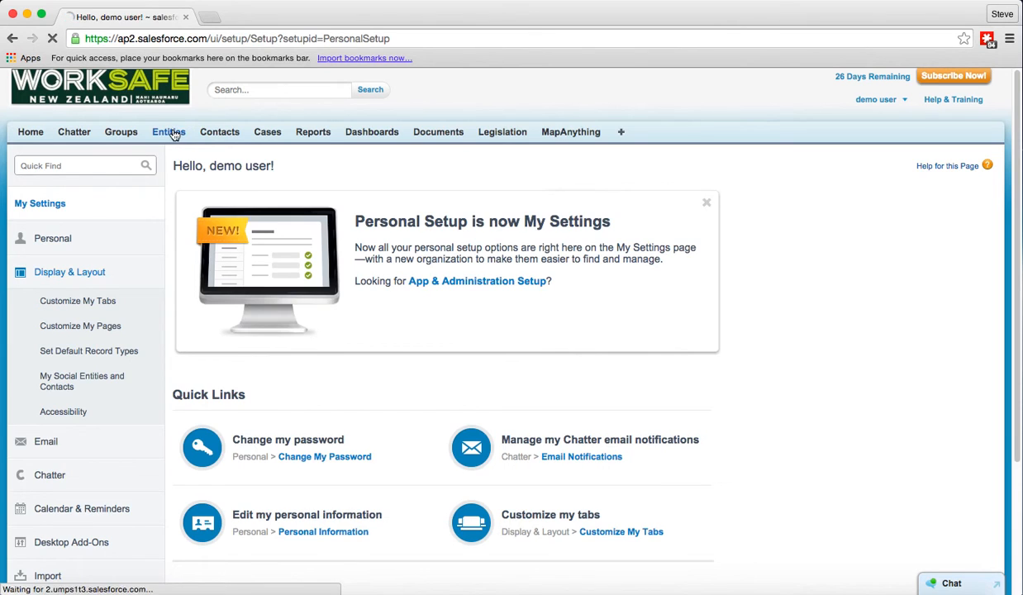
pyautogui.click(169, 132)
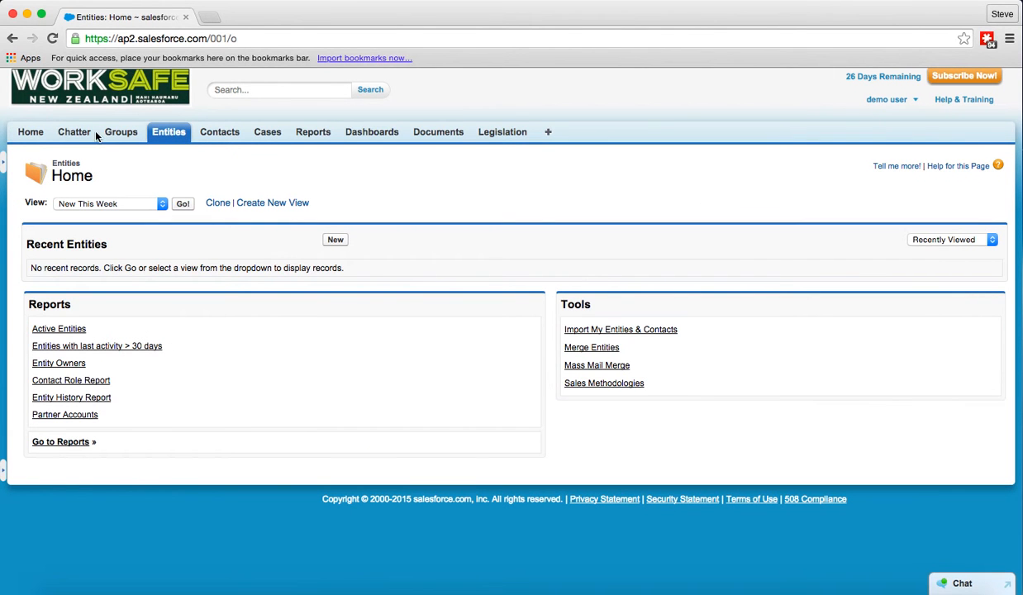
pyautogui.moveTo(139, 134)
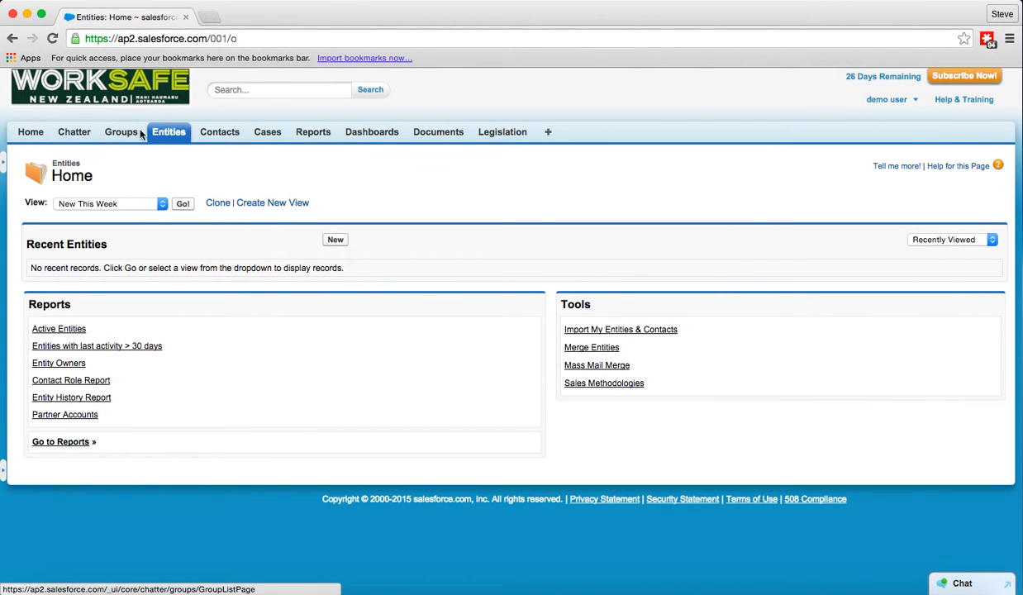
pyautogui.moveTo(383, 142)
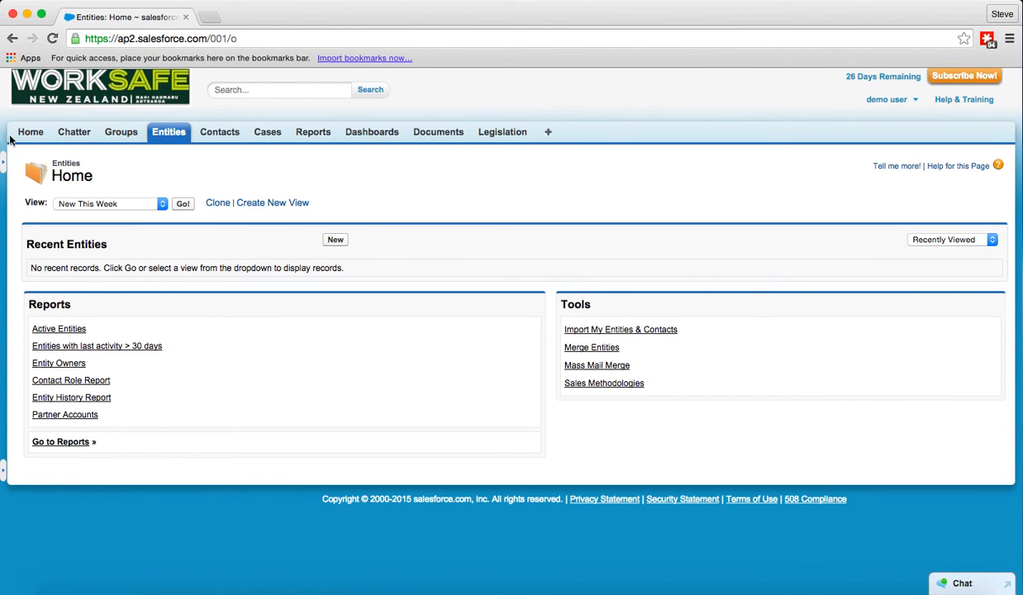
pyautogui.moveTo(30, 132)
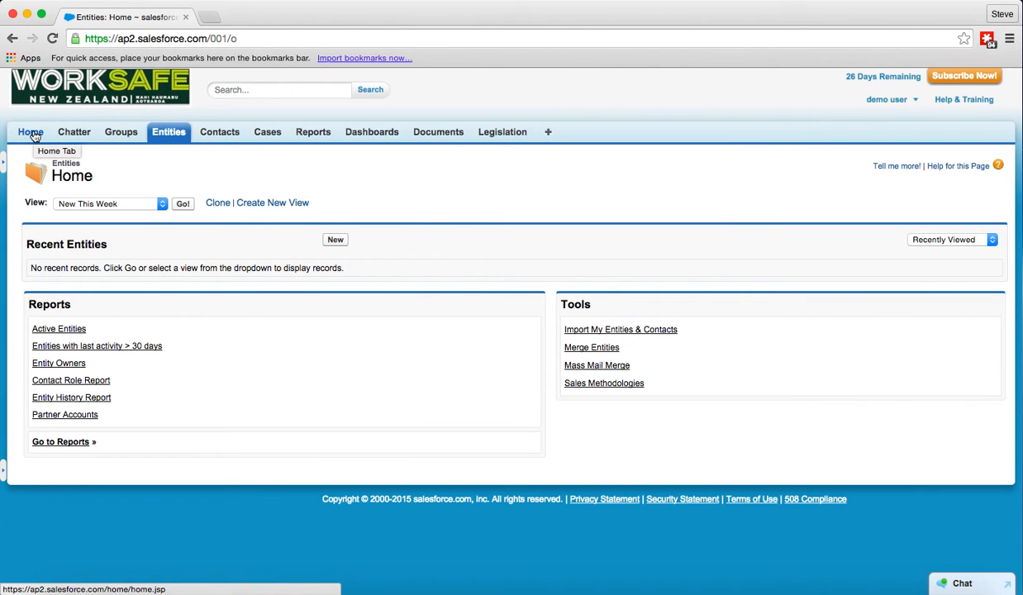
pyautogui.moveTo(40, 139)
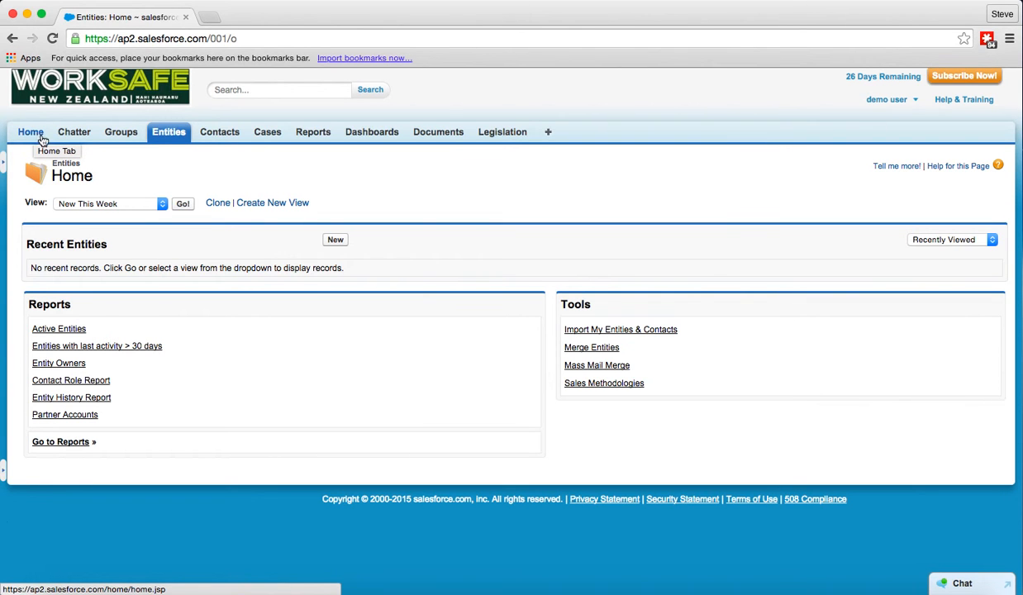
pyautogui.moveTo(75, 133)
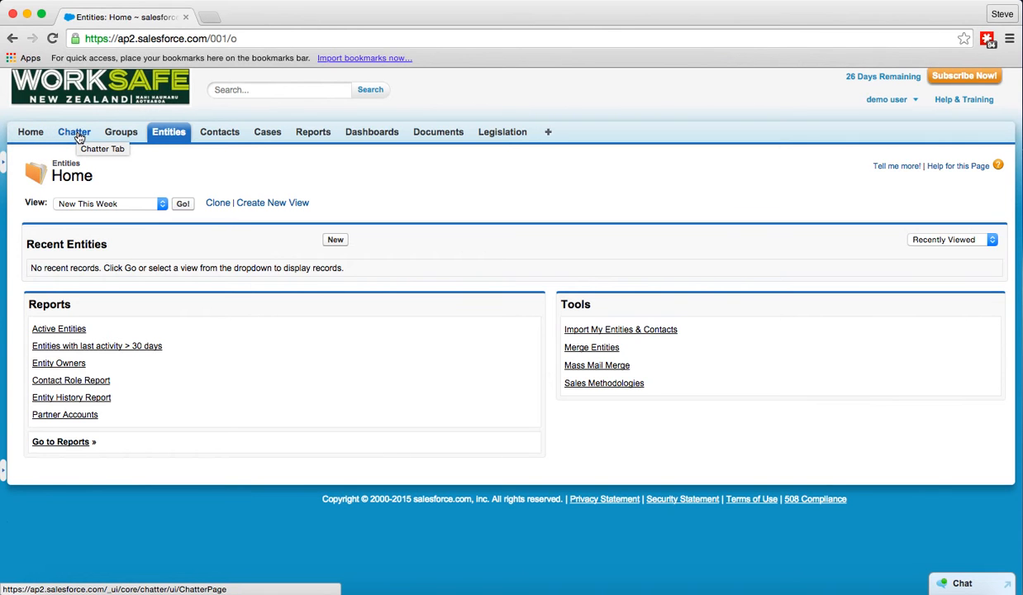
pyautogui.moveTo(73, 135)
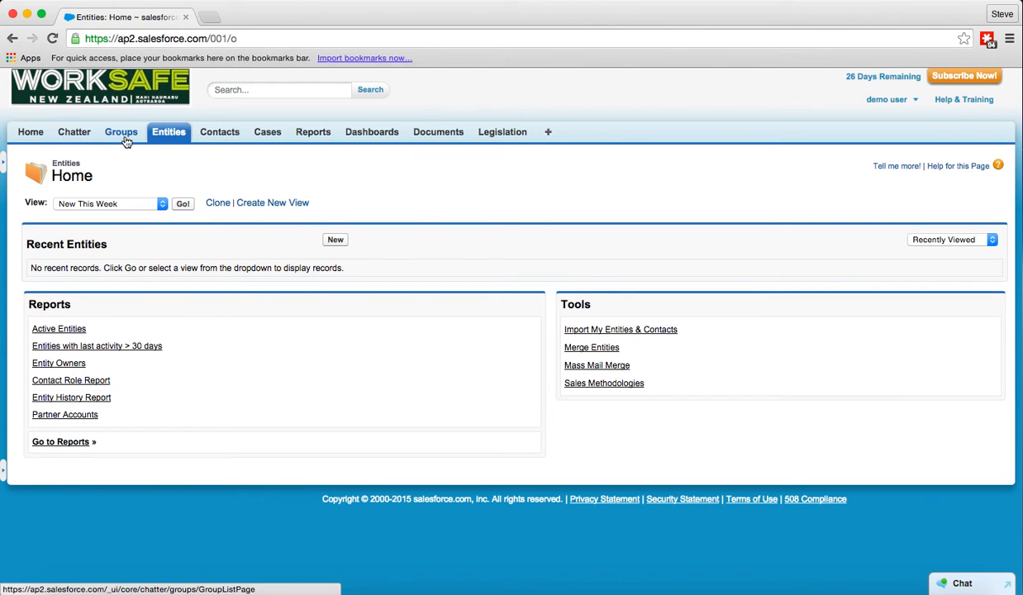
pyautogui.moveTo(120, 132)
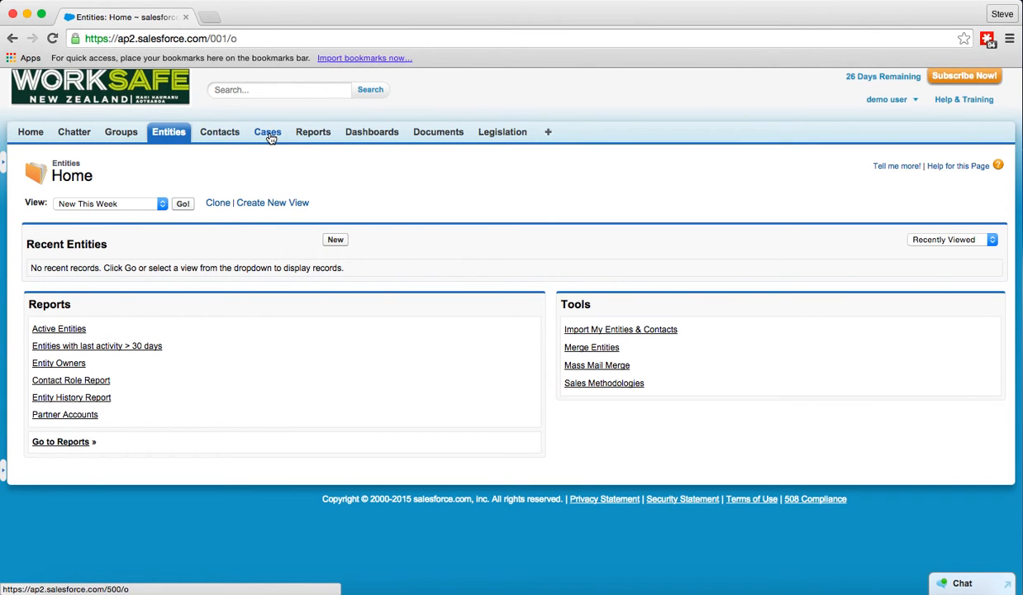
pyautogui.moveTo(268, 132)
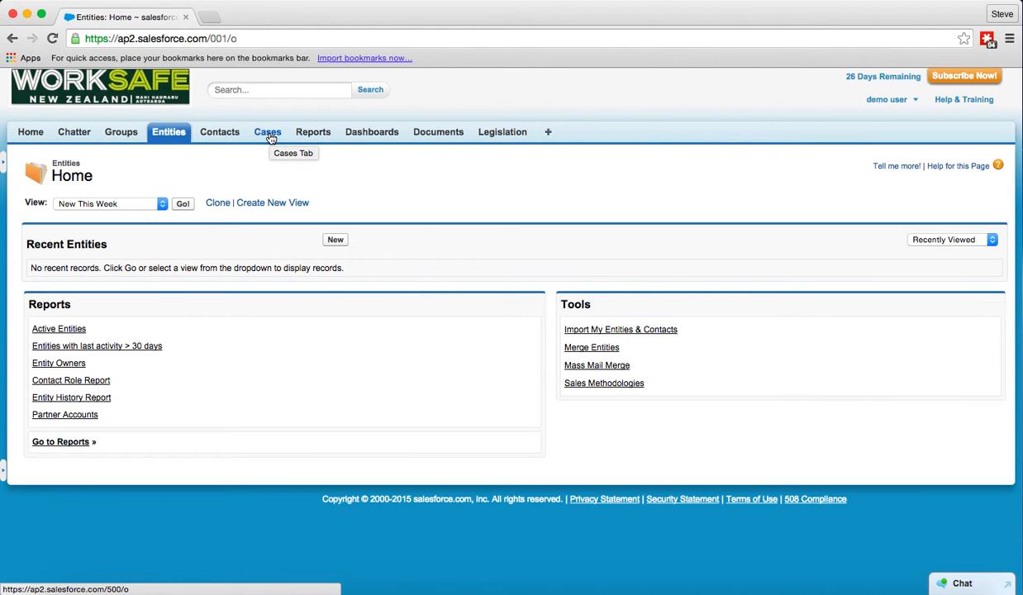
pyautogui.moveTo(370, 136)
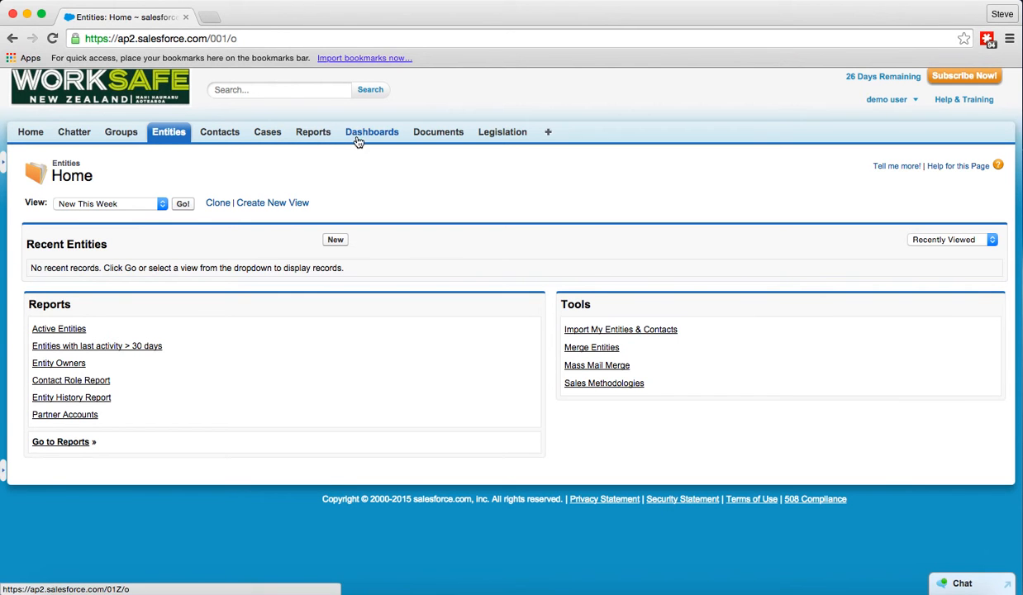
pyautogui.moveTo(313, 132)
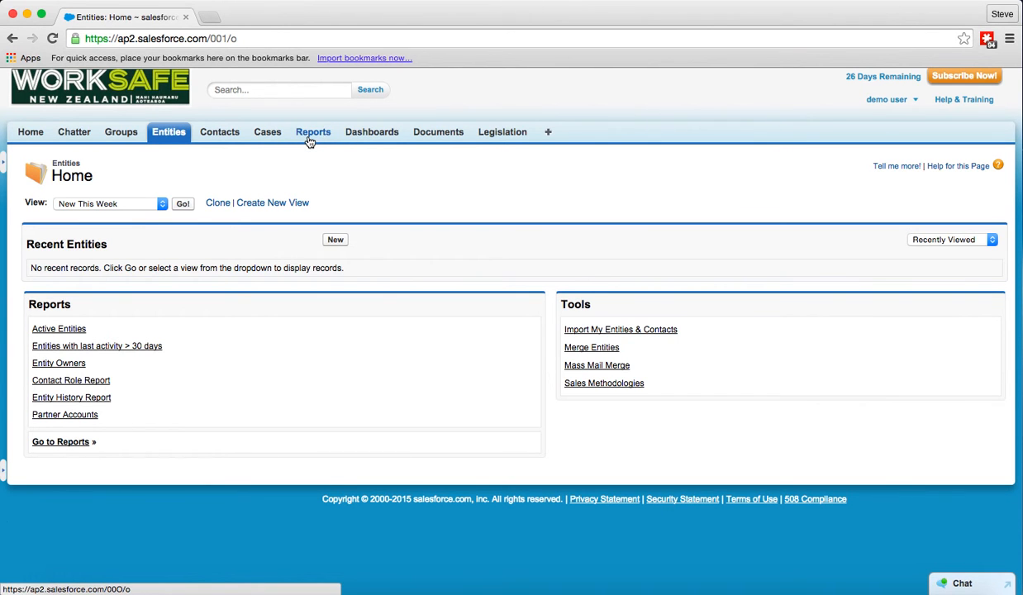
pyautogui.moveTo(324, 142)
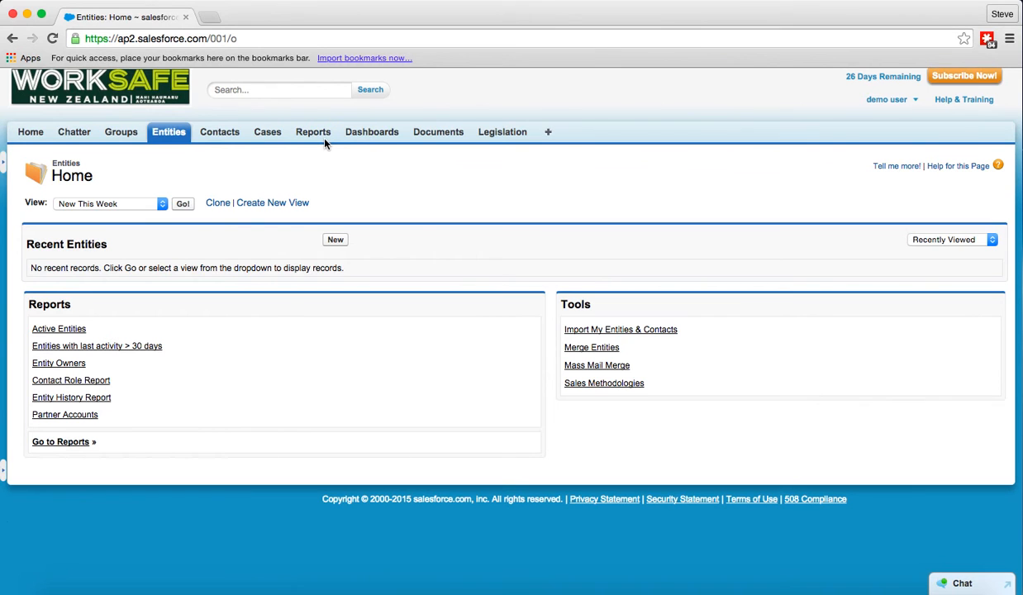
pyautogui.moveTo(372, 132)
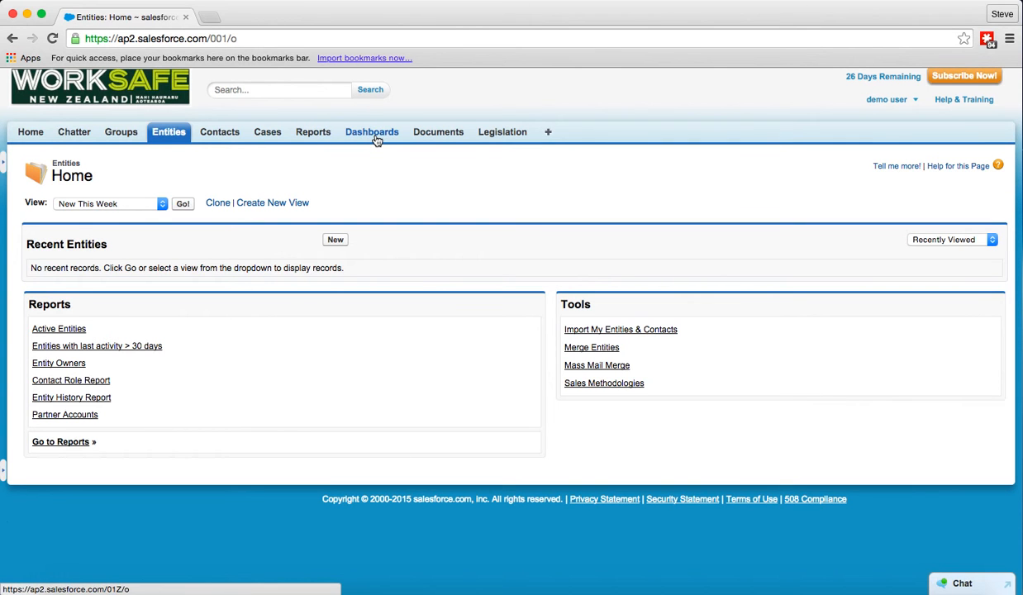
pyautogui.moveTo(370, 132)
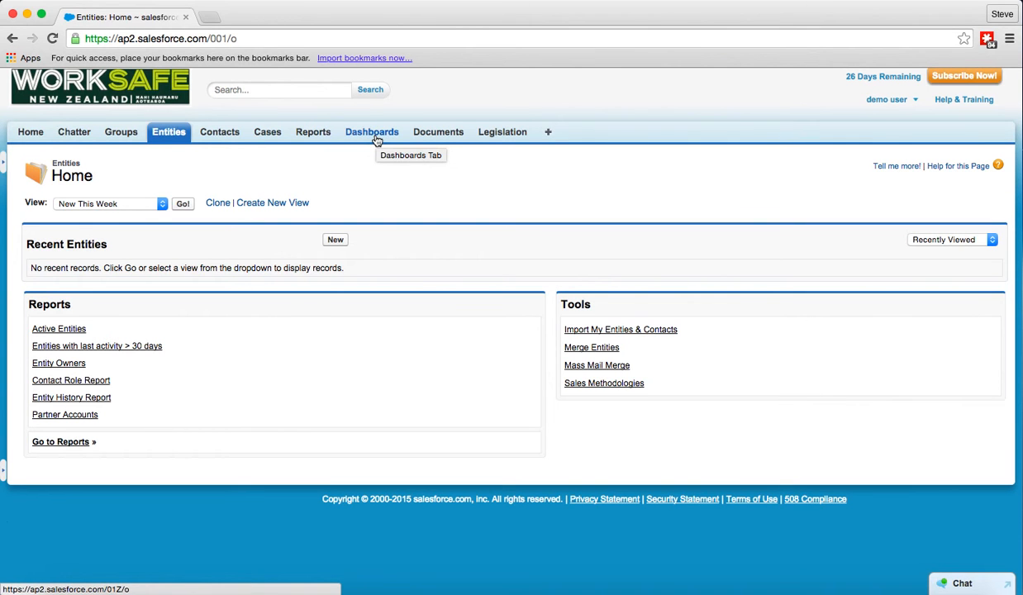
pyautogui.moveTo(438, 132)
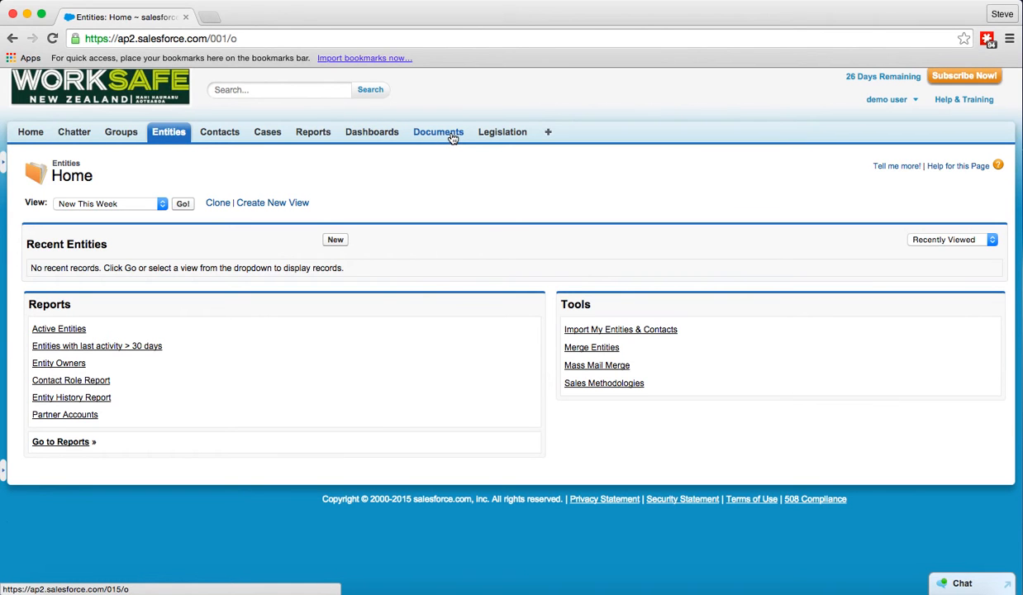
pyautogui.moveTo(438, 132)
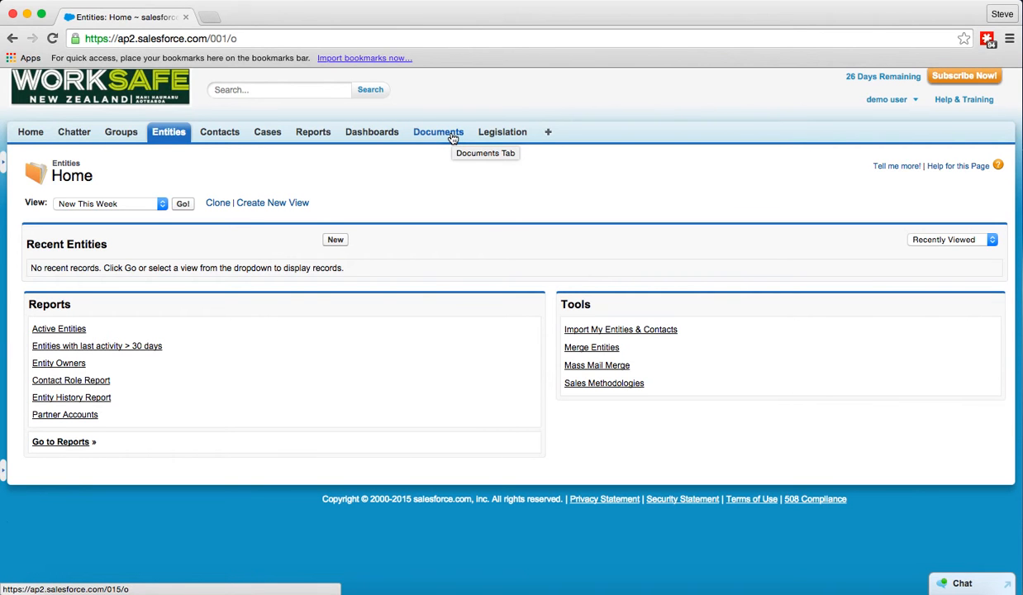
pyautogui.moveTo(502, 132)
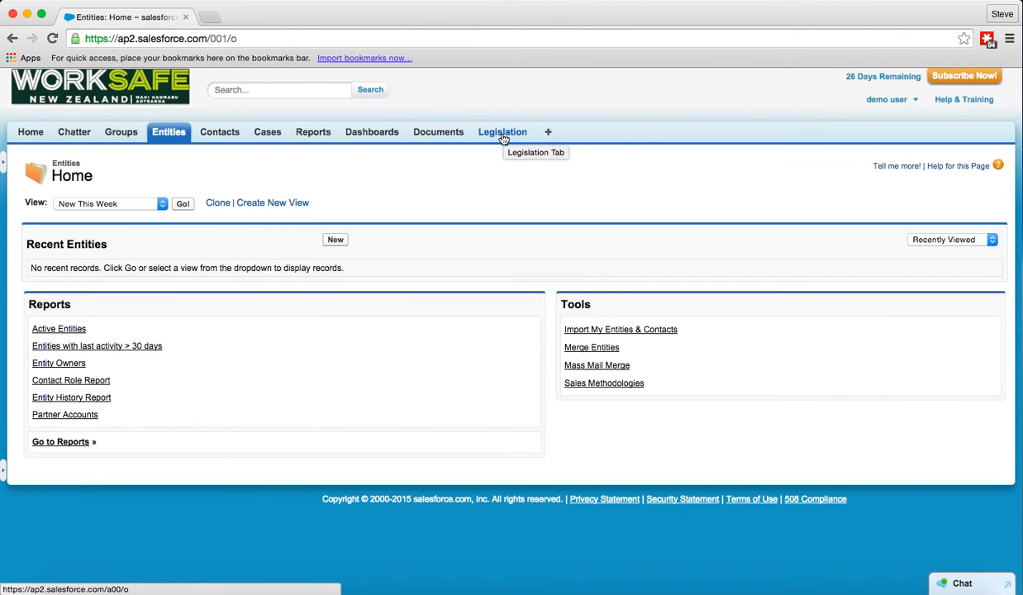
pyautogui.moveTo(152, 180)
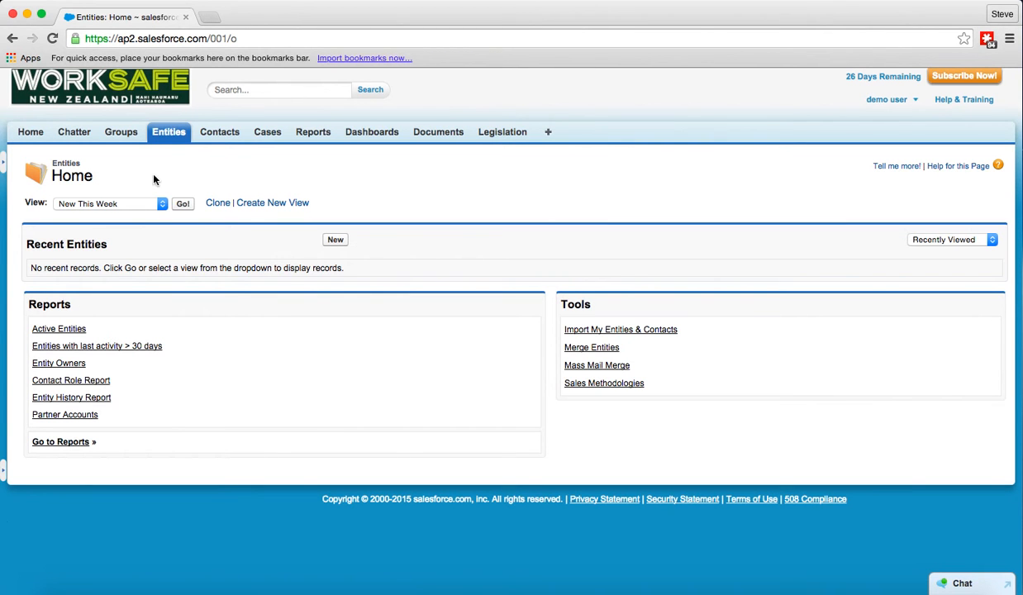
pyautogui.moveTo(169, 132)
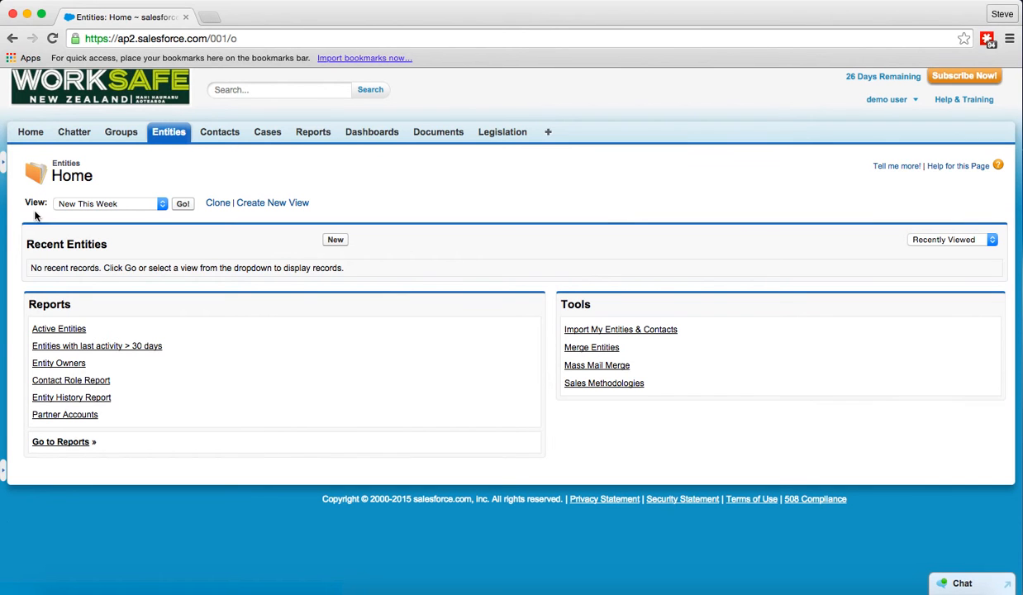
pyautogui.moveTo(62, 219)
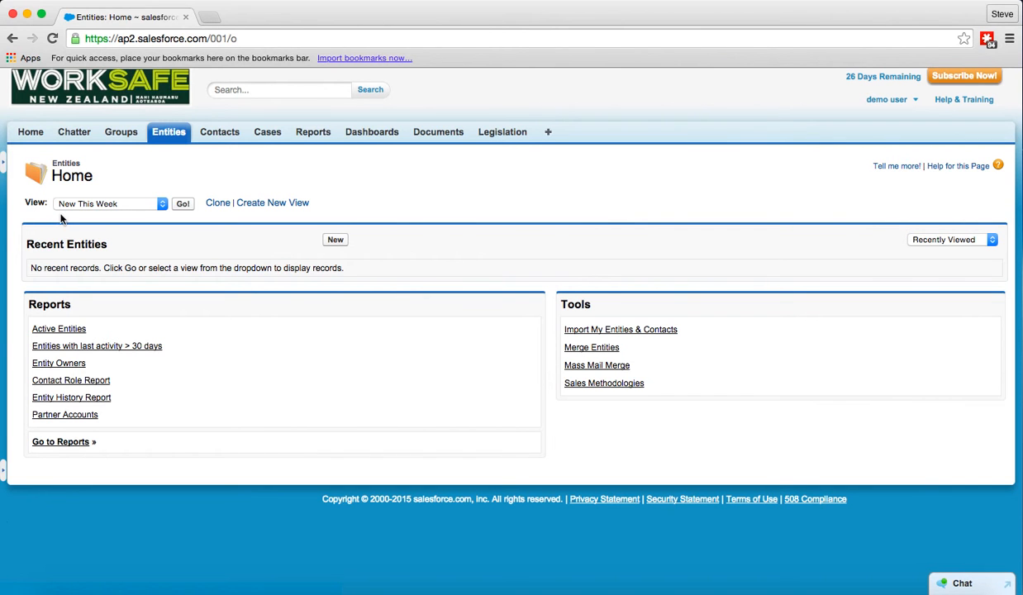
pyautogui.moveTo(152, 204)
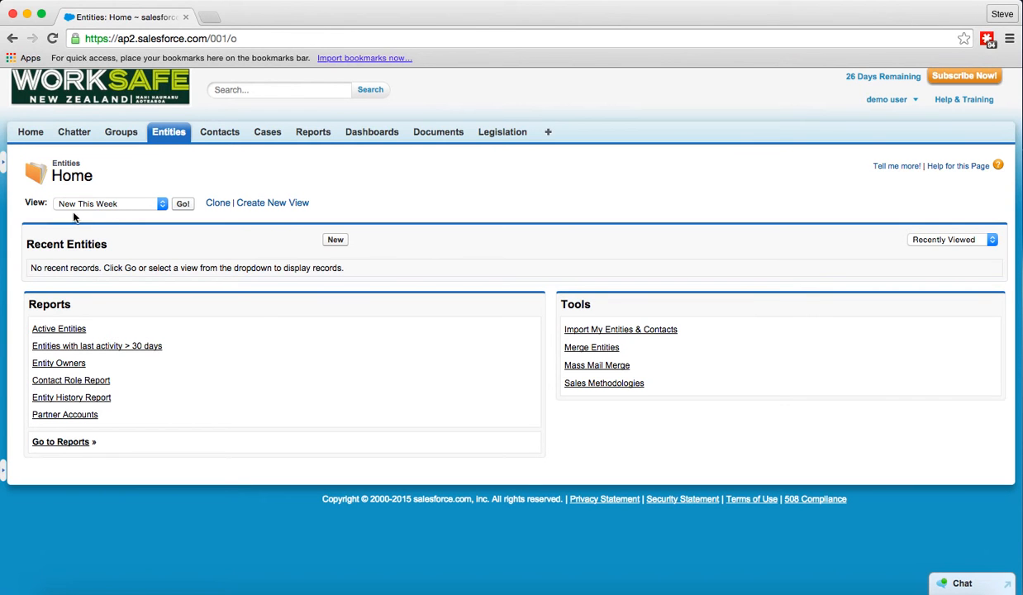
pyautogui.moveTo(98, 222)
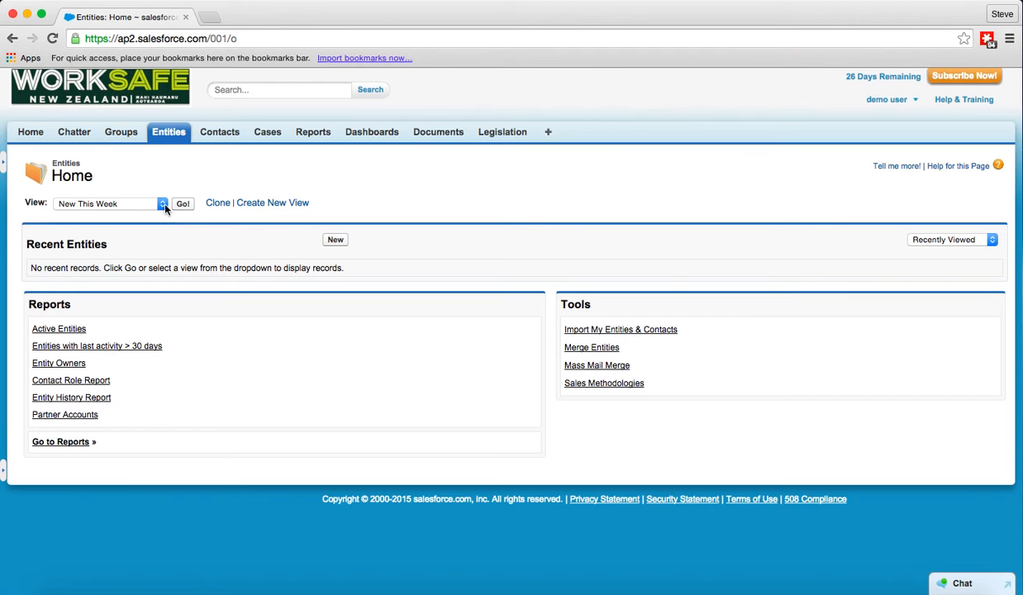
pyautogui.moveTo(162, 205)
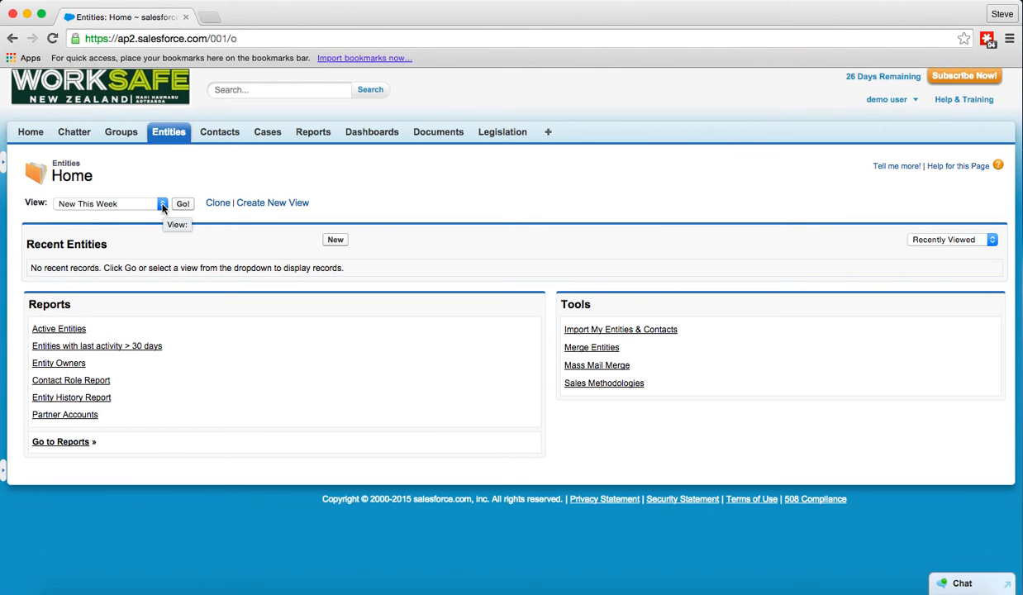
# Show the entity view choices: All Entities, My Entities, New This Week, Recently Viewed.
pyautogui.click(162, 203)
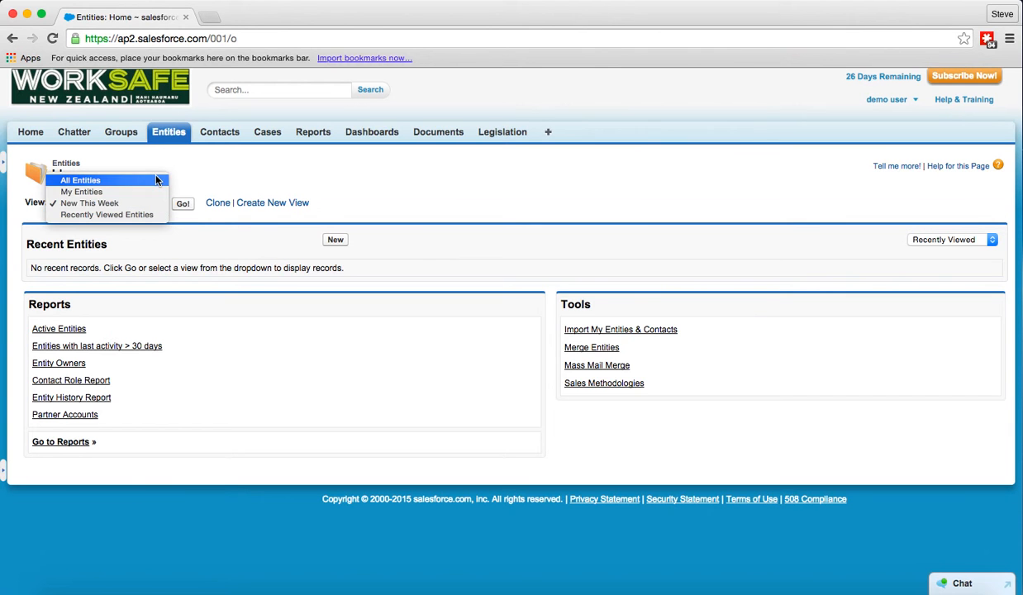
pyautogui.moveTo(147, 185)
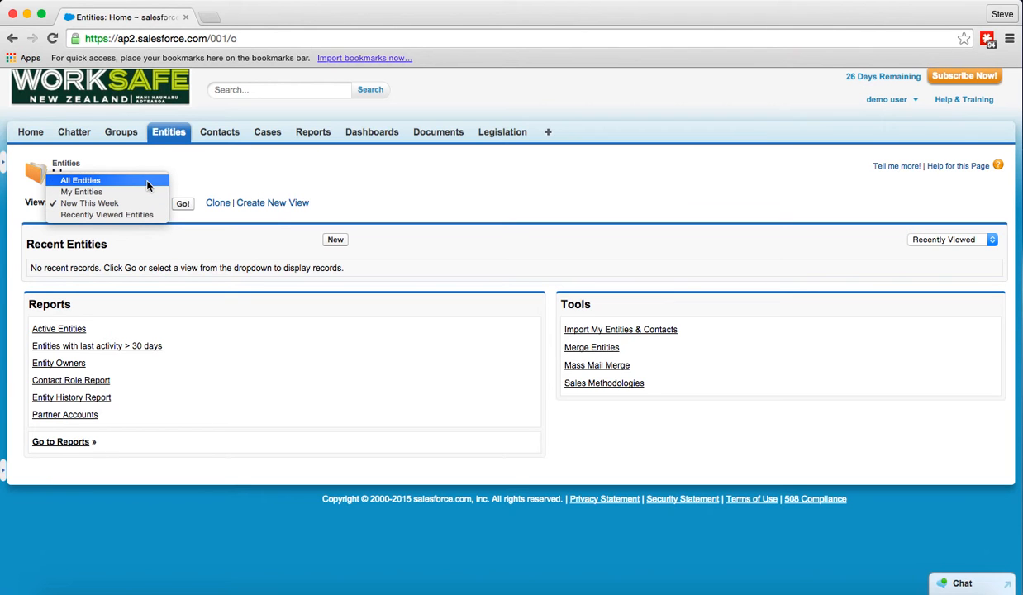
pyautogui.moveTo(81, 192)
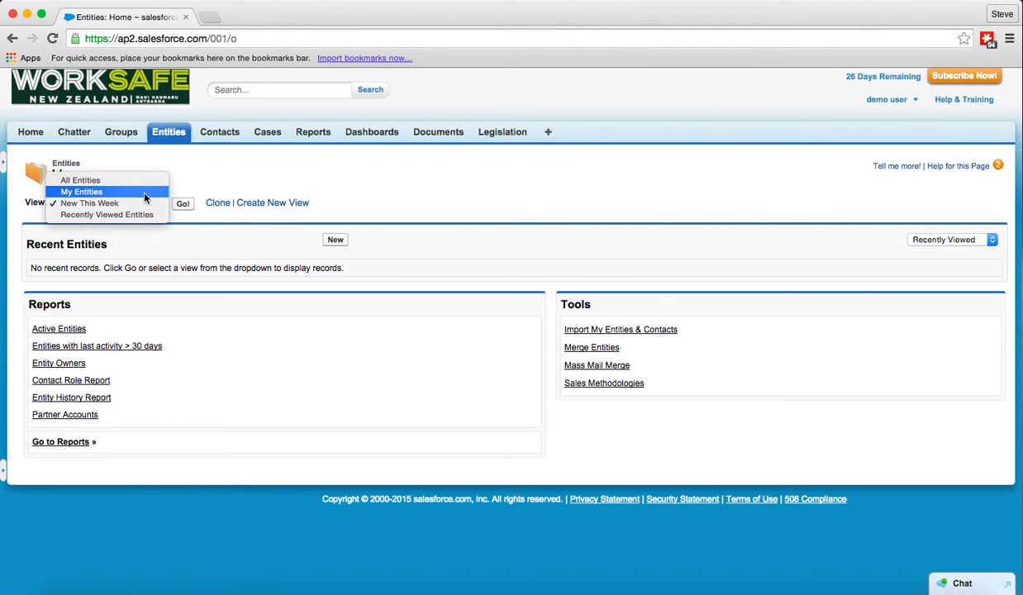
pyautogui.moveTo(105, 215)
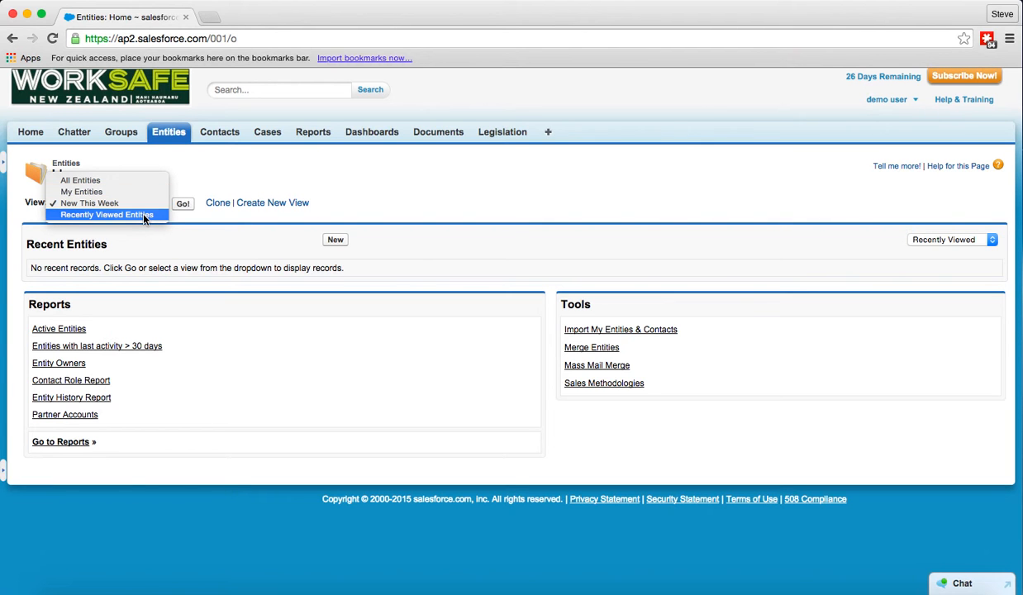
pyautogui.moveTo(162, 251)
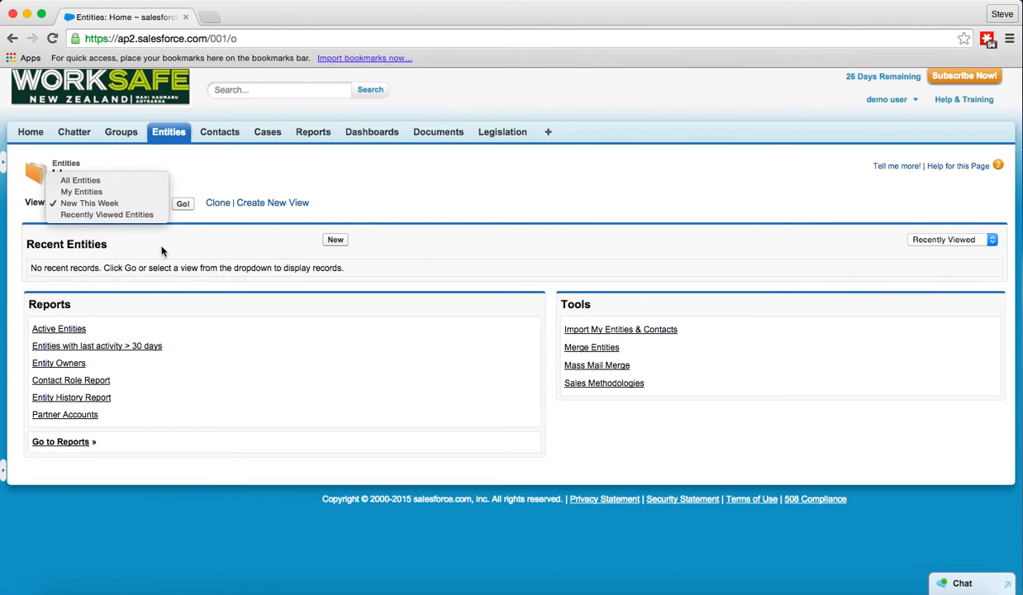
pyautogui.moveTo(96, 271)
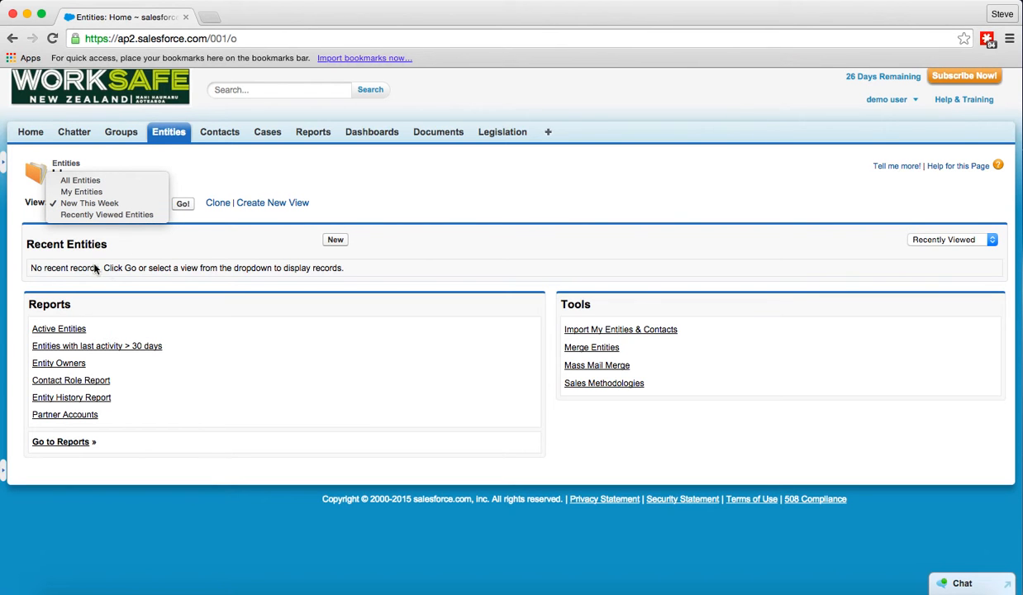
pyautogui.moveTo(126, 263)
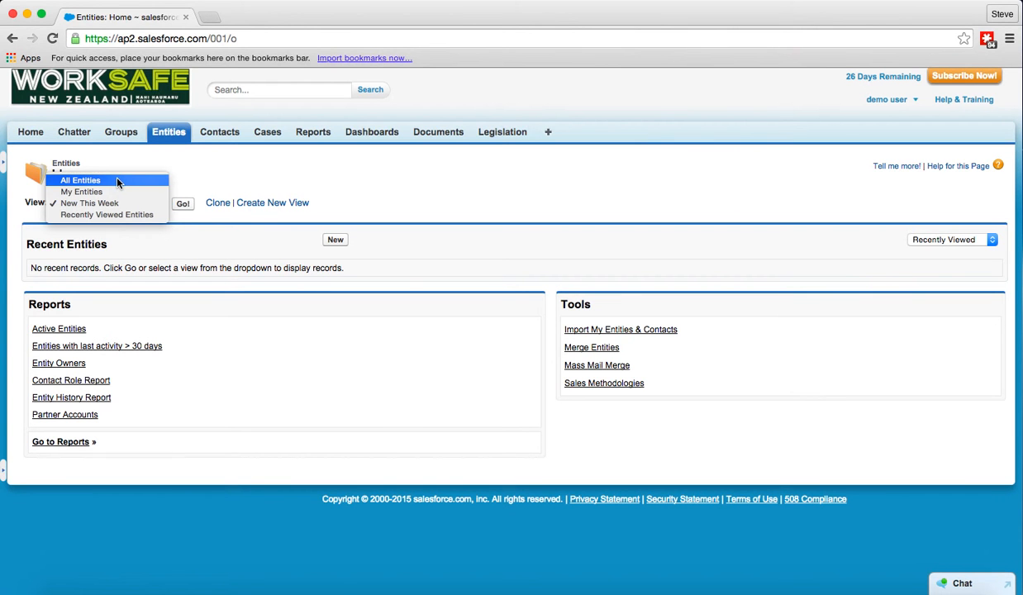
# Switch to the All Entities view of 32 entities and permanently dismiss the calendar tip.
pyautogui.click(80, 181)
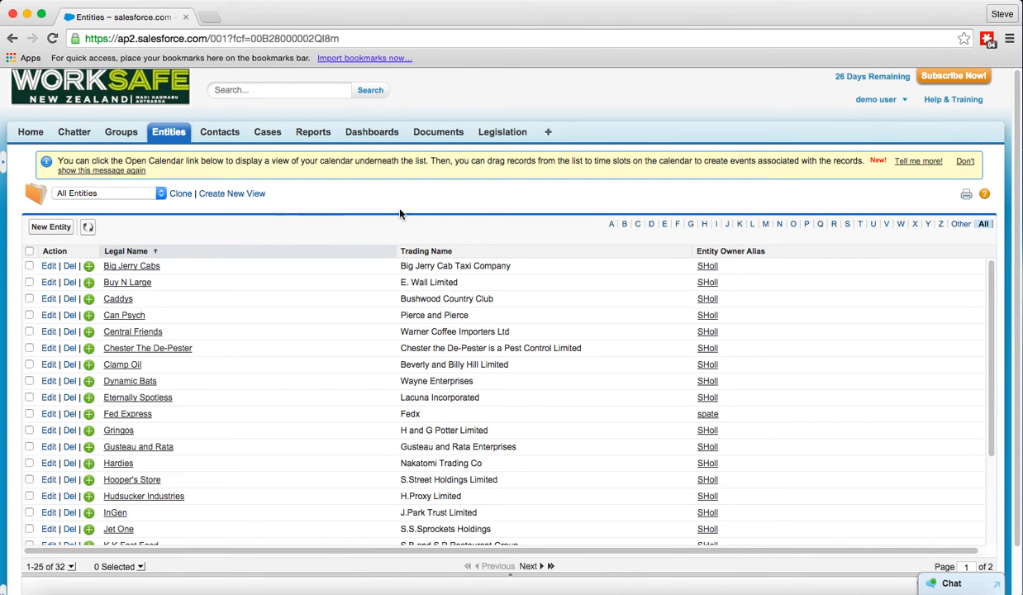
pyautogui.moveTo(906, 218)
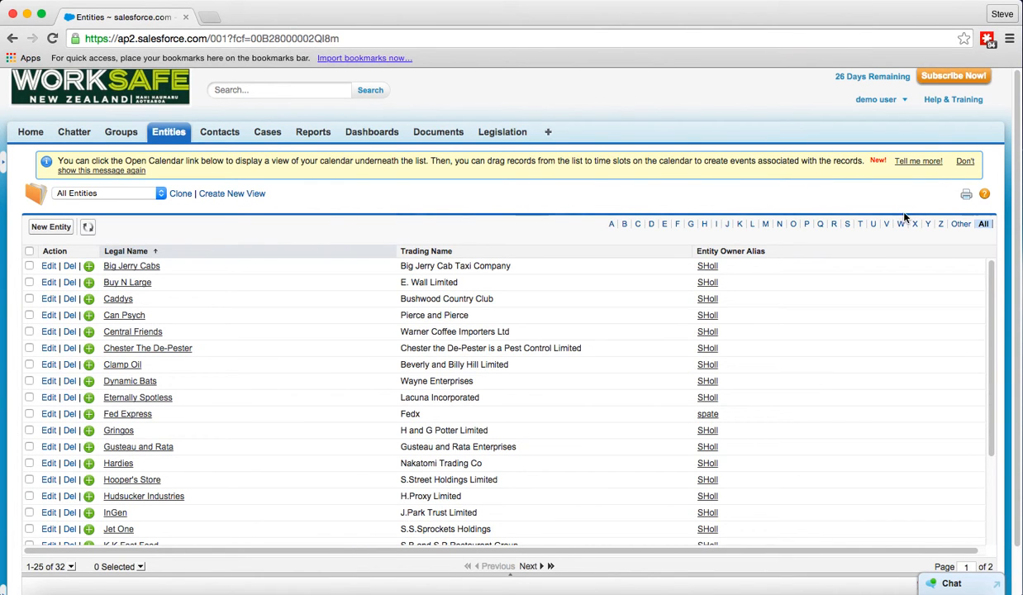
pyautogui.moveTo(952, 180)
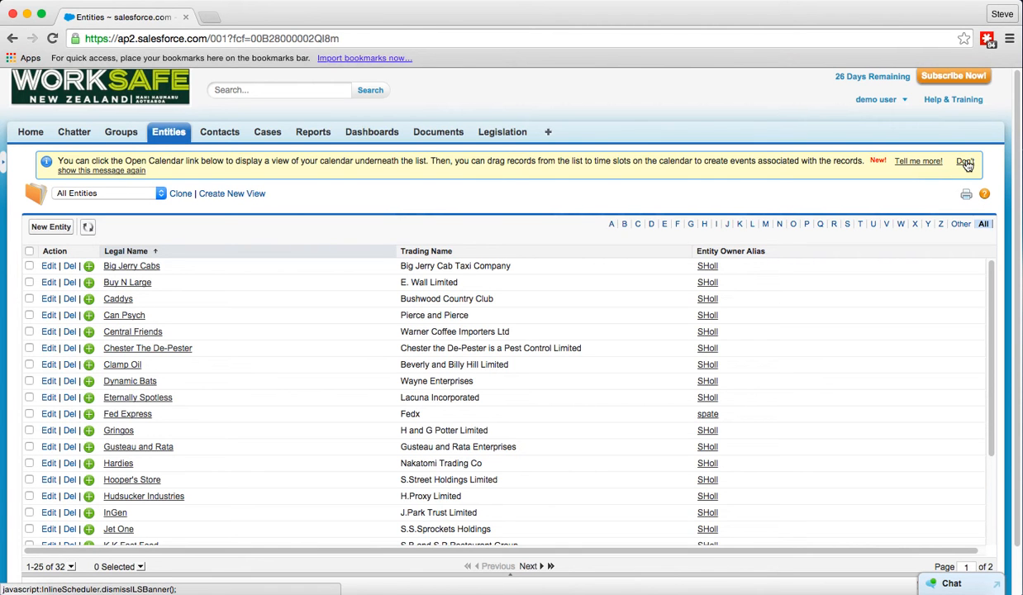
pyautogui.click(965, 162)
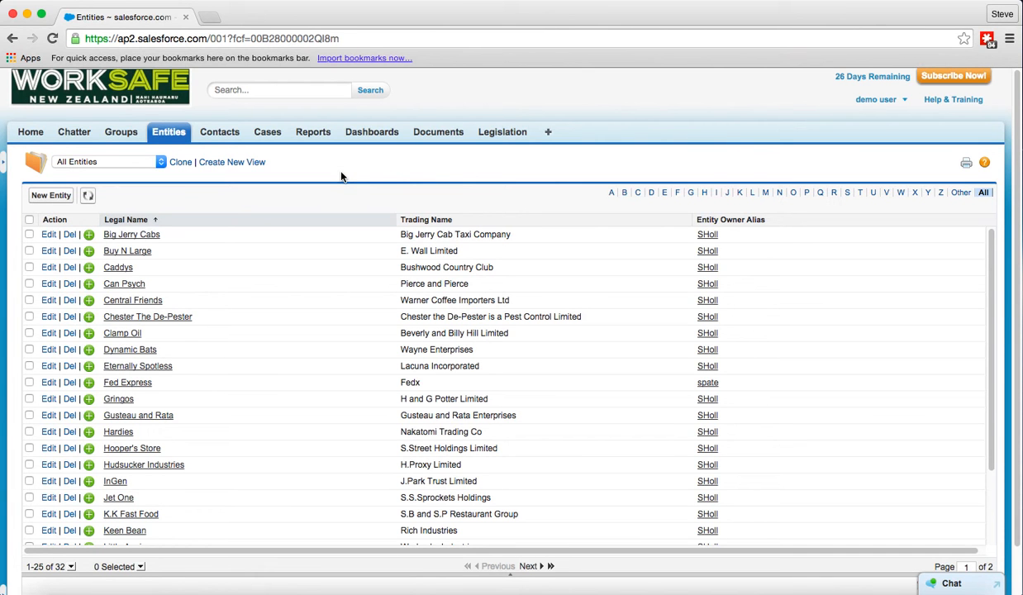
pyautogui.moveTo(286, 199)
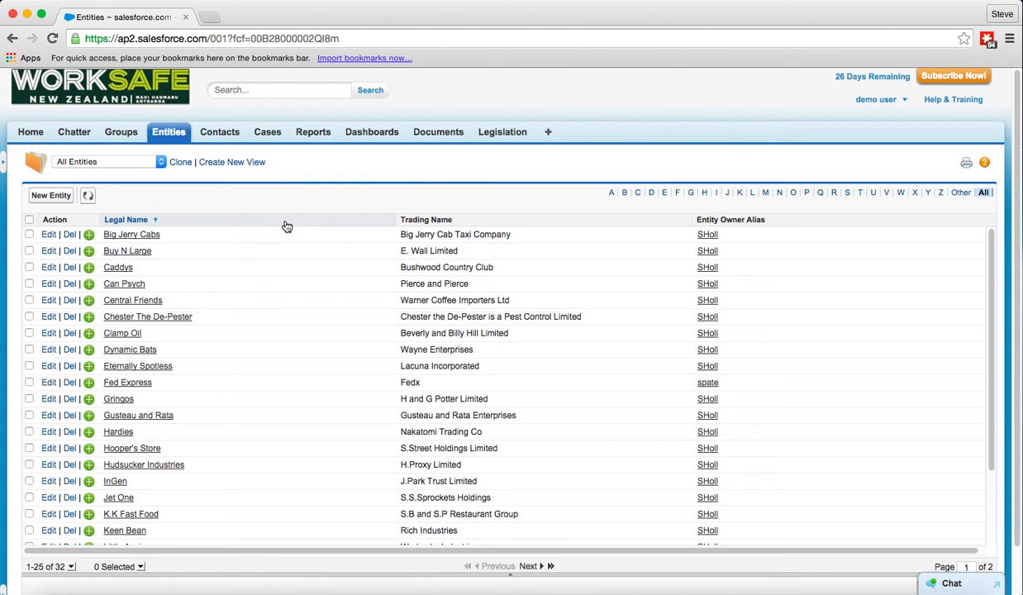
pyautogui.moveTo(286, 225)
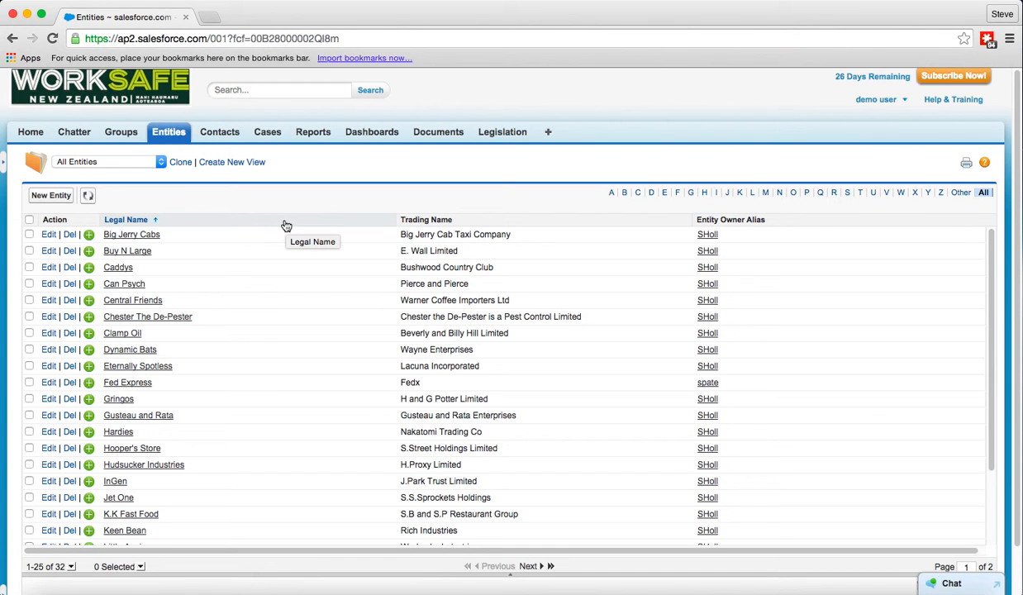
pyautogui.moveTo(254, 195)
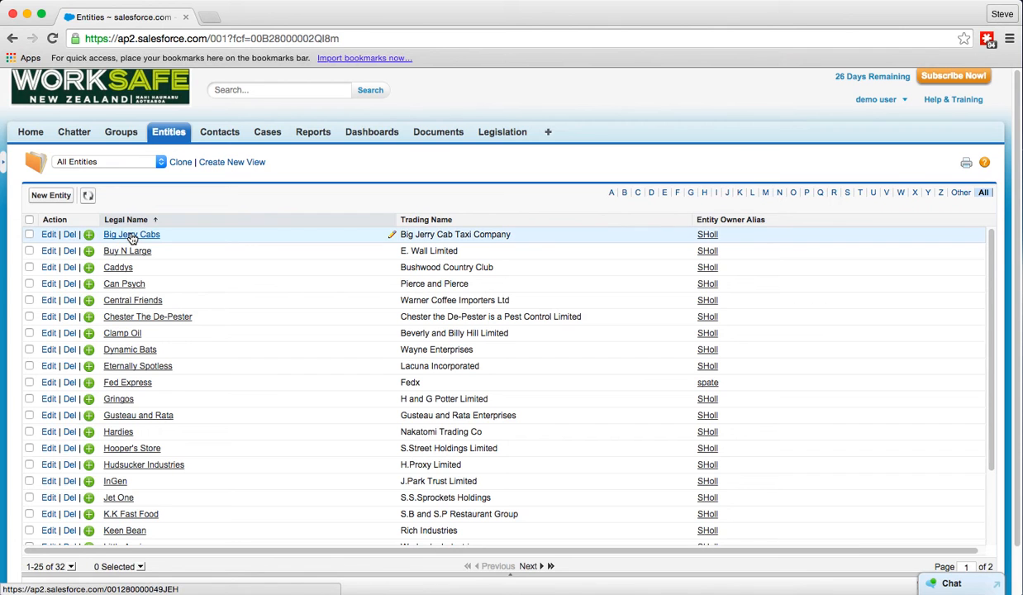
pyautogui.click(130, 235)
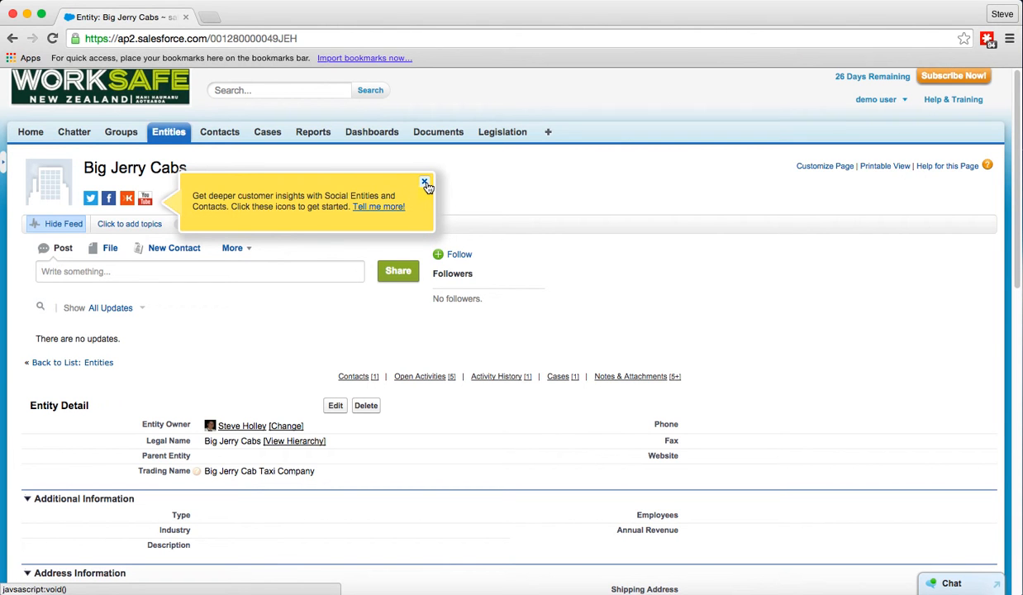
pyautogui.click(426, 180)
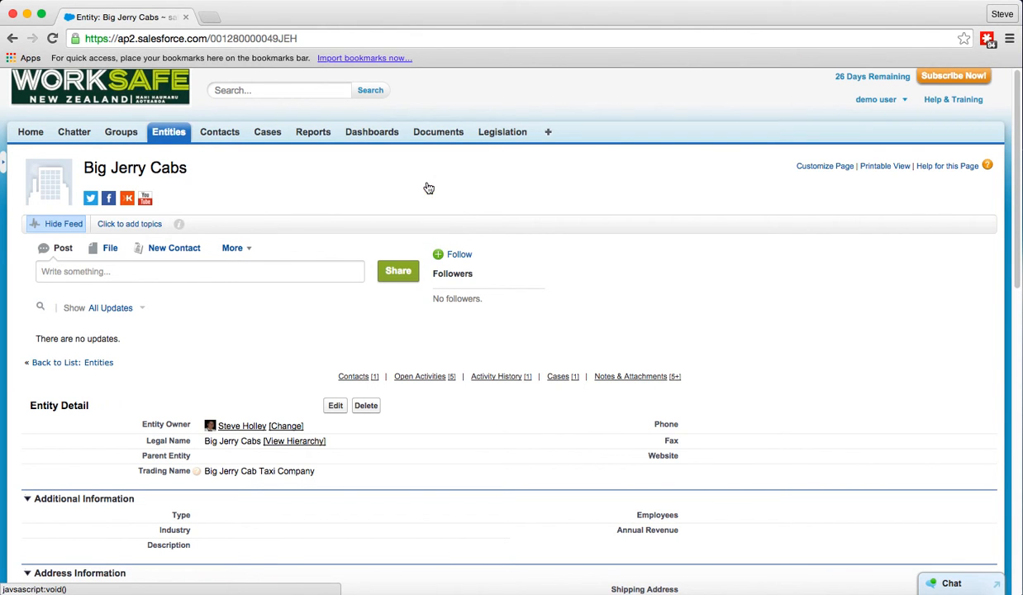
pyautogui.moveTo(259, 218)
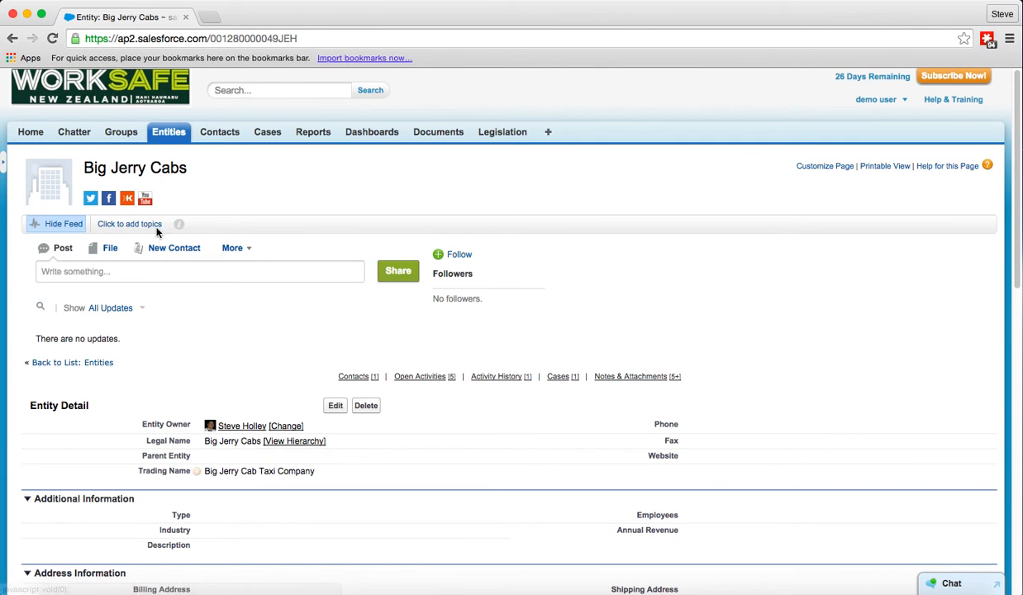
pyautogui.moveTo(223, 298)
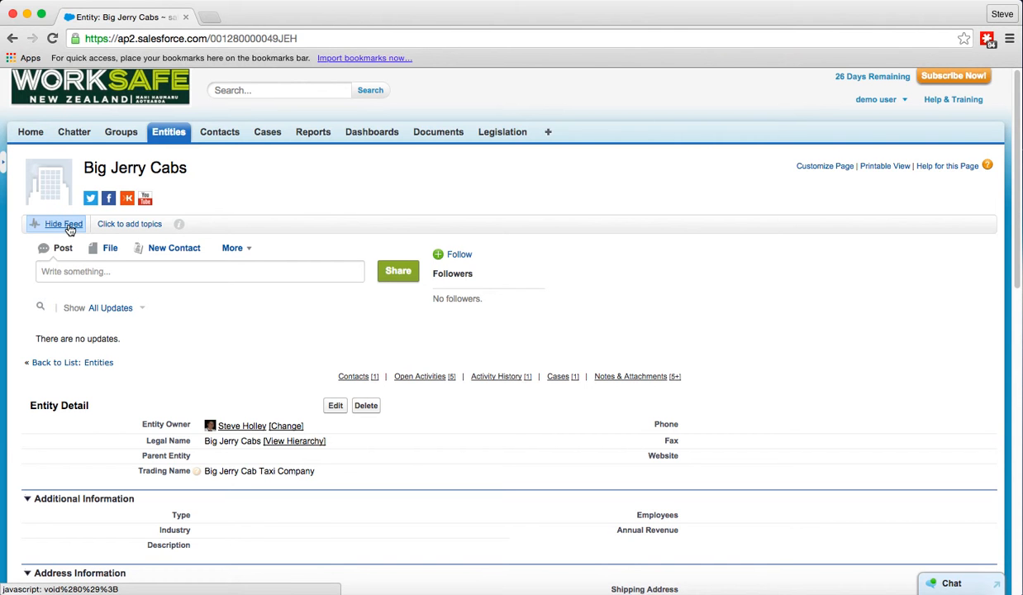
# Hide the Big Jerry Cabs feed and review its detail, system info and custom links.
pyautogui.click(62, 223)
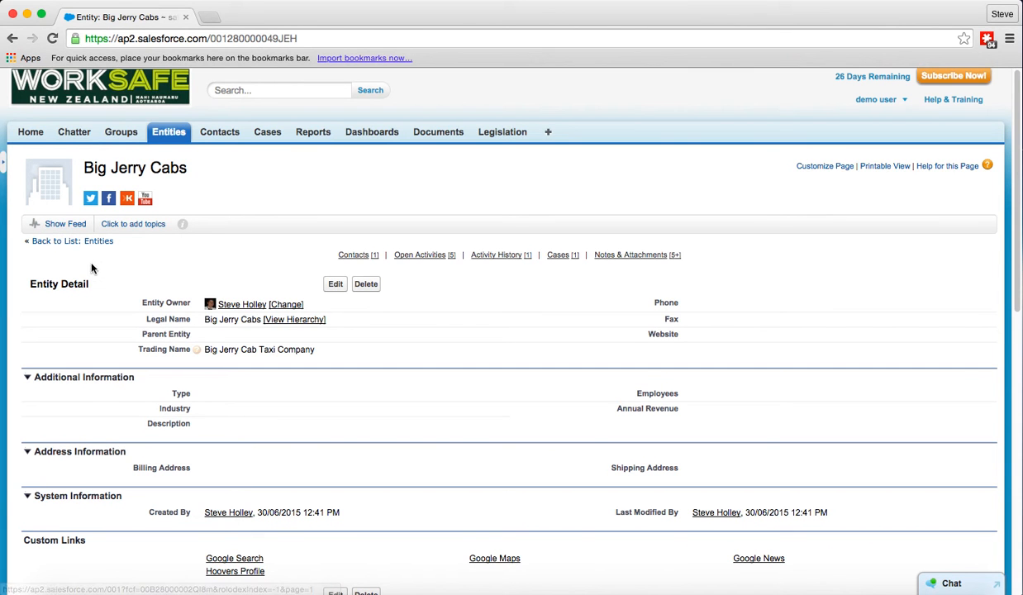
pyautogui.moveTo(105, 301)
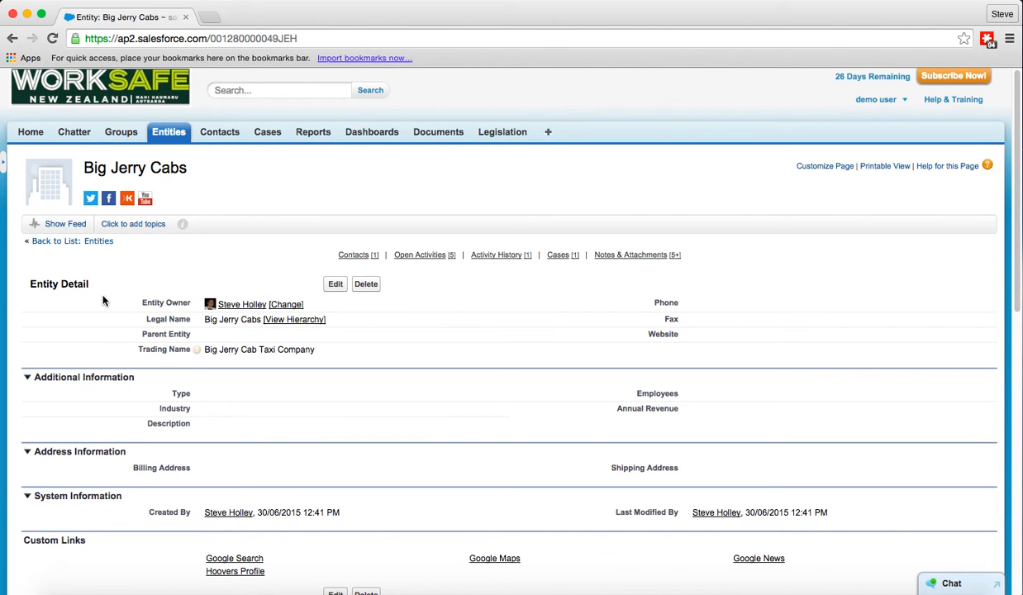
pyautogui.scroll(-3)
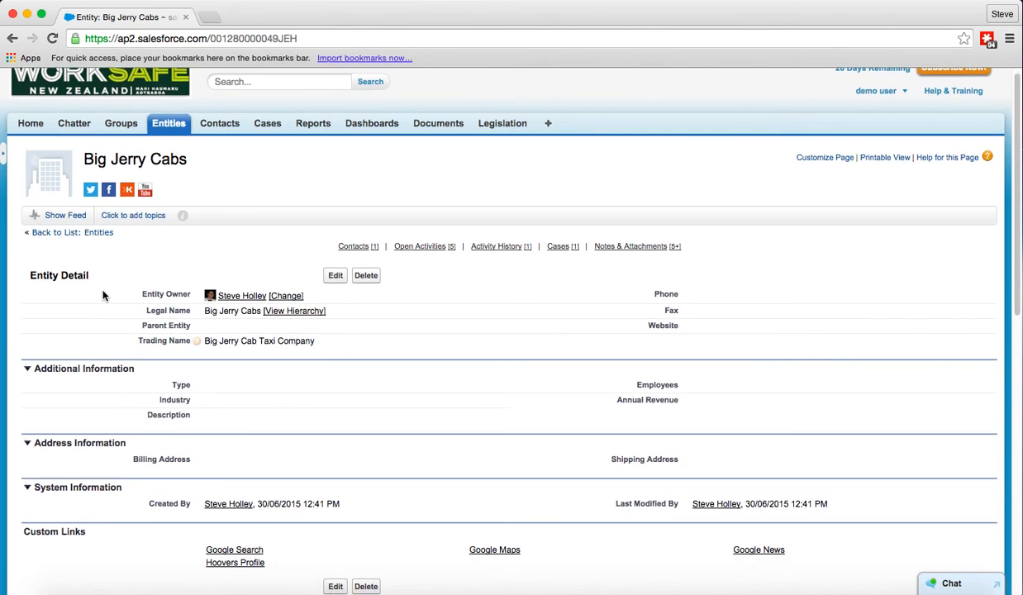
pyautogui.scroll(-3)
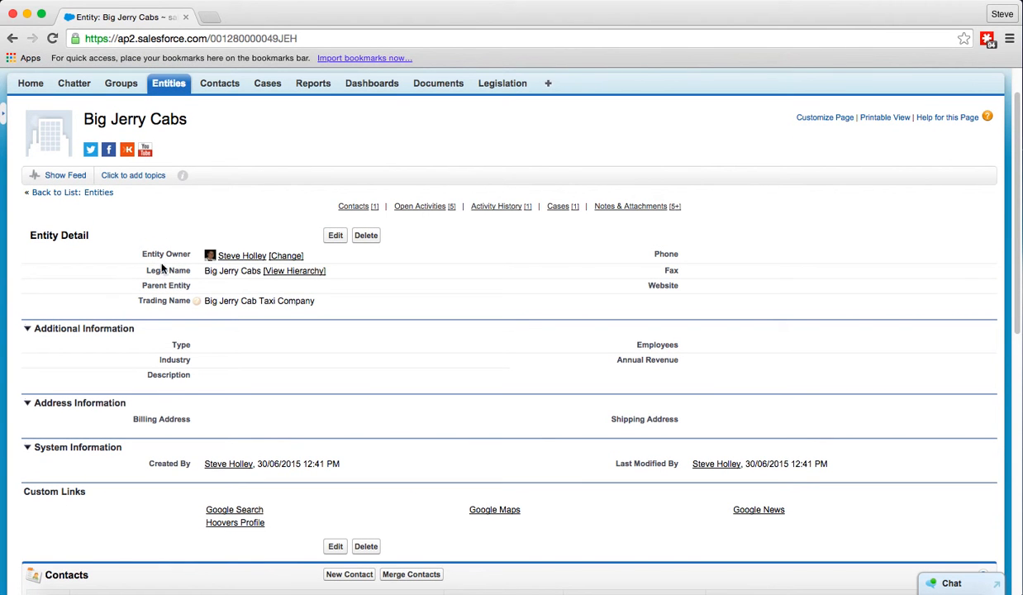
pyautogui.moveTo(159, 312)
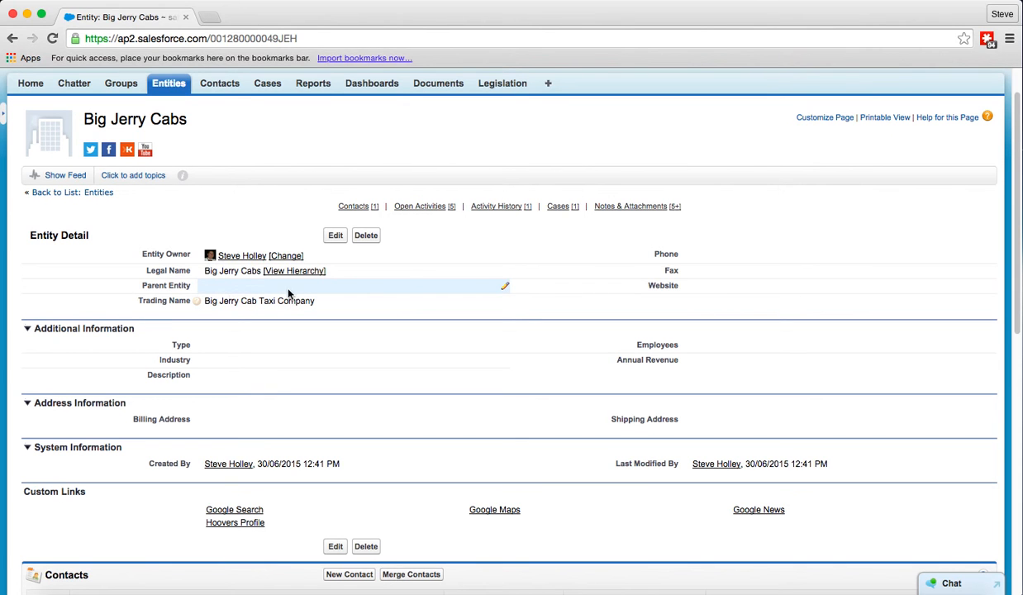
pyautogui.moveTo(775, 255)
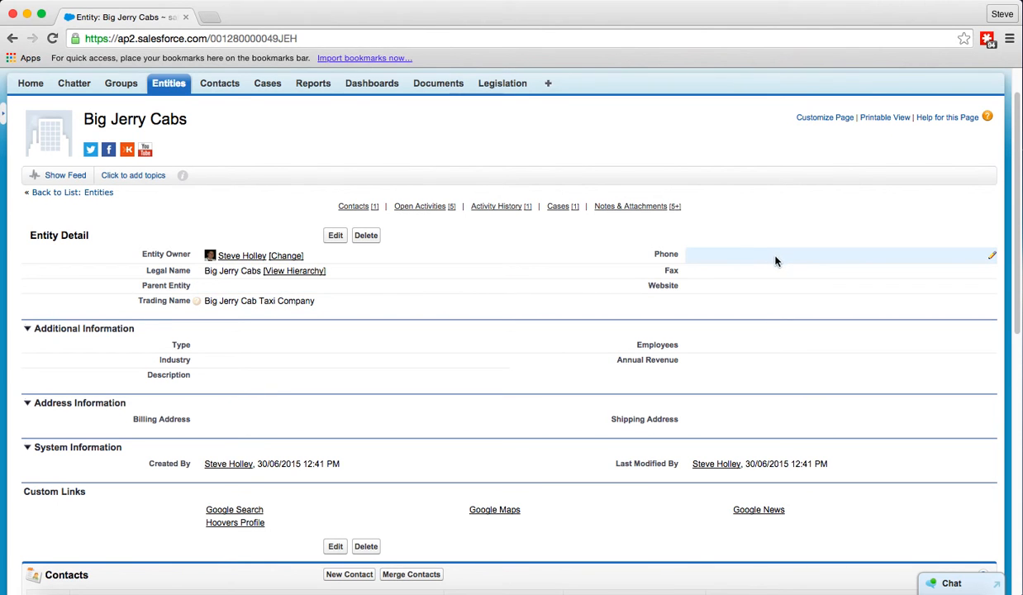
pyautogui.moveTo(808, 373)
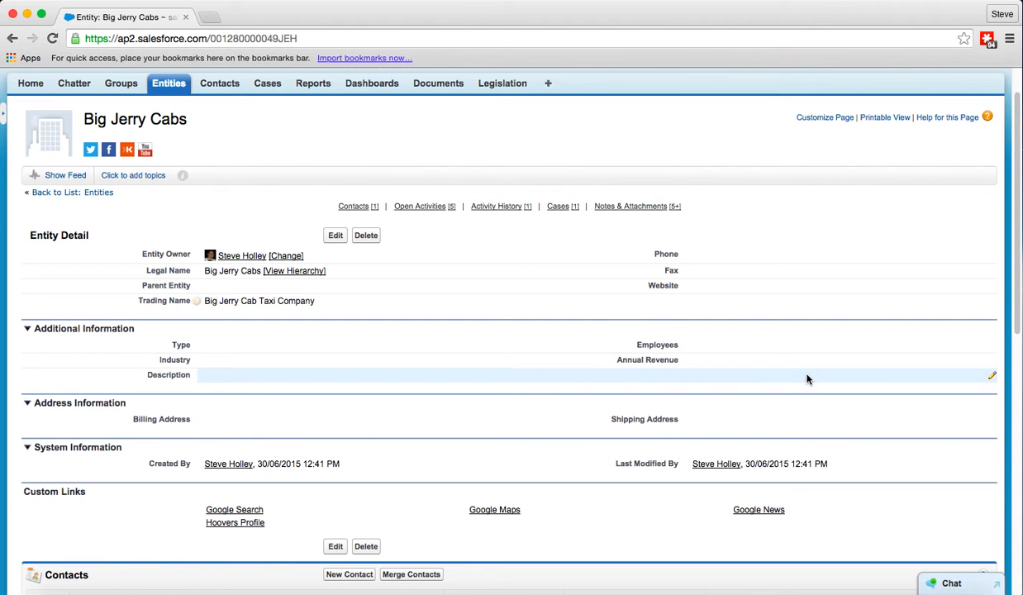
pyautogui.moveTo(808, 382)
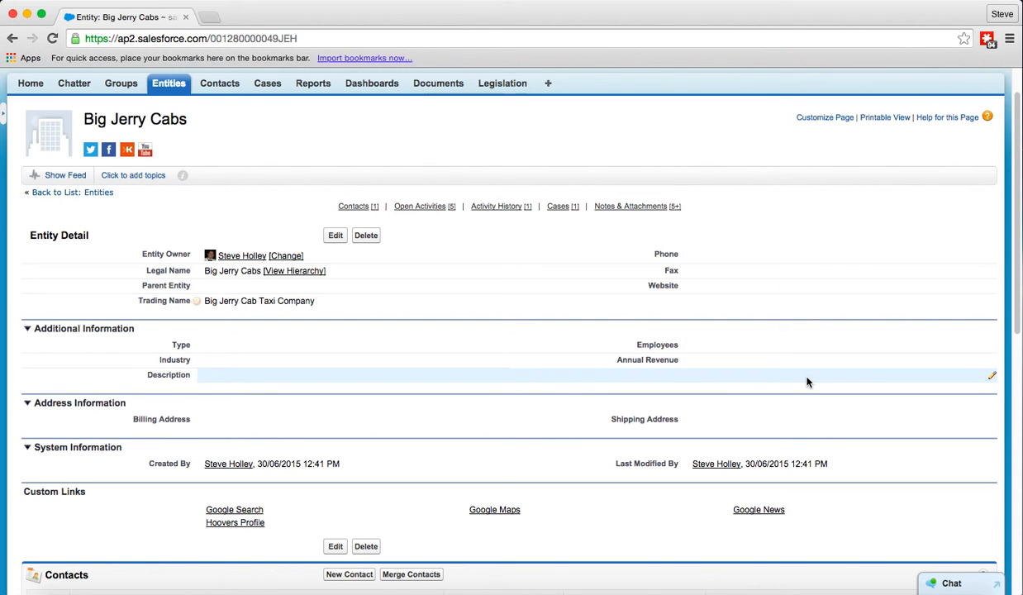
pyautogui.moveTo(440, 301)
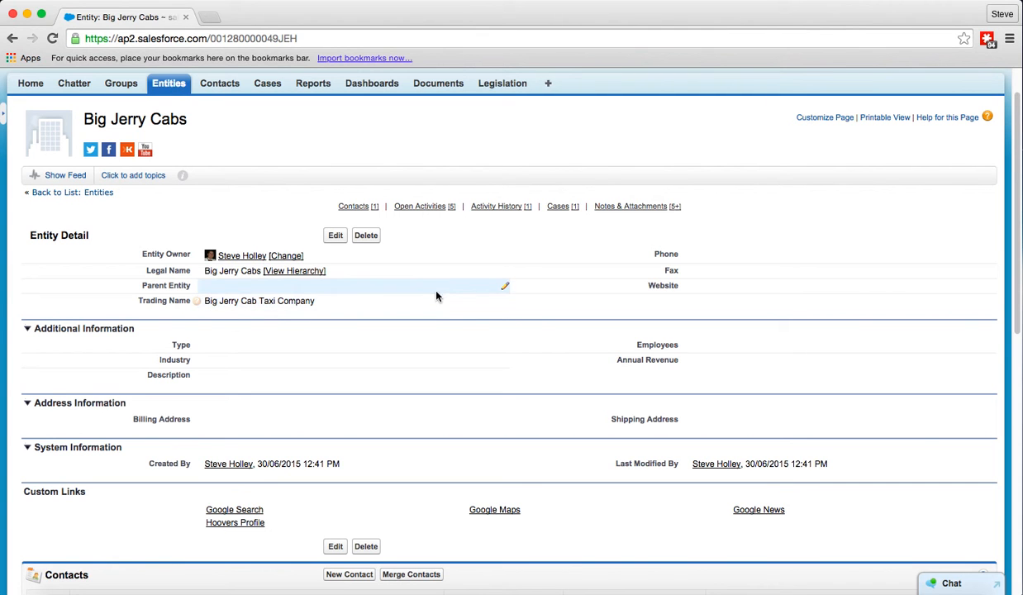
pyautogui.moveTo(357, 221)
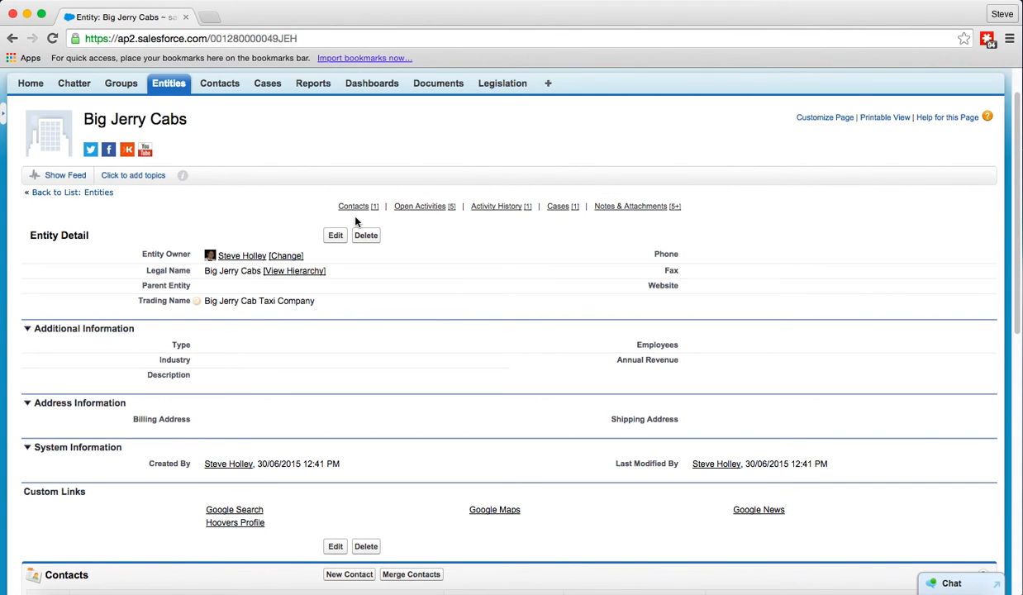
pyautogui.moveTo(387, 234)
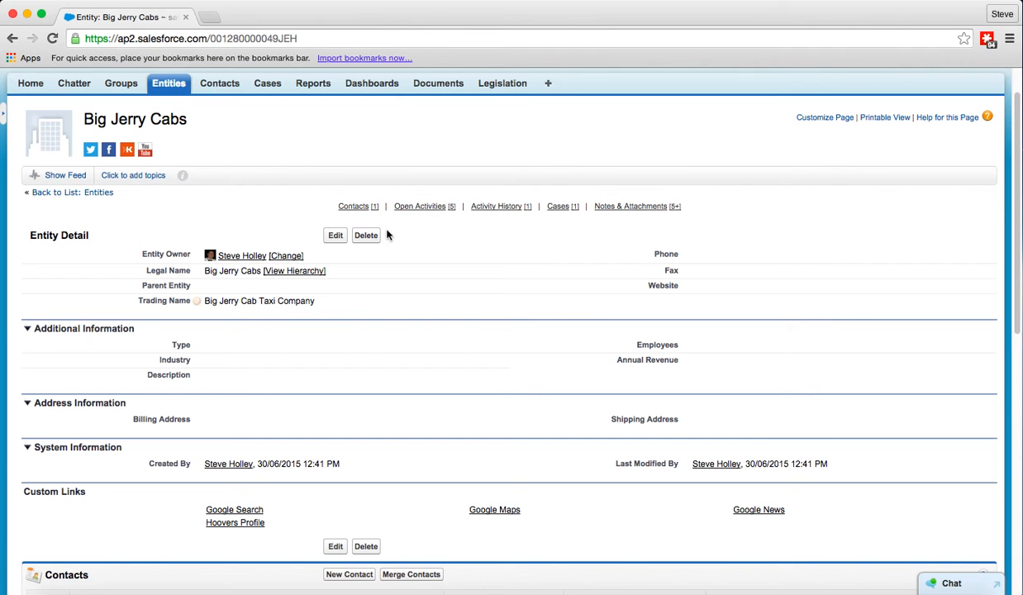
pyautogui.click(357, 205)
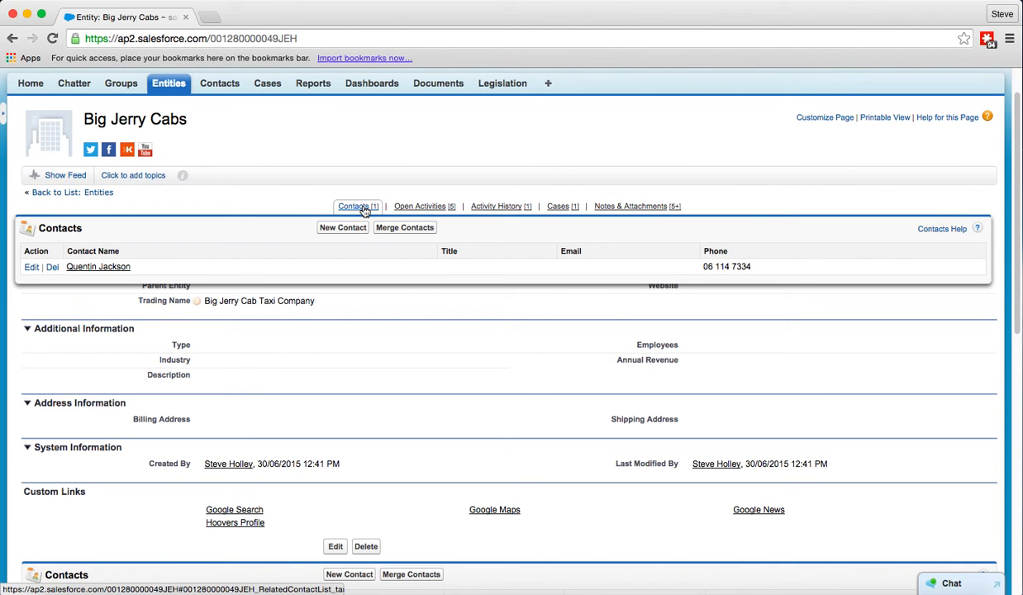
pyautogui.click(420, 205)
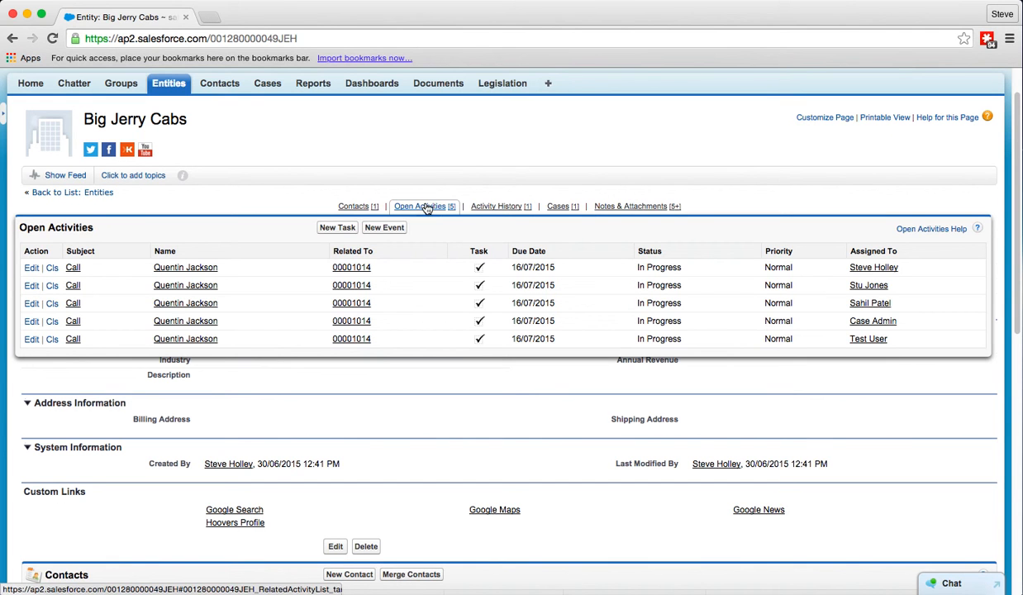
pyautogui.moveTo(429, 211)
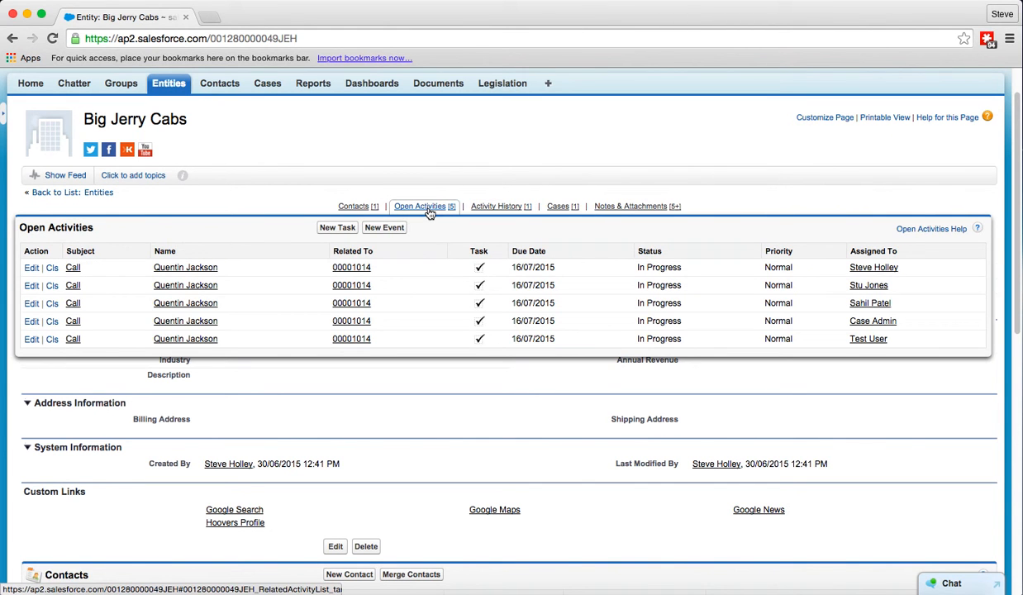
pyautogui.click(496, 205)
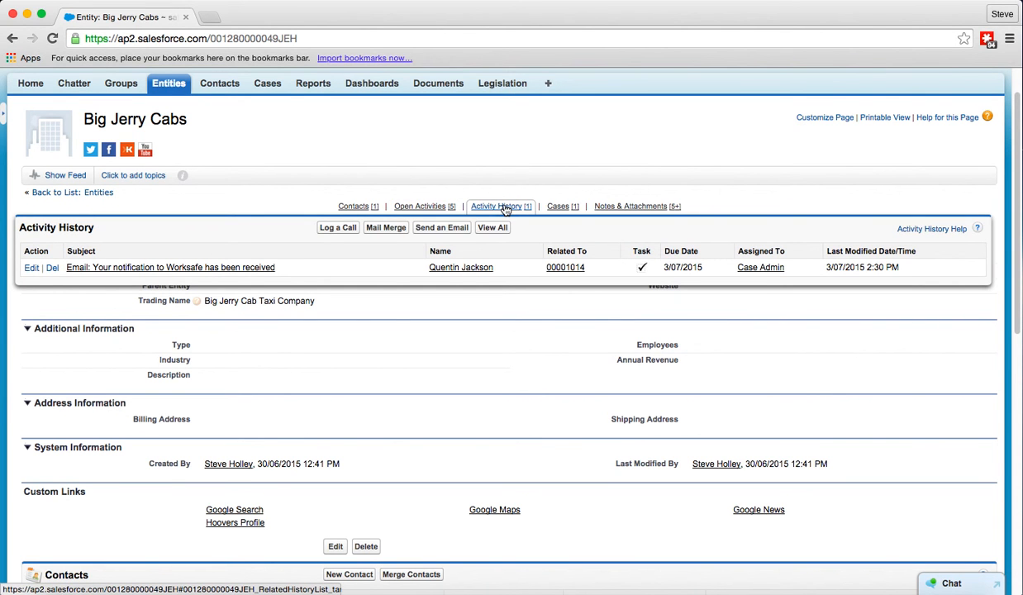
pyautogui.click(559, 205)
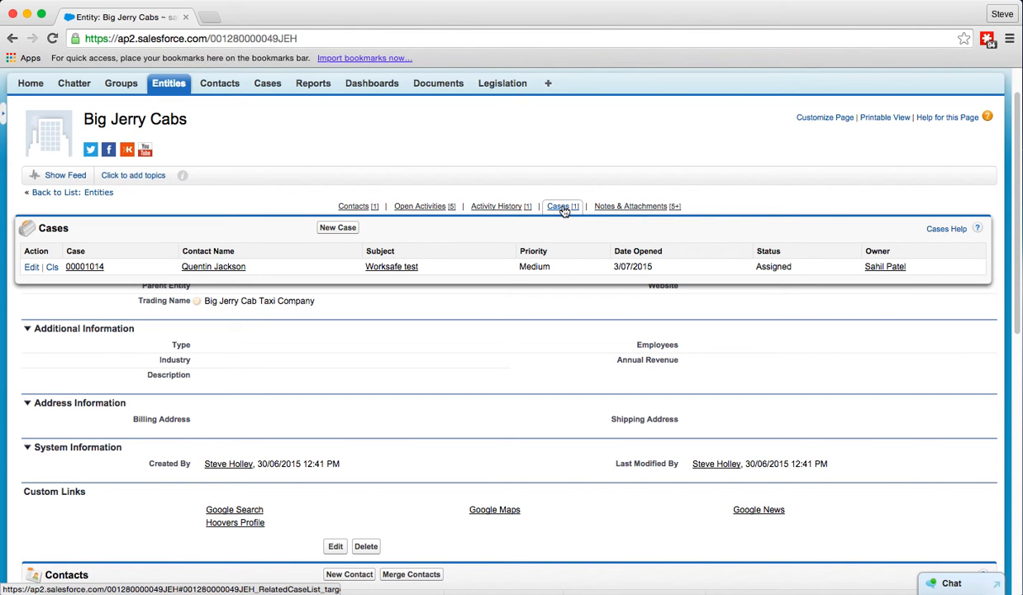
pyautogui.click(630, 204)
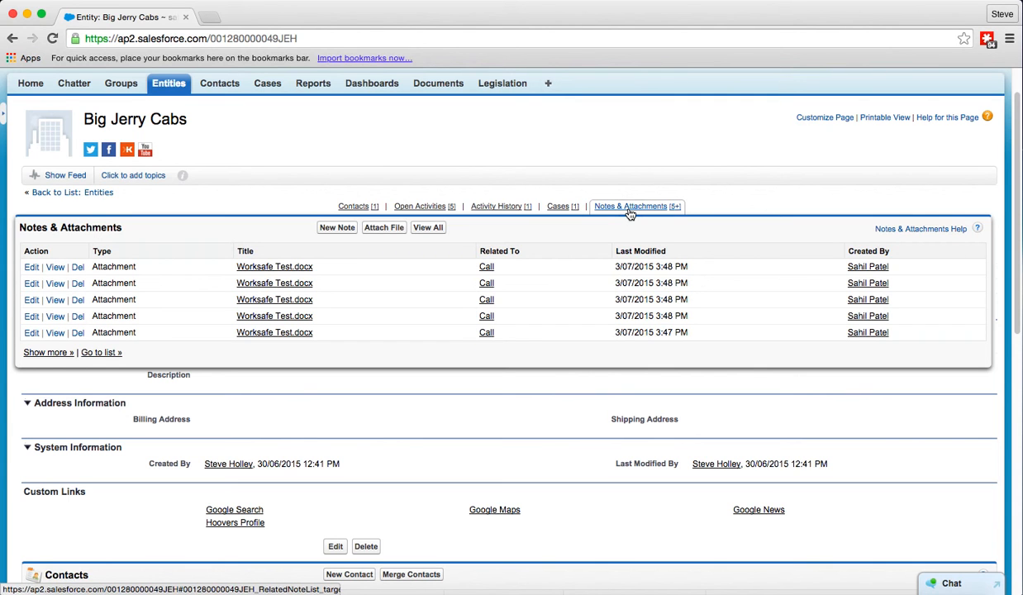
pyautogui.moveTo(631, 211)
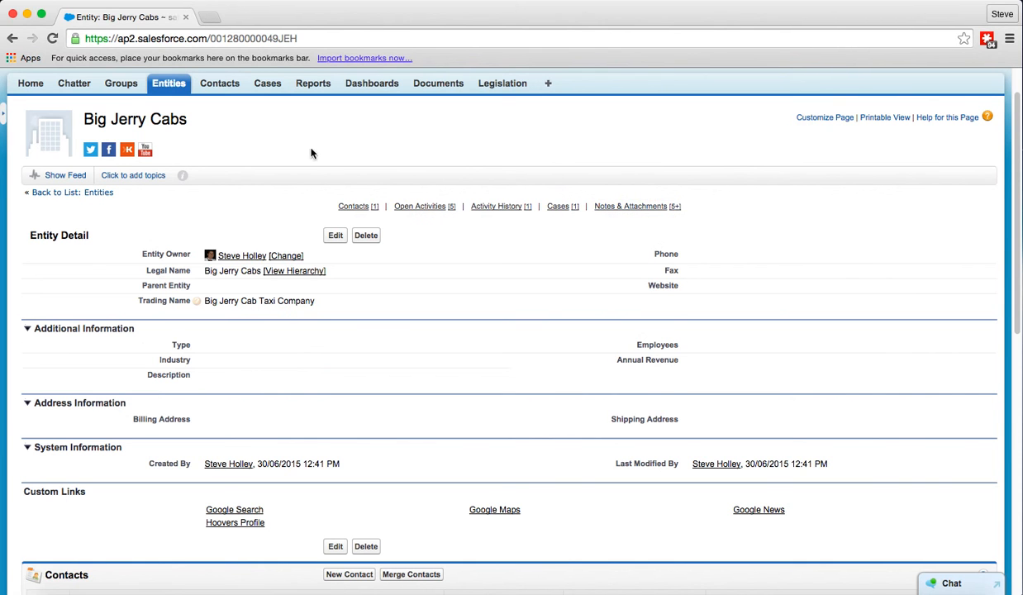
pyautogui.moveTo(274, 215)
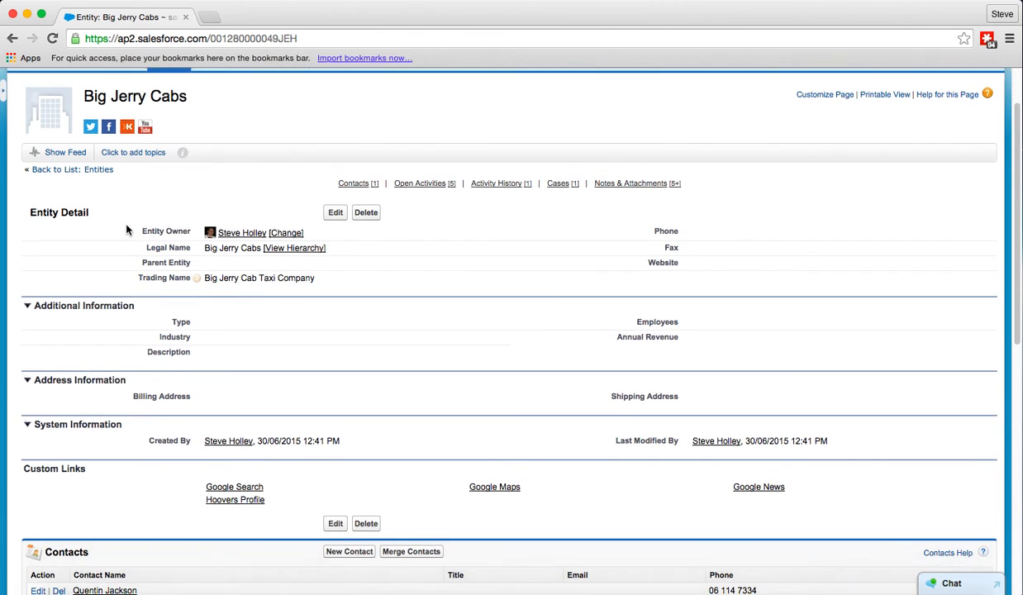
# Scroll the Big Jerry Cabs page down to its related lists: contacts, open activities, history, cases, attachments.
pyautogui.scroll(-3)
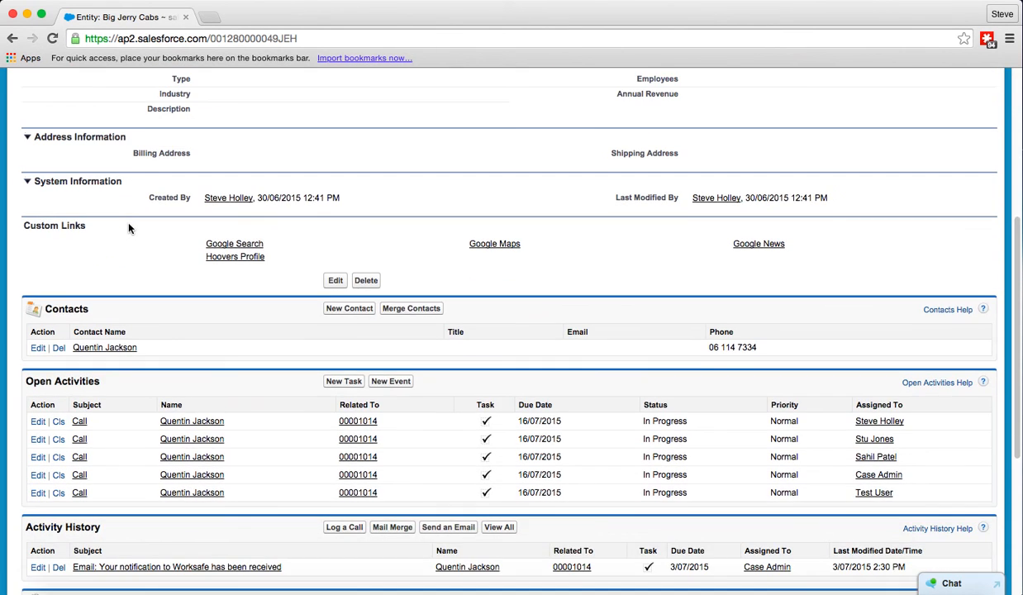
pyautogui.scroll(-3)
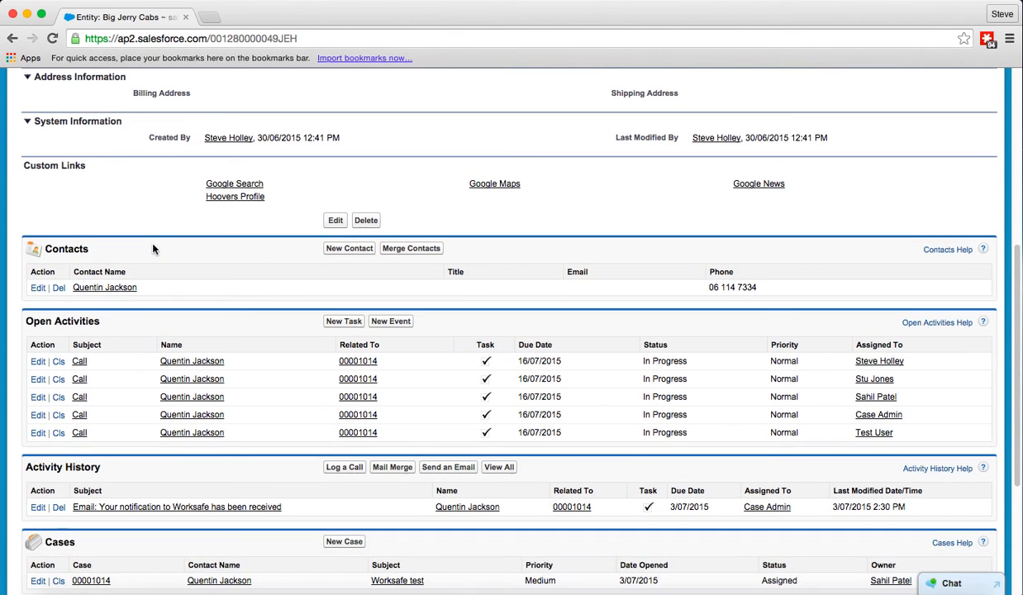
pyautogui.scroll(-3)
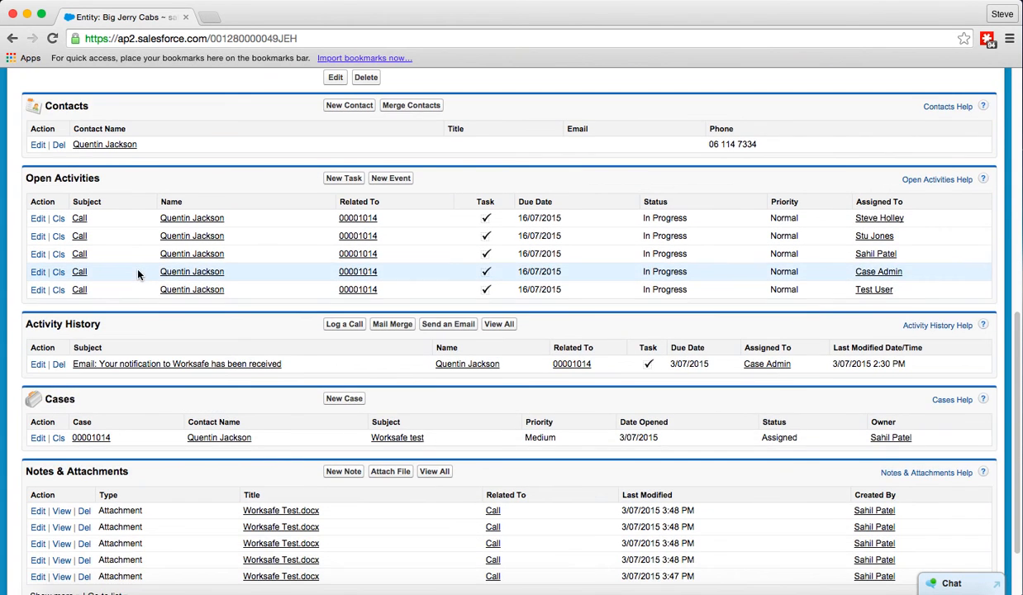
pyautogui.scroll(-3)
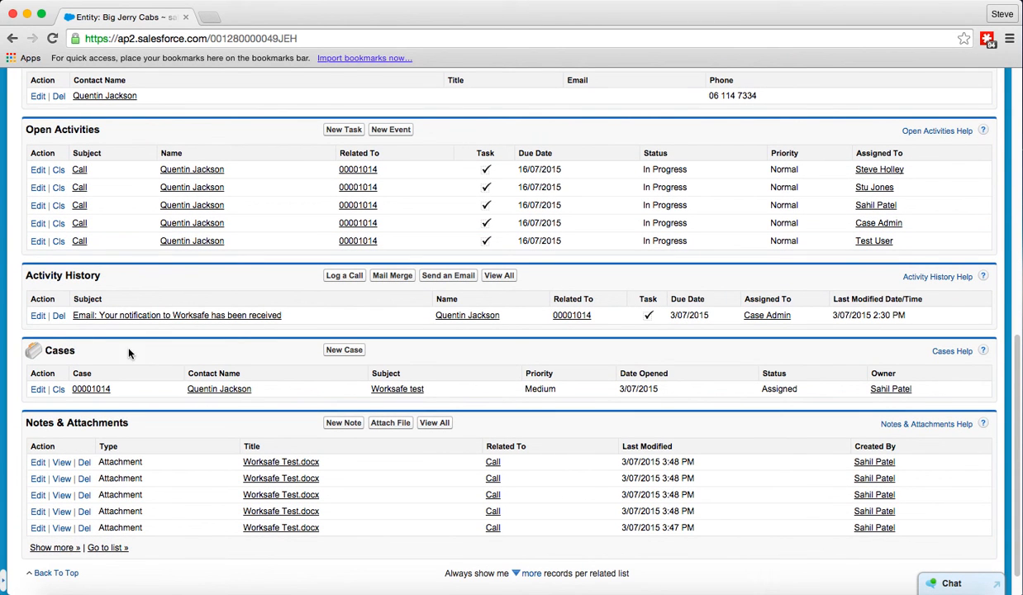
pyautogui.moveTo(195, 439)
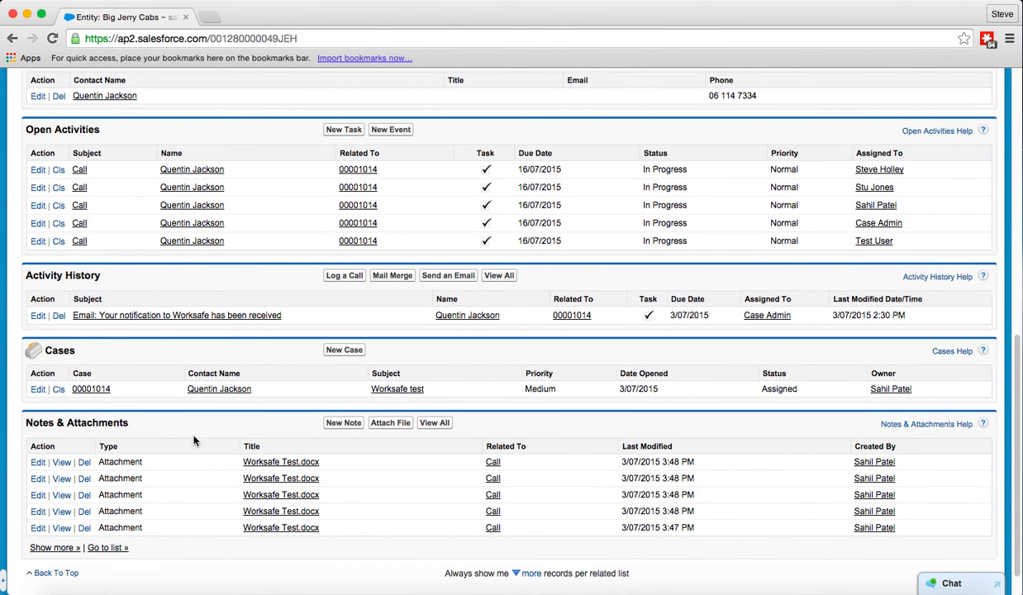
pyautogui.moveTo(182, 535)
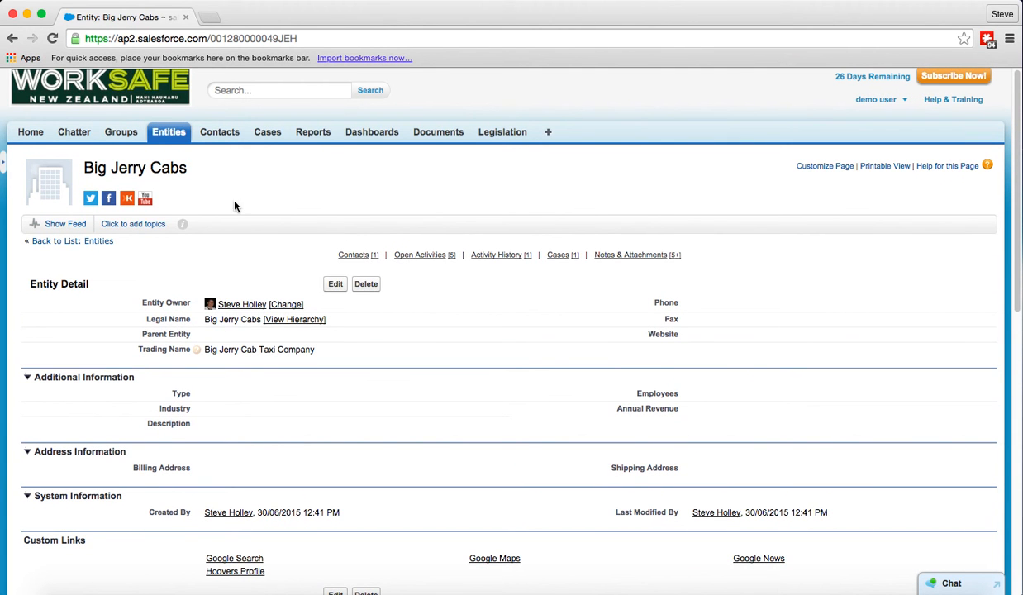
pyautogui.click(354, 254)
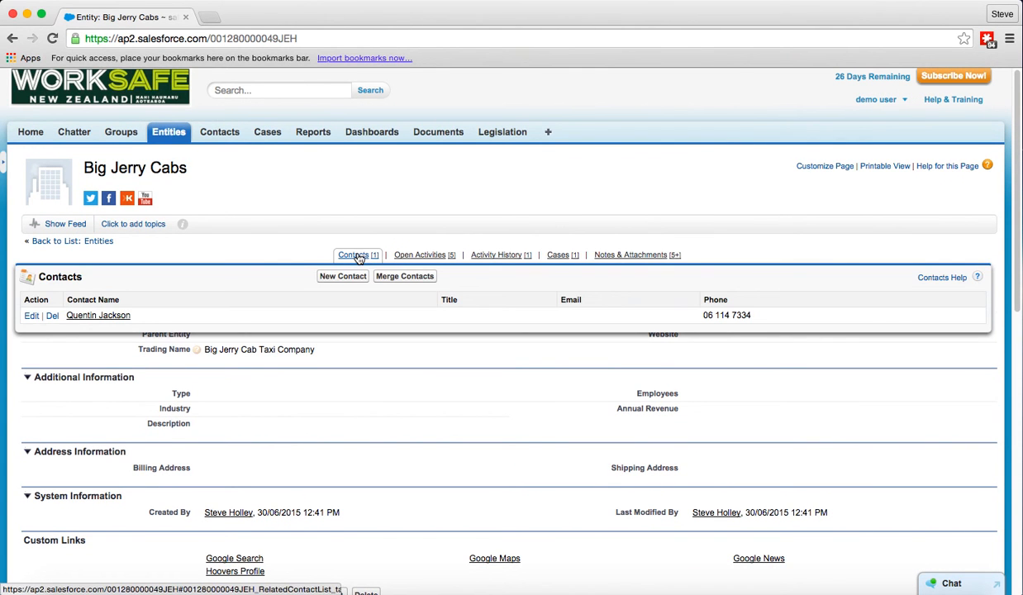
pyautogui.click(352, 254)
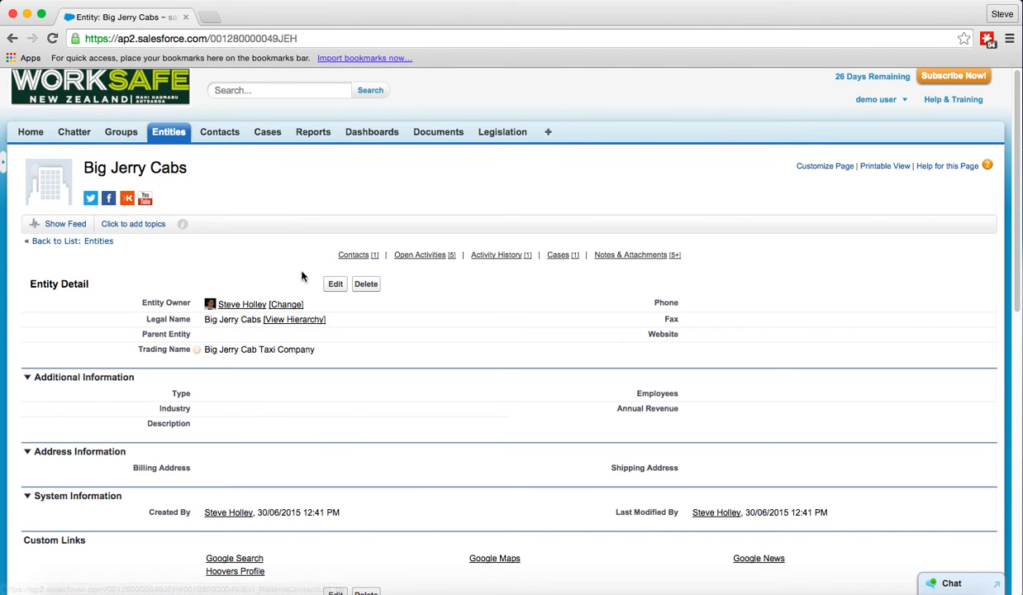
pyautogui.click(352, 254)
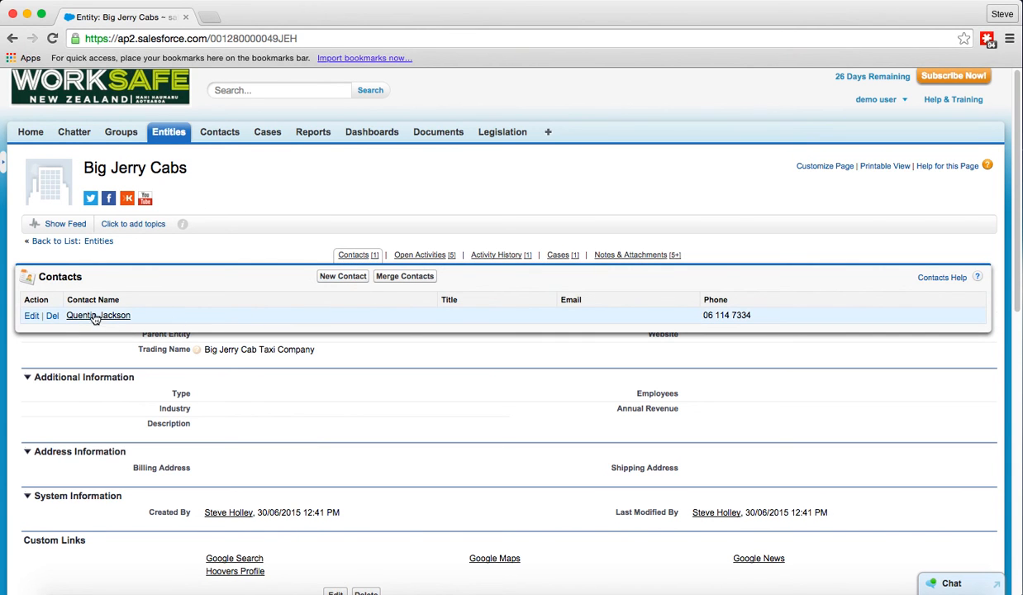
pyautogui.click(97, 314)
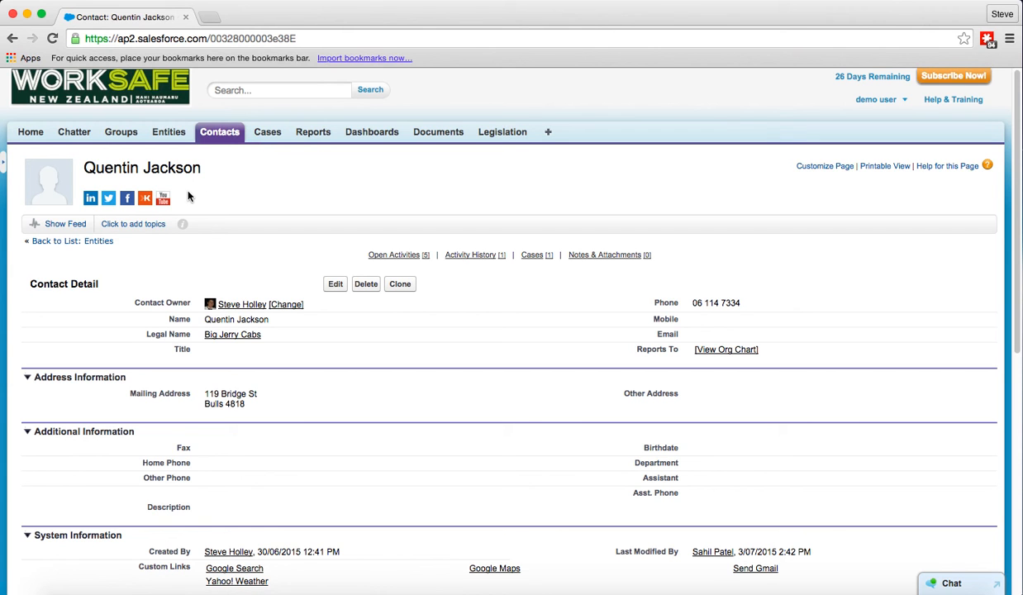
pyautogui.moveTo(119, 312)
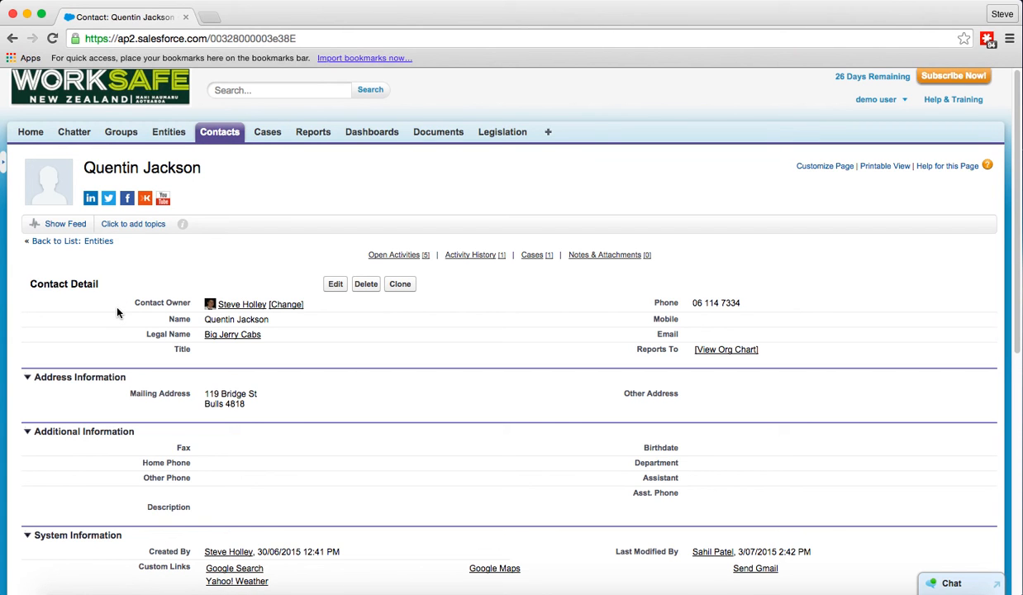
pyautogui.moveTo(261, 236)
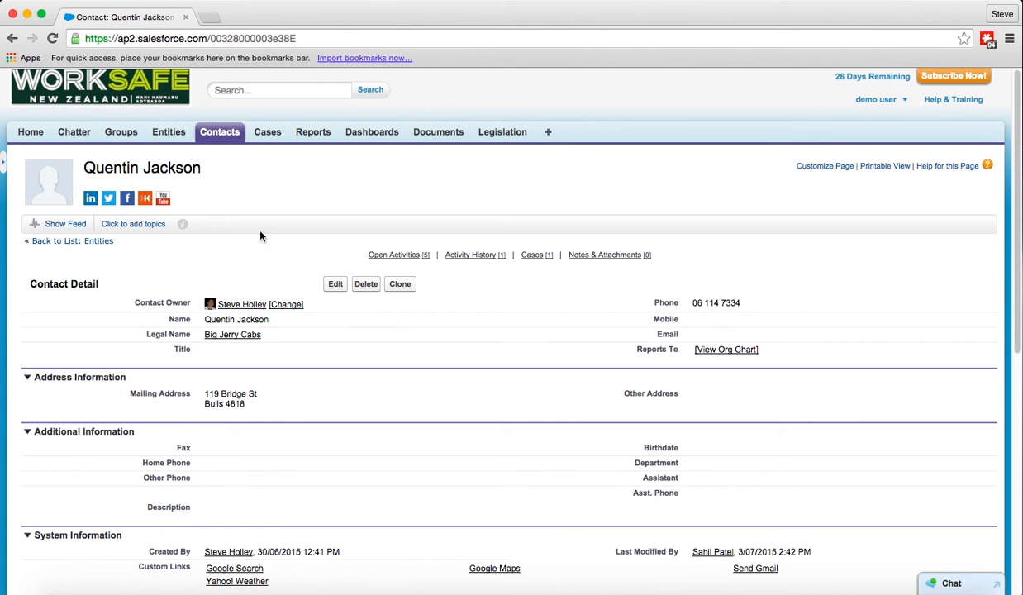
pyautogui.moveTo(403, 274)
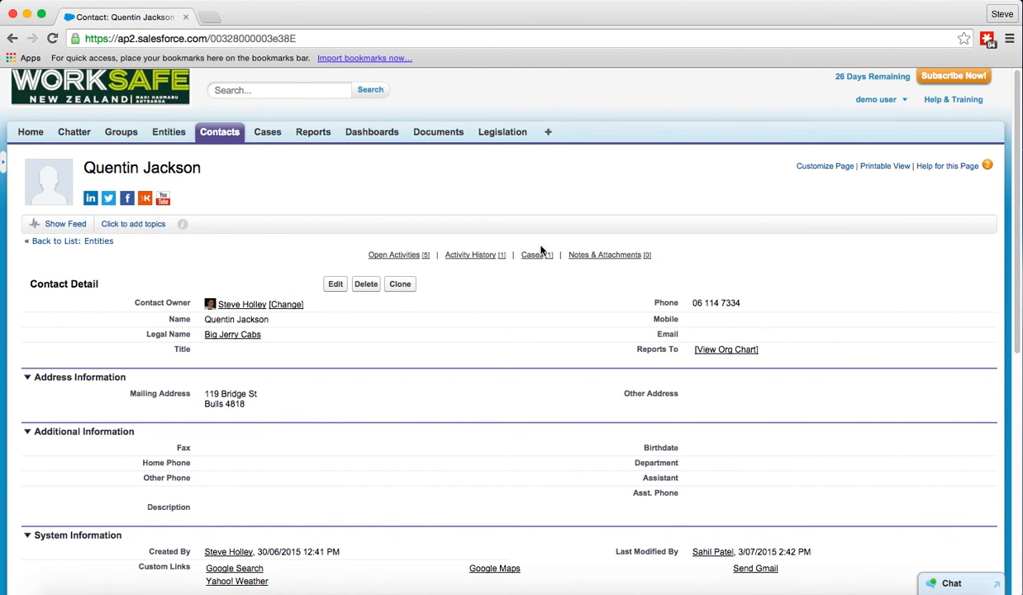
pyautogui.click(605, 255)
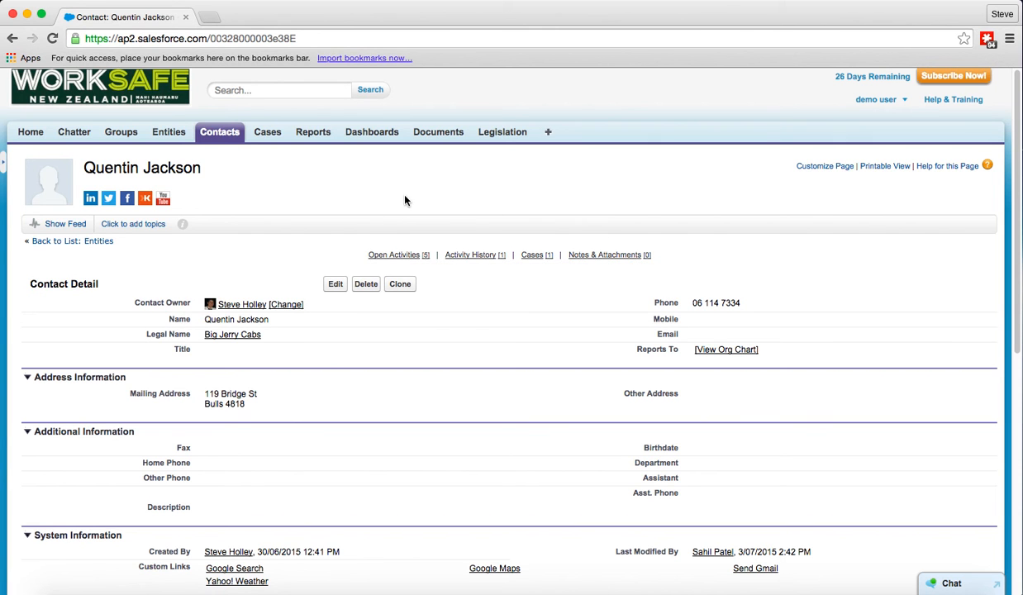
pyautogui.moveTo(370, 199)
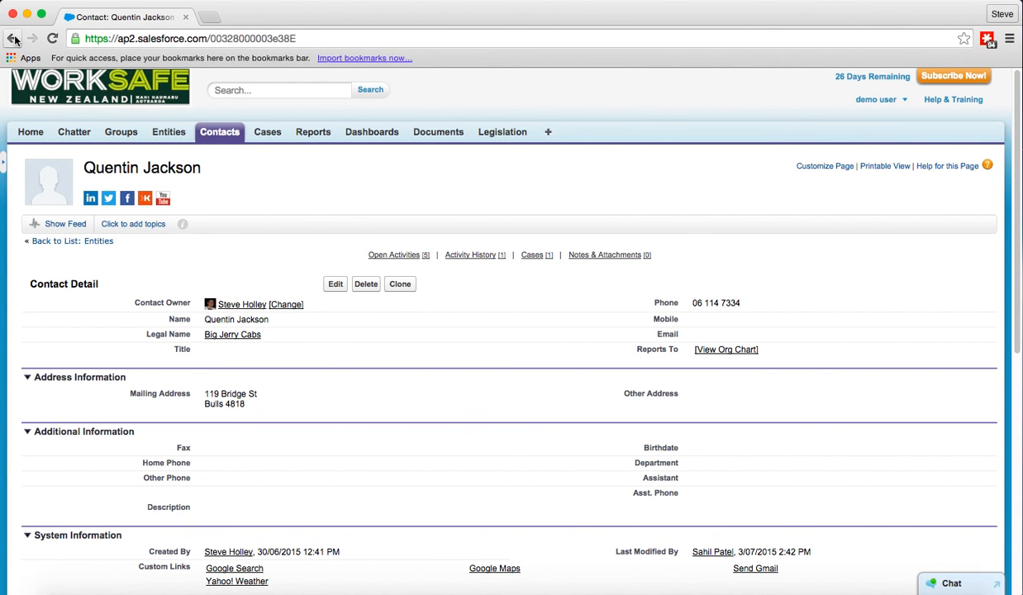
# Return to the Big Jerry Cabs page and dismiss the social insights tip.
pyautogui.click(231, 333)
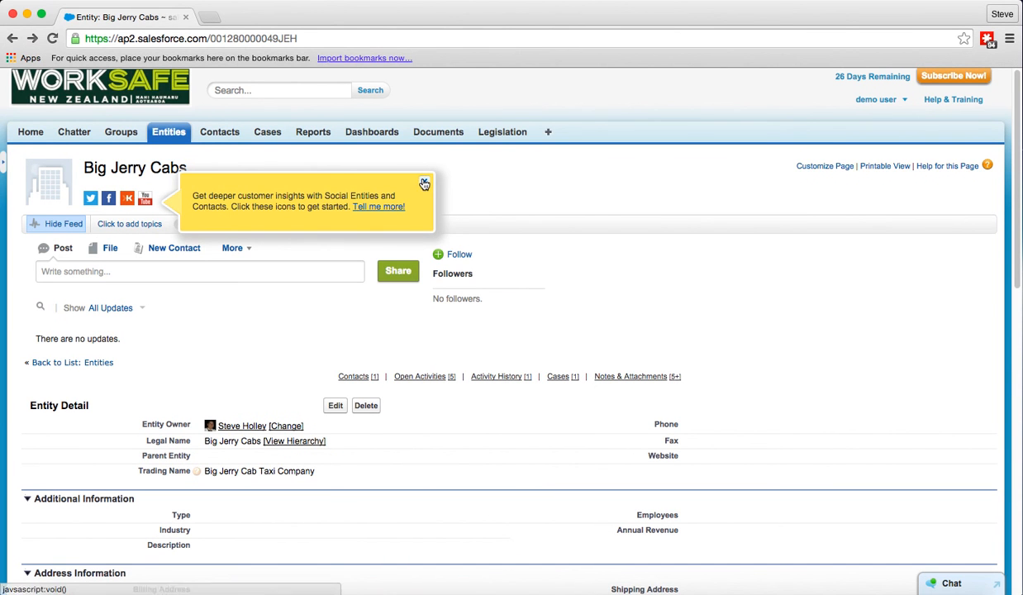
pyautogui.click(423, 183)
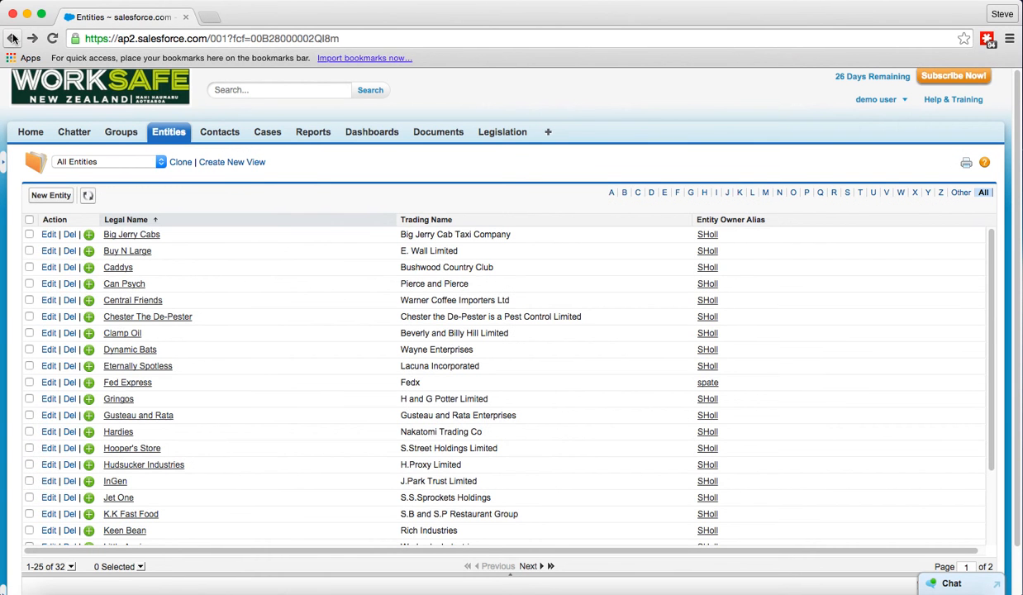
pyautogui.moveTo(306, 183)
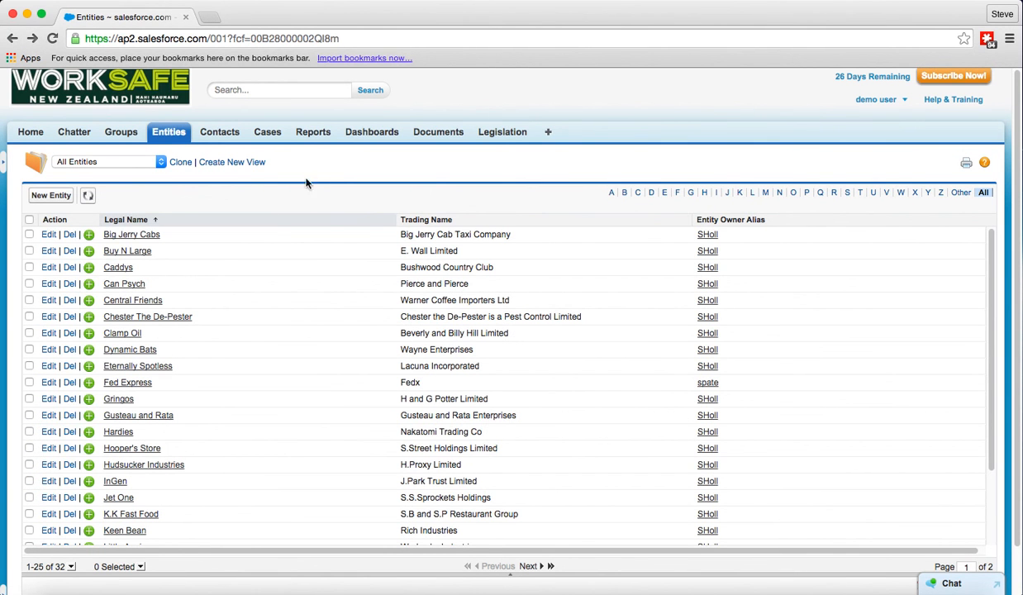
pyautogui.moveTo(327, 170)
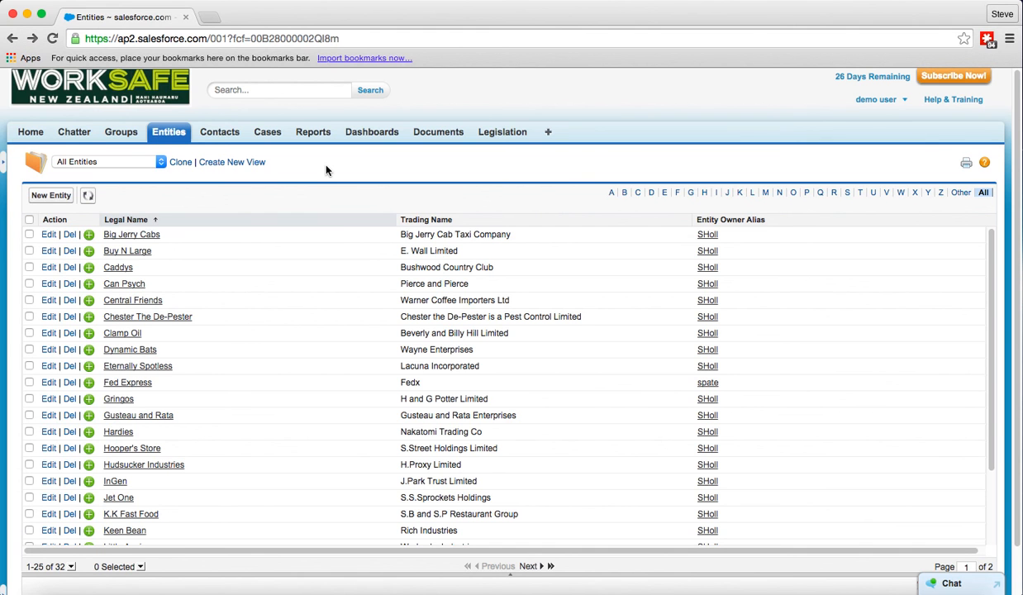
pyautogui.moveTo(185, 155)
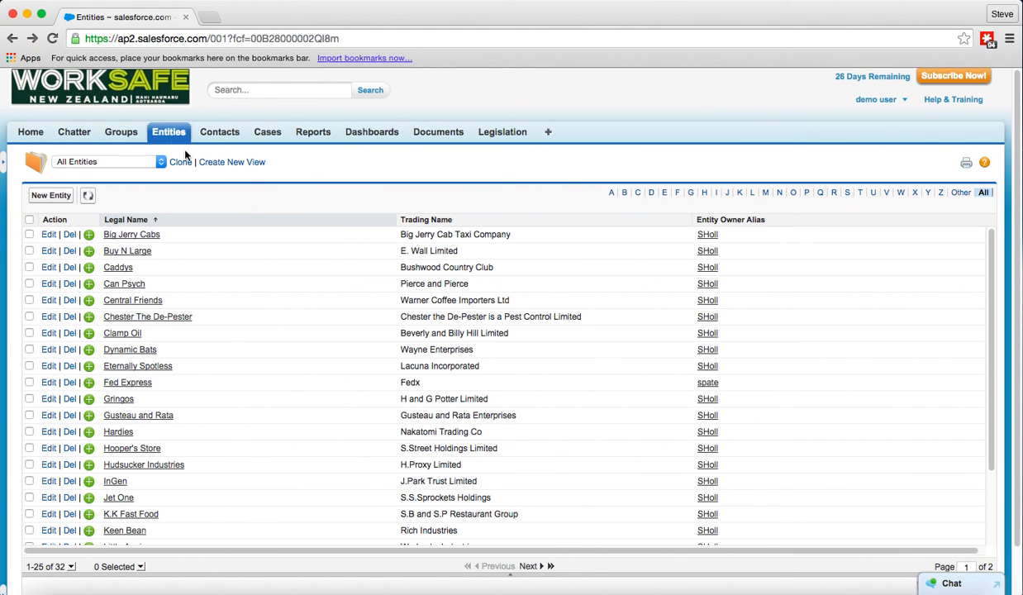
# Go to the Entities Home page via the Entities tab.
pyautogui.click(168, 133)
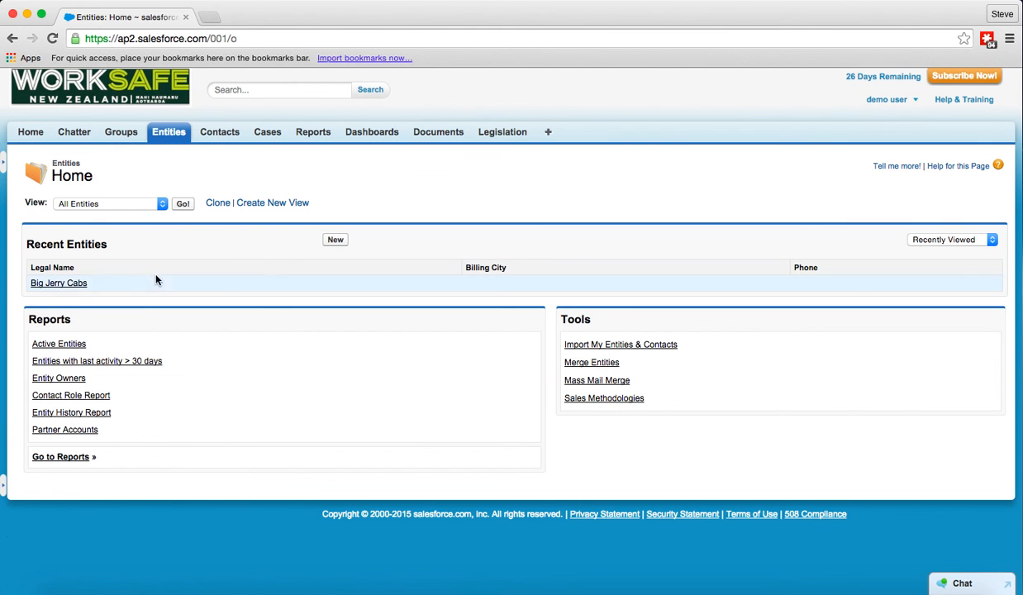
pyautogui.moveTo(139, 291)
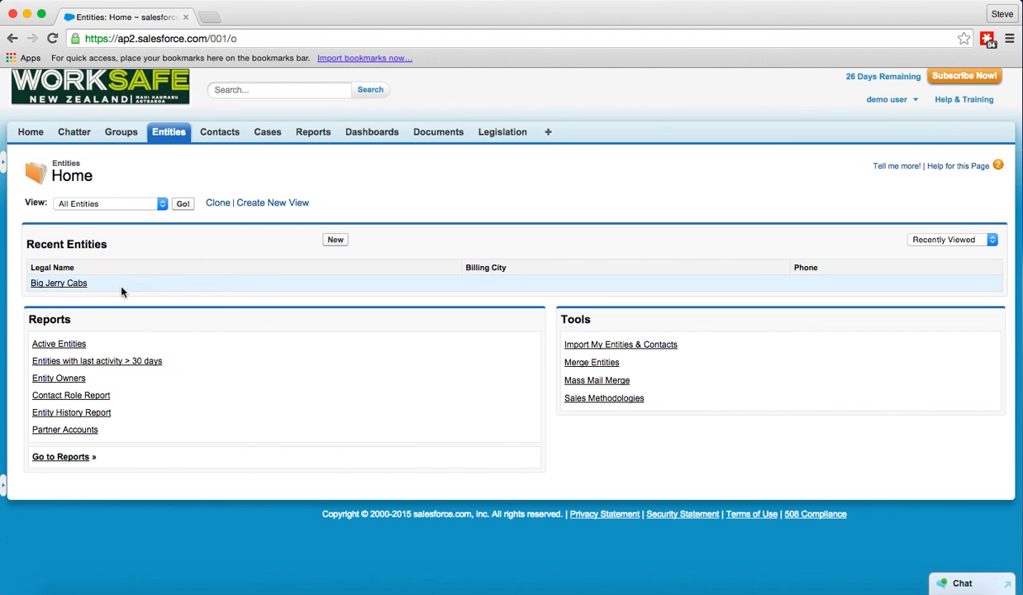
pyautogui.moveTo(181, 486)
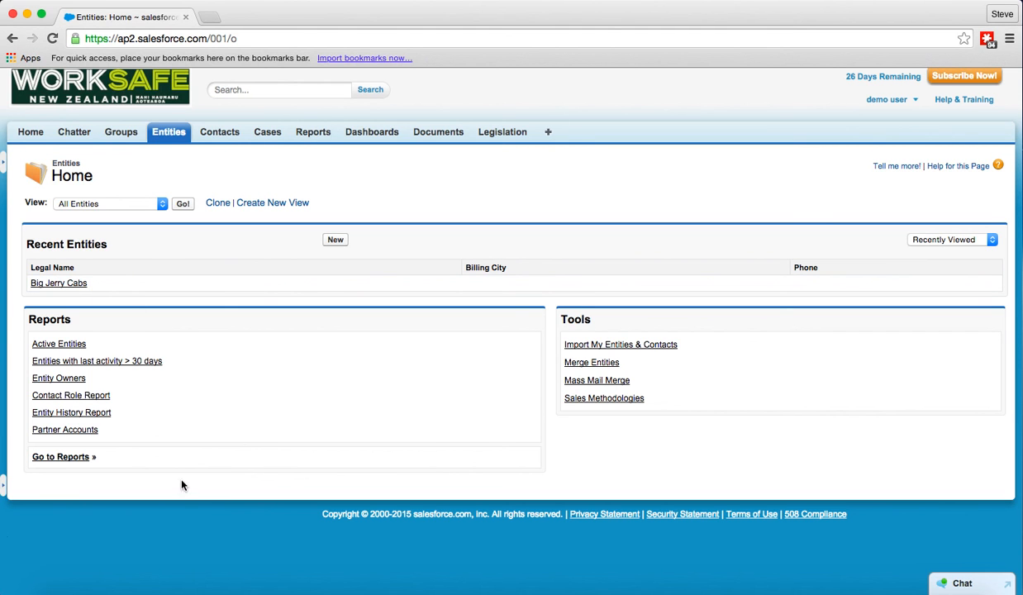
pyautogui.moveTo(211, 320)
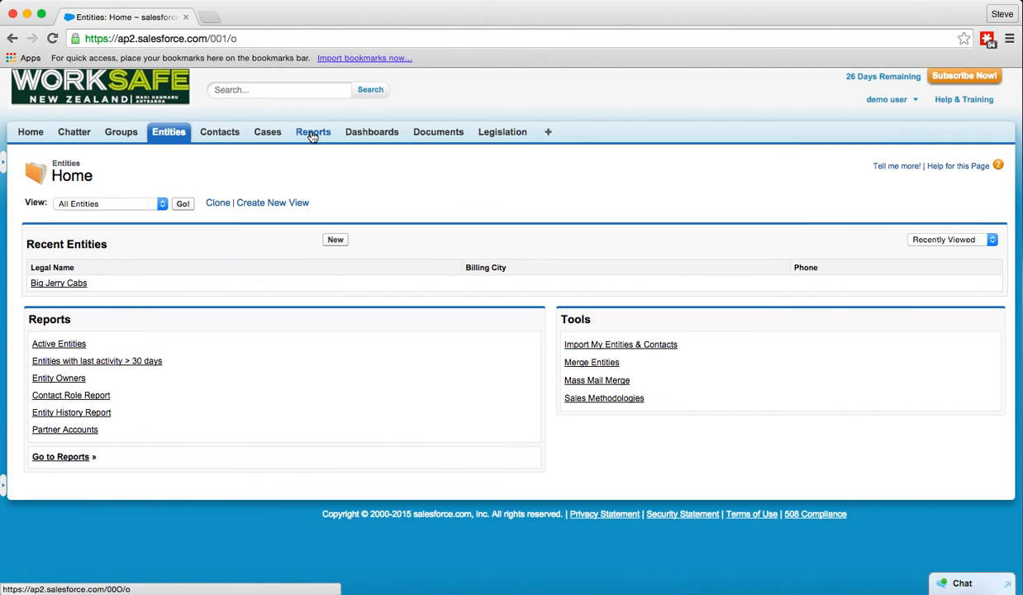
pyautogui.moveTo(313, 132)
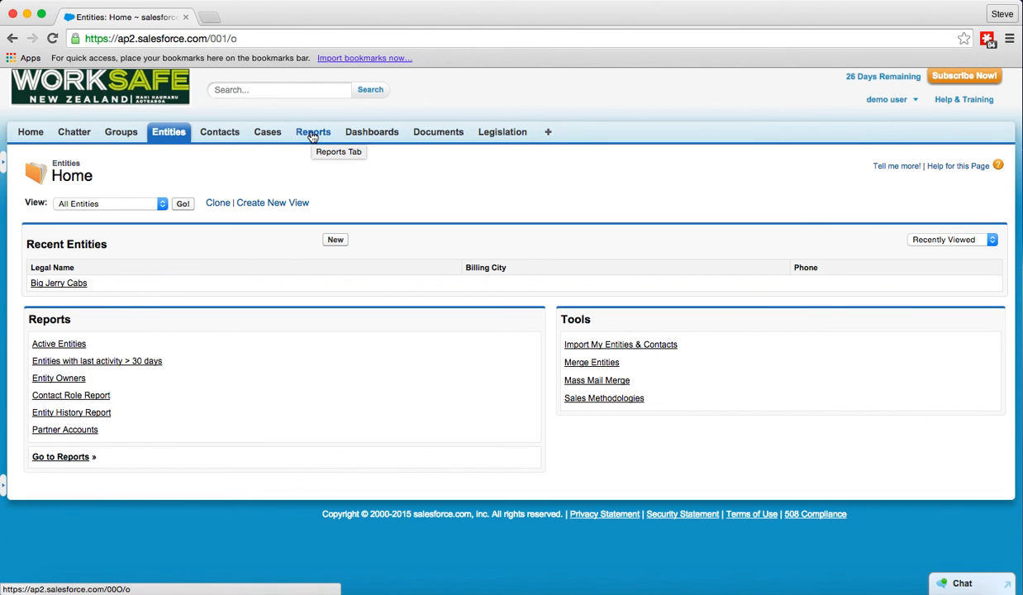
pyautogui.moveTo(552, 347)
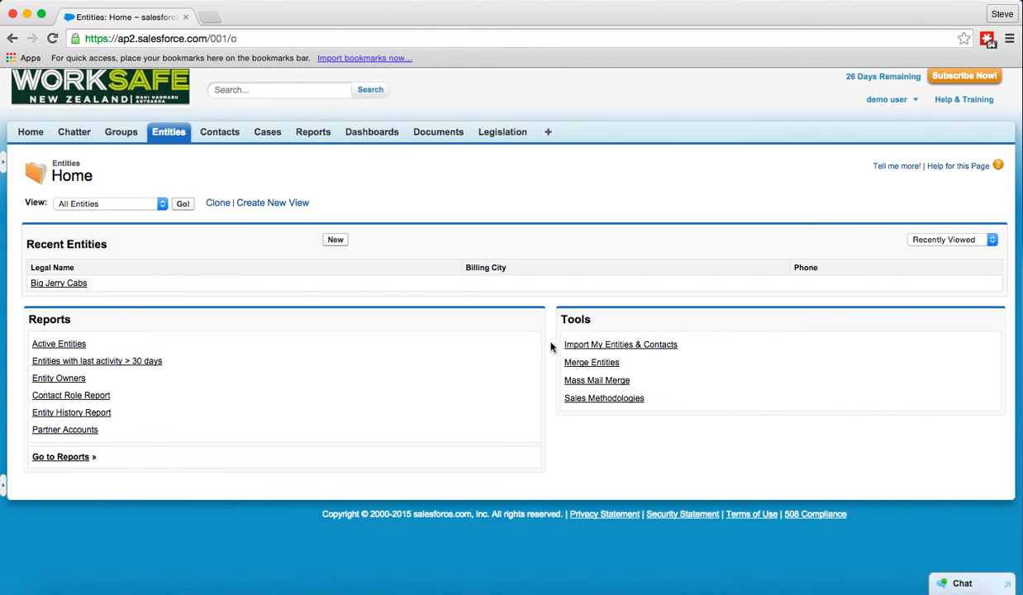
pyautogui.moveTo(557, 403)
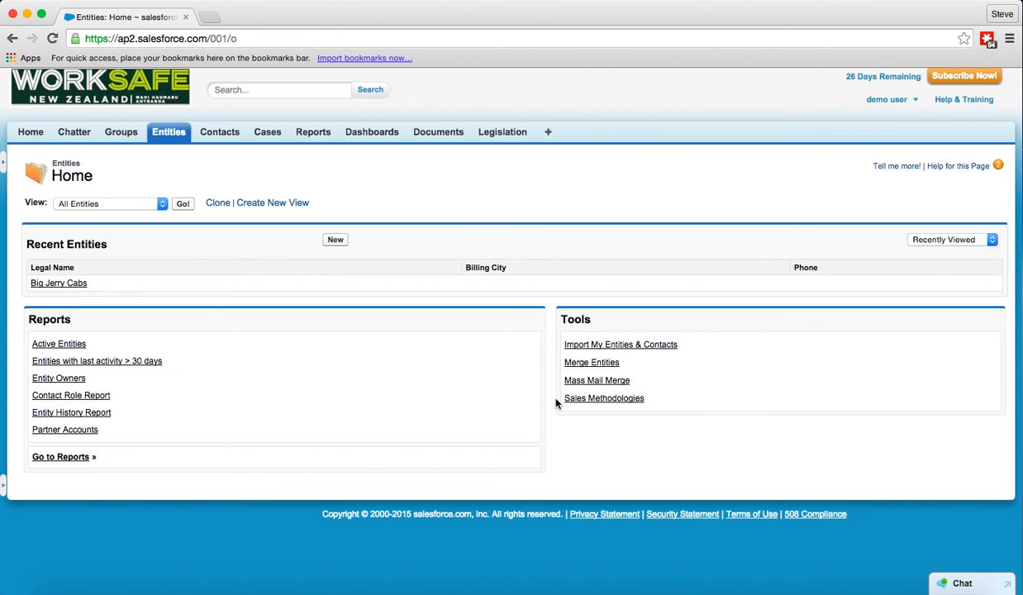
pyautogui.moveTo(539, 410)
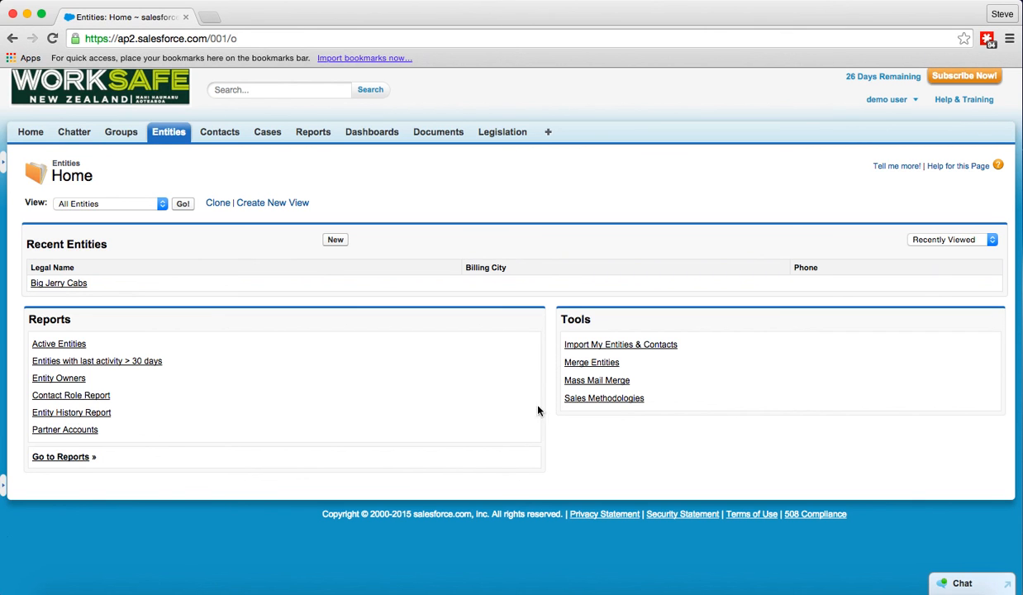
pyautogui.moveTo(319, 405)
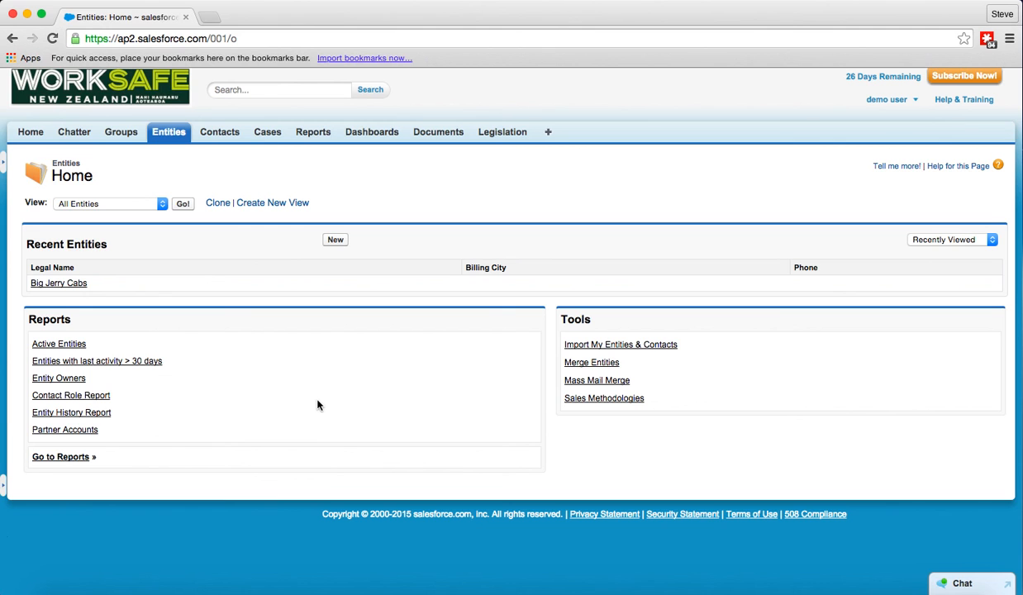